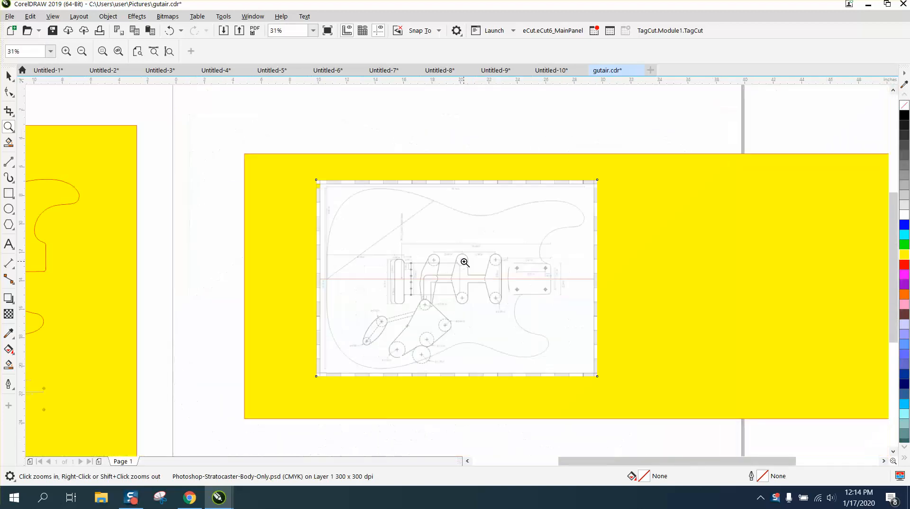
Step: Resample the selected blueprint bitmap to 600 dpi with aspect ratio maintained
left_click(463, 261)
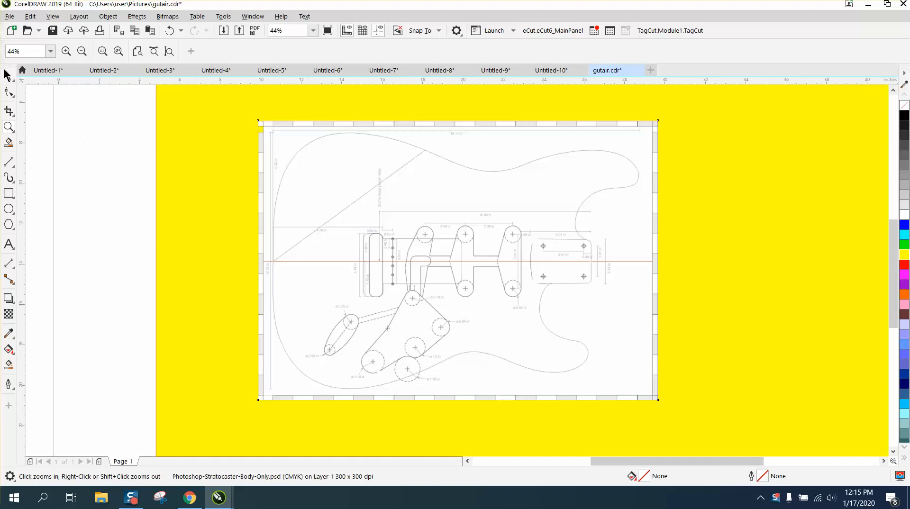
left_click(457, 260)
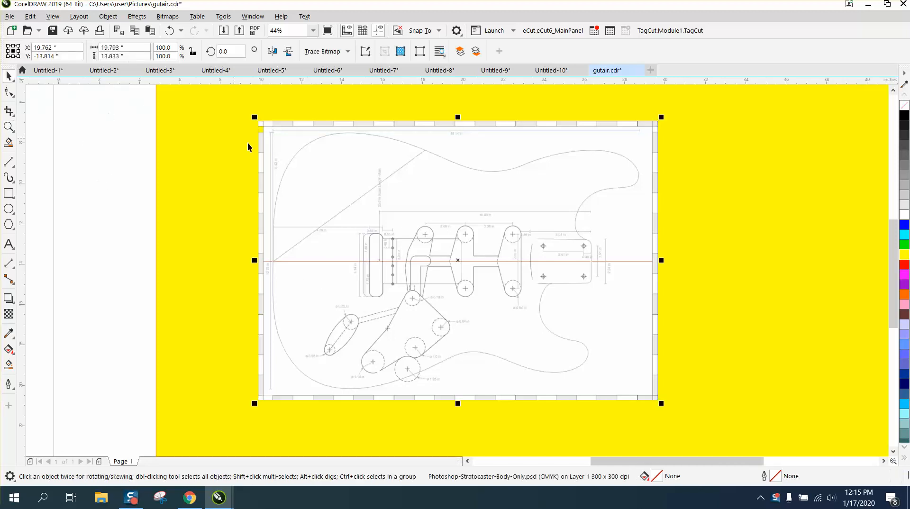
mouse_move(533, 490)
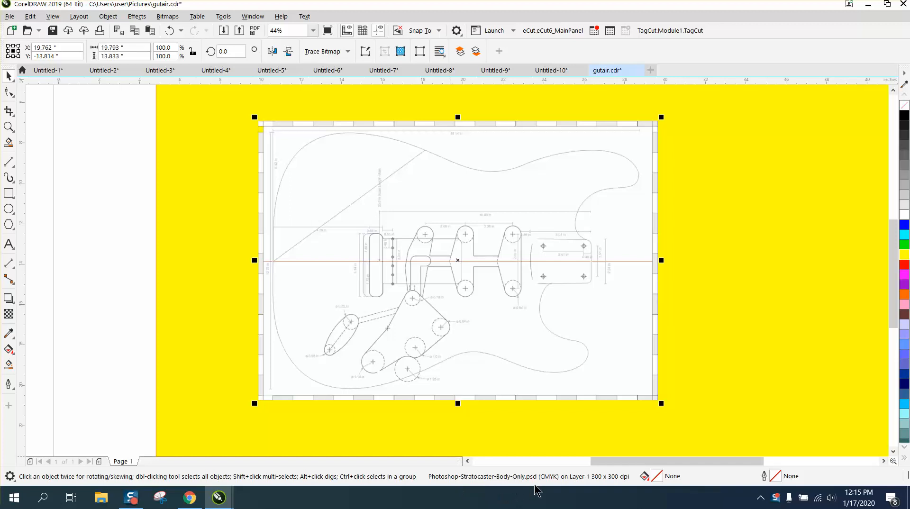
mouse_move(585, 486)
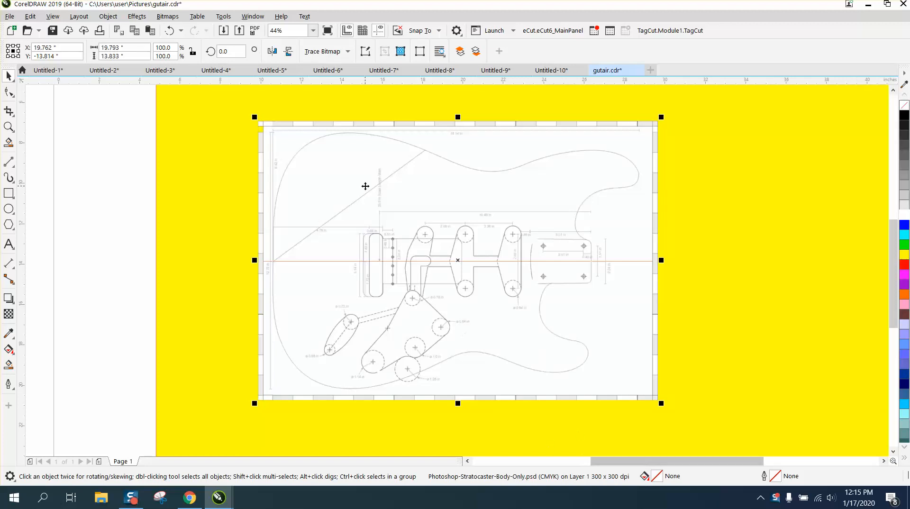
mouse_move(506, 179)
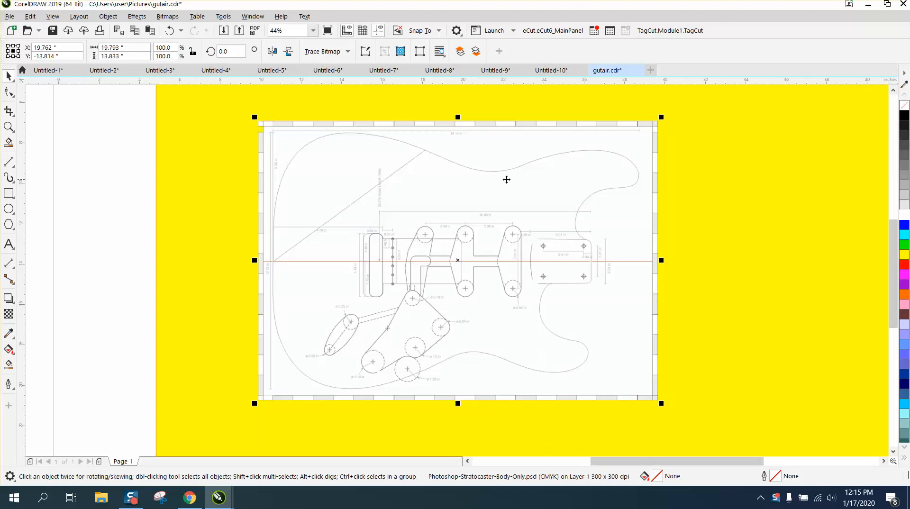
mouse_move(593, 256)
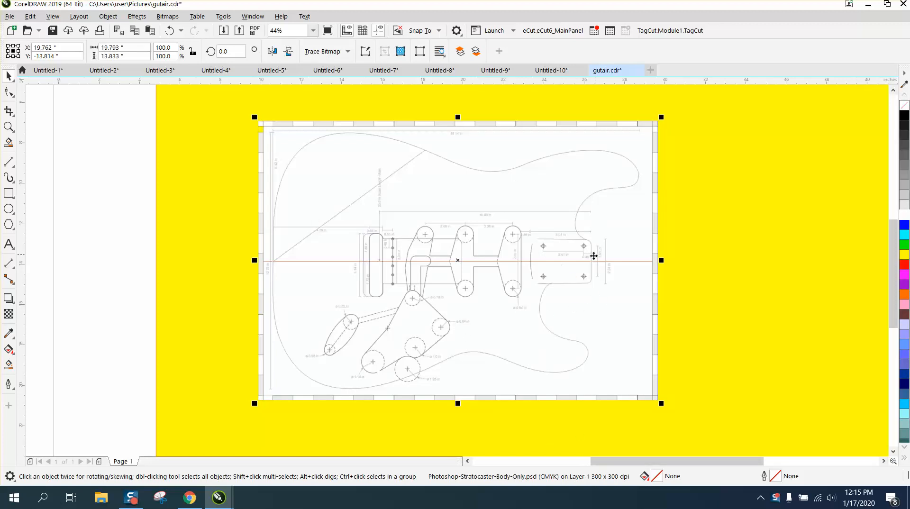
mouse_move(589, 257)
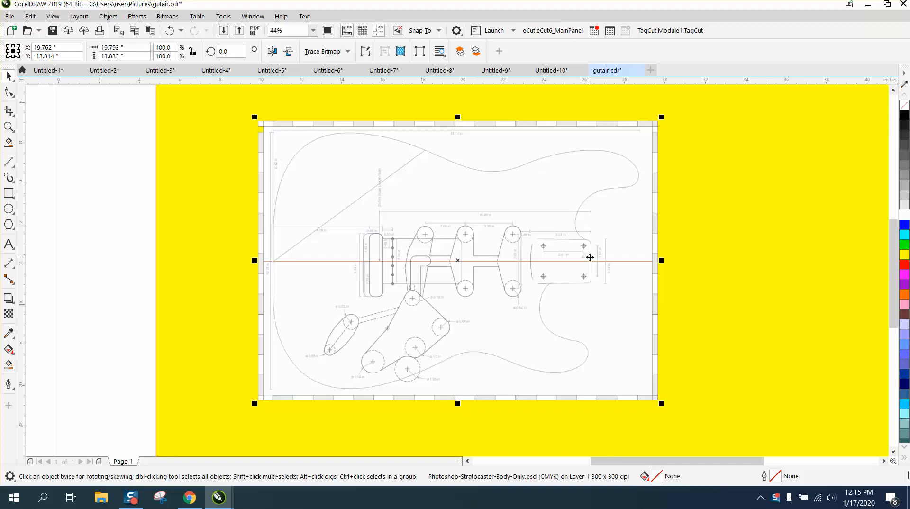
mouse_move(536, 144)
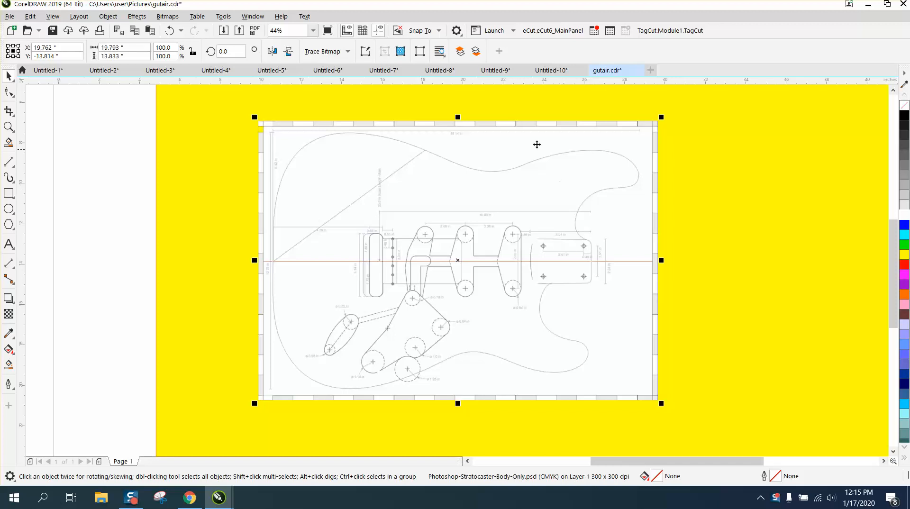
left_click(167, 17)
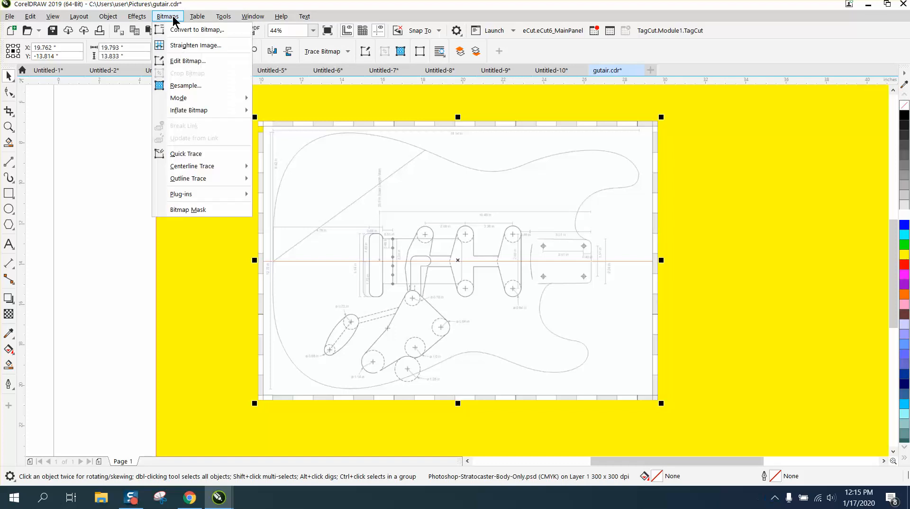
mouse_move(179, 97)
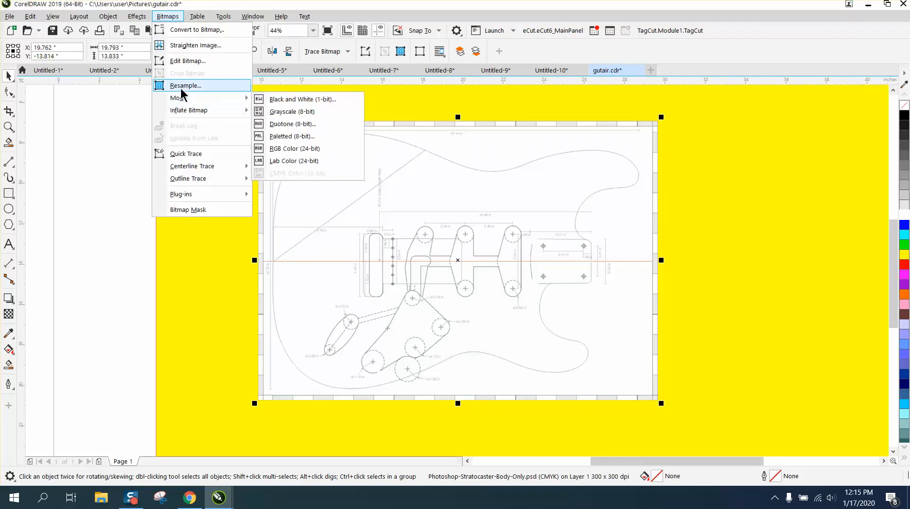
left_click(185, 85)
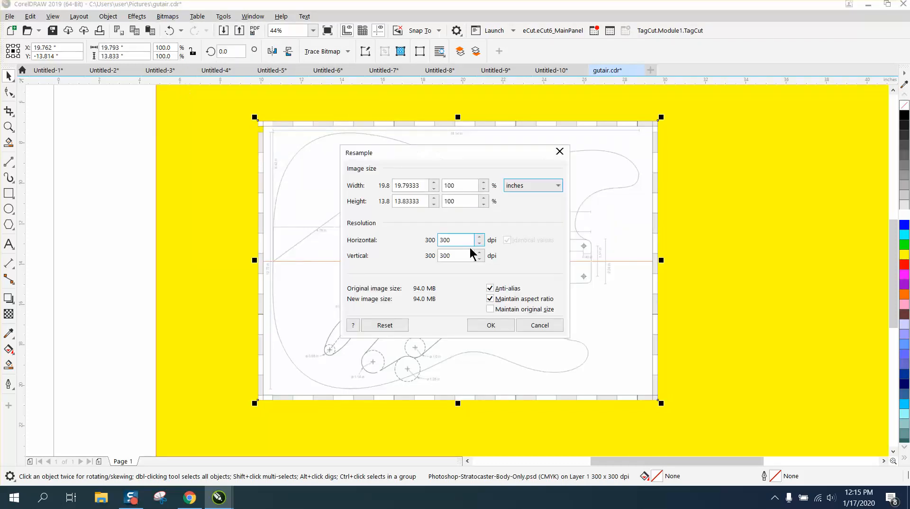
triple_click(456, 239)
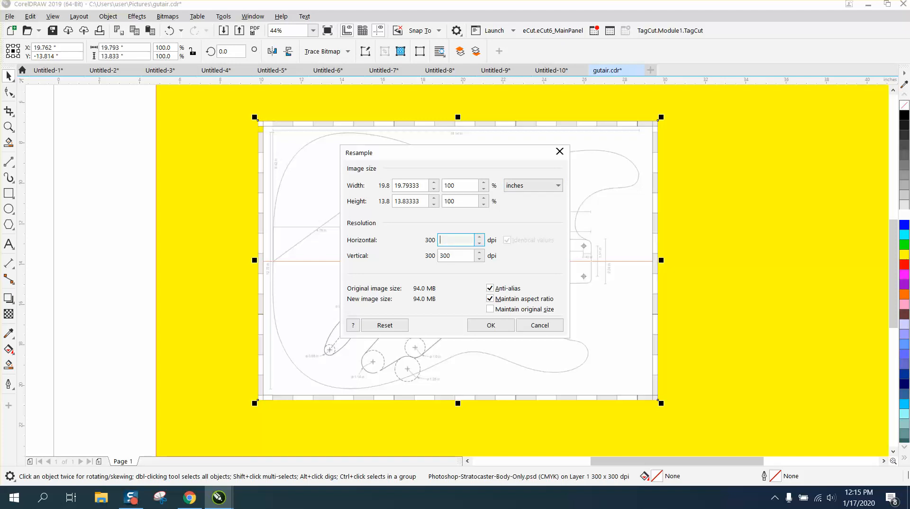
left_click(490, 325)
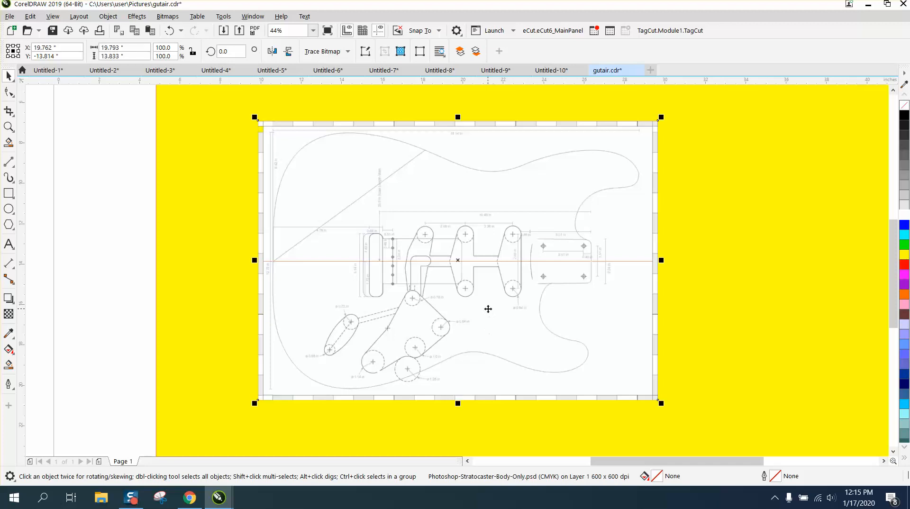
mouse_move(311, 173)
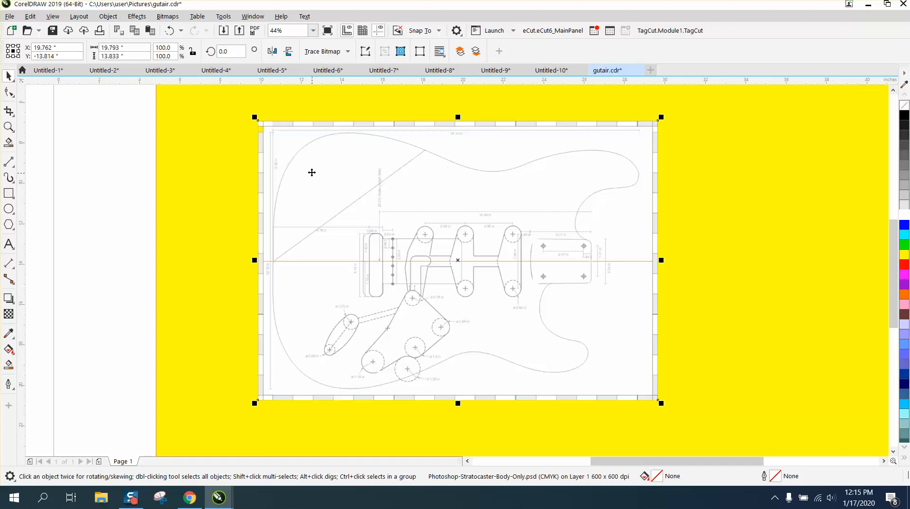
left_click(9, 127)
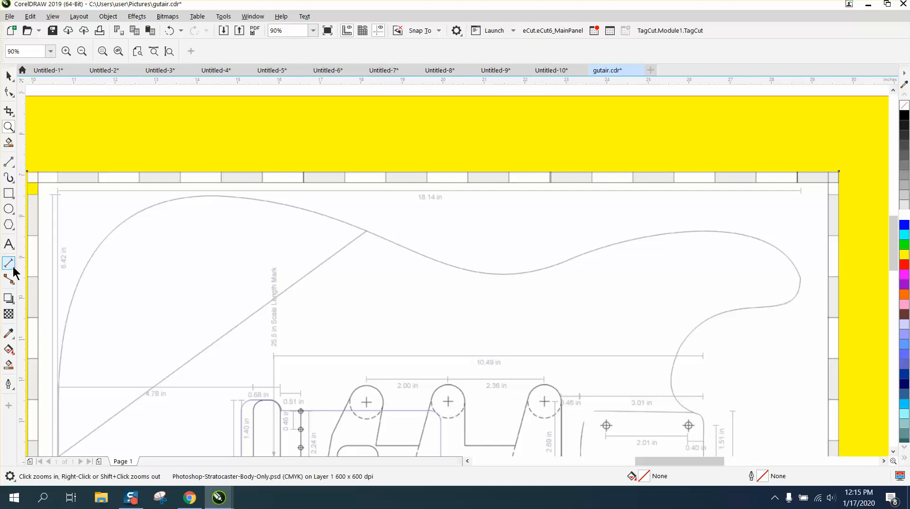
left_click(9, 262)
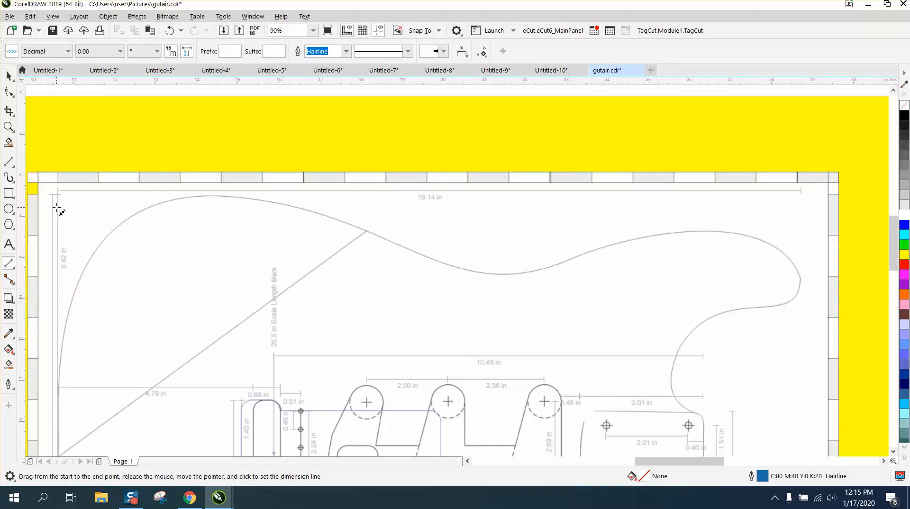
mouse_move(59, 192)
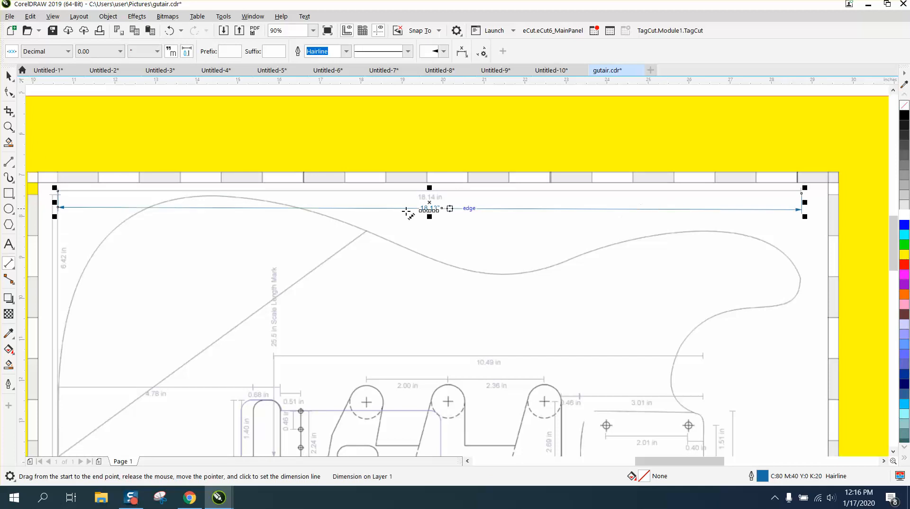
left_click(9, 127)
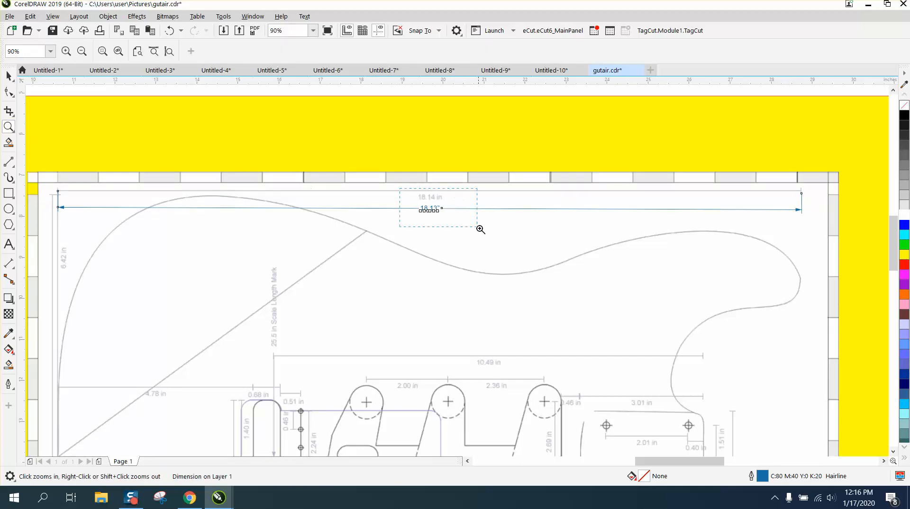
left_click(481, 230)
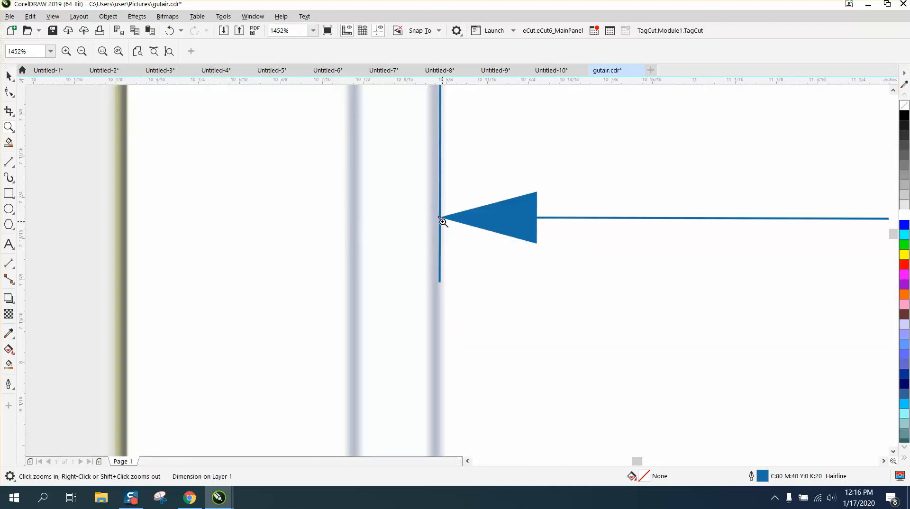
left_click(439, 221)
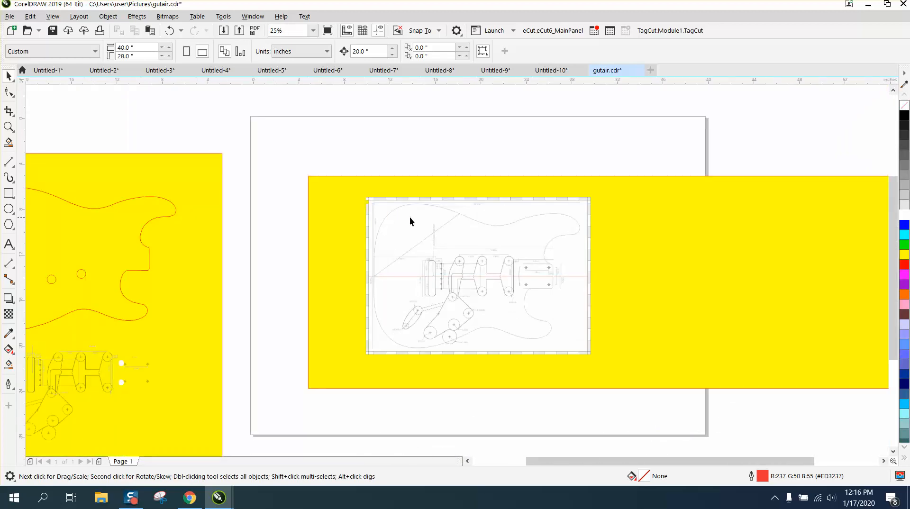
mouse_move(232, 149)
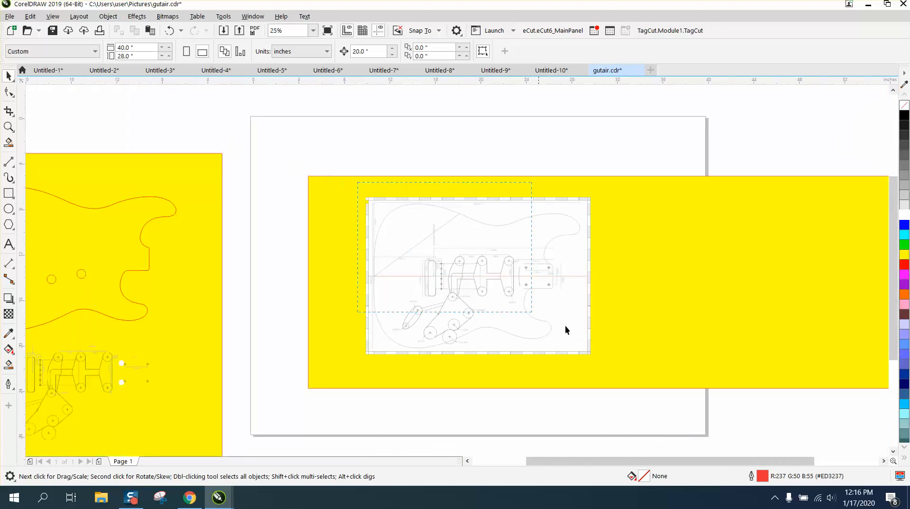
left_click(9, 126)
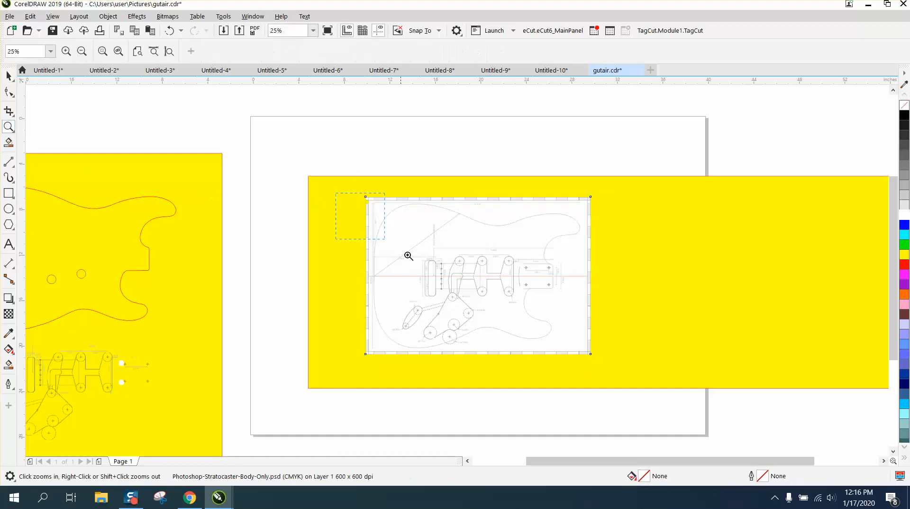
left_click(408, 256)
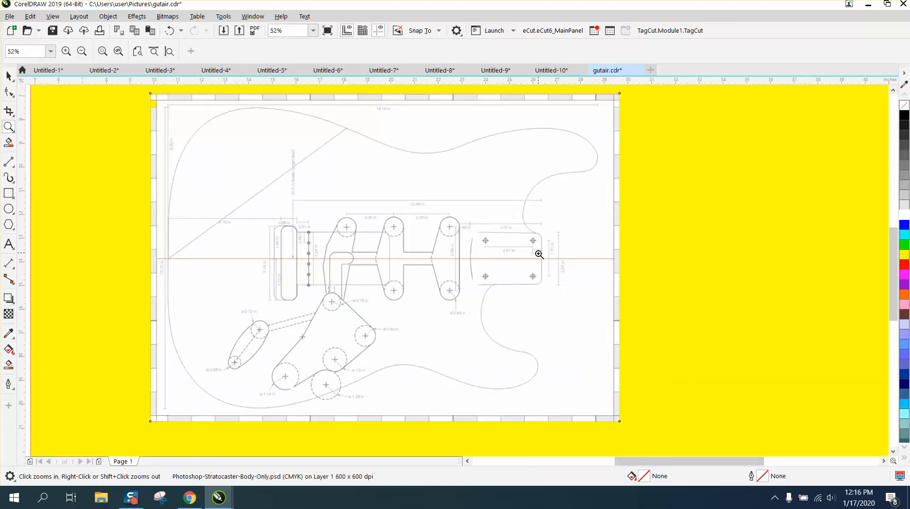
mouse_move(42, 92)
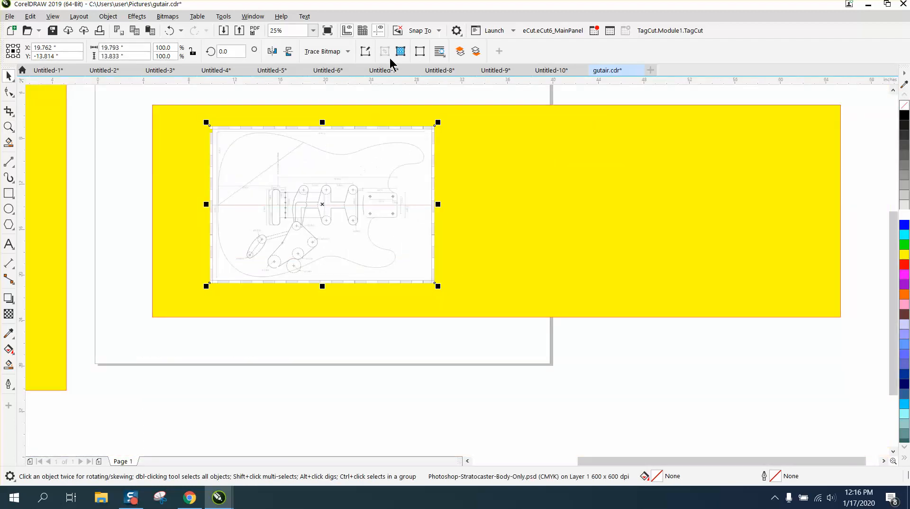
mouse_move(366, 144)
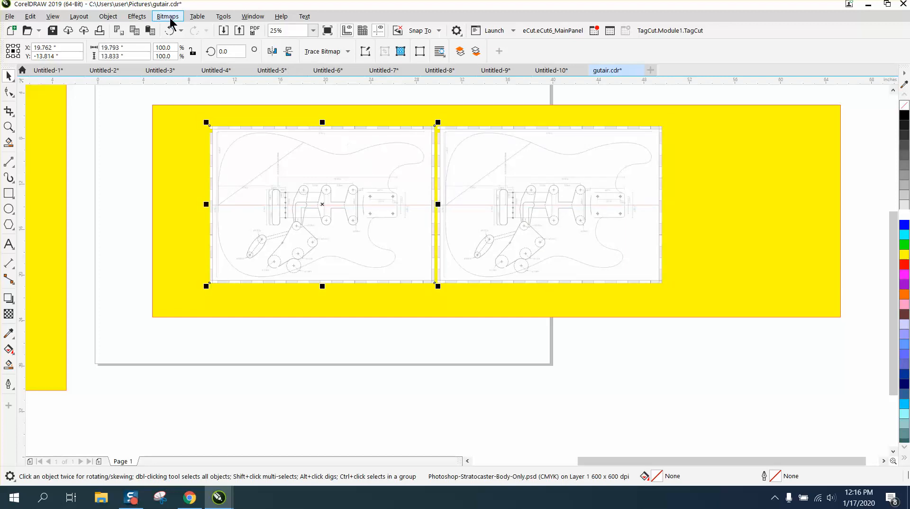
Step: Convert the blueprint to an 8-bit grayscale bitmap and select the left copy
left_click(197, 16)
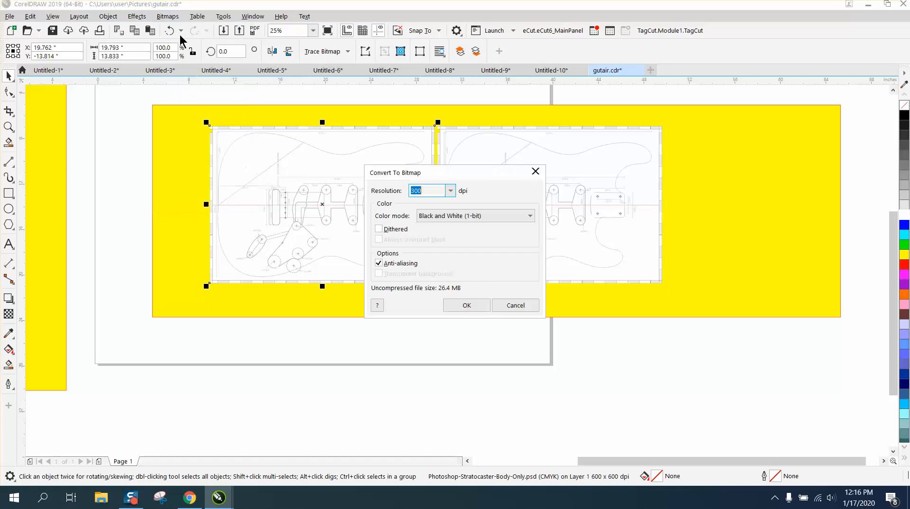
left_click(528, 215)
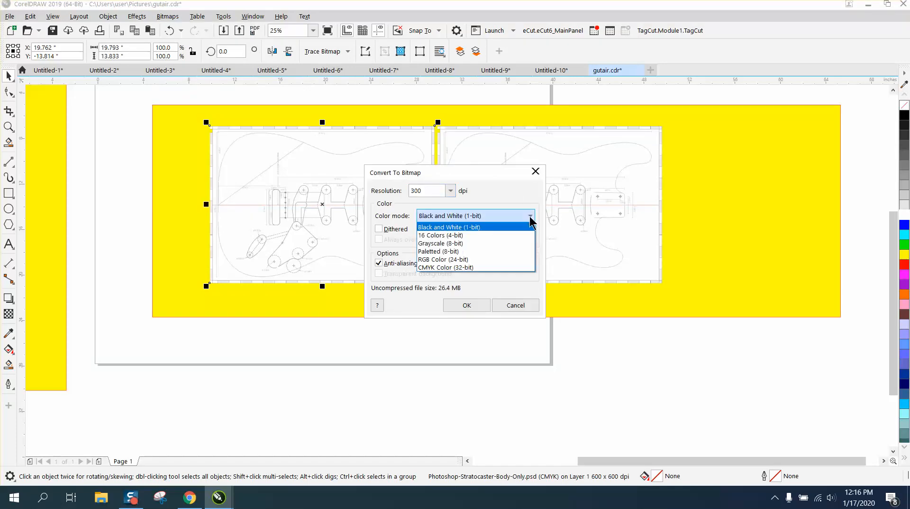
left_click(439, 244)
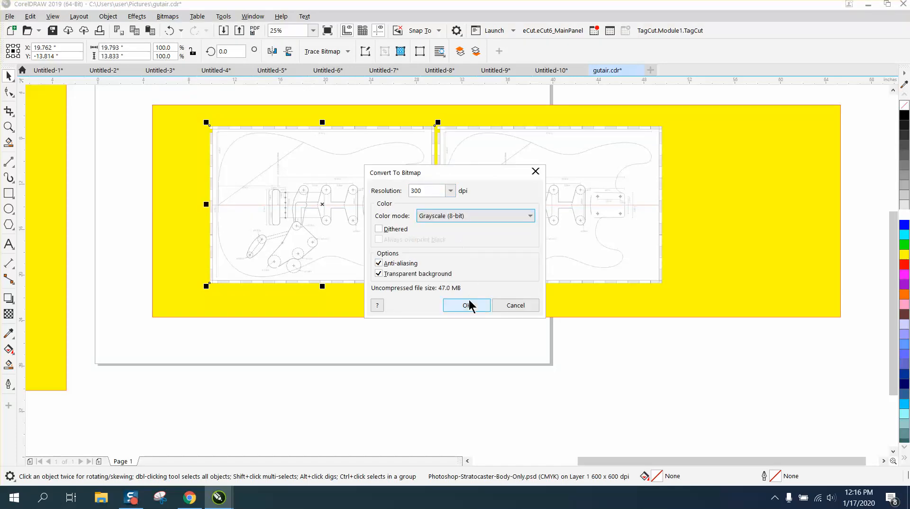
left_click(466, 304)
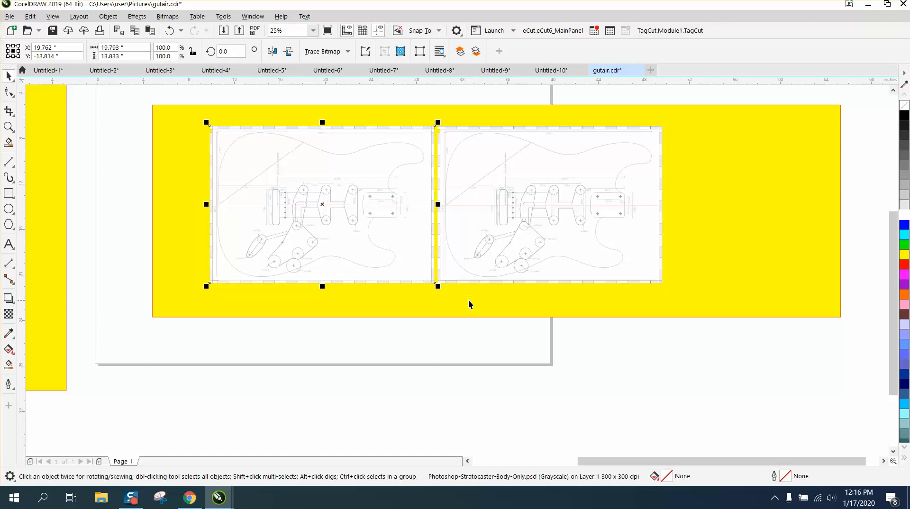
mouse_move(390, 268)
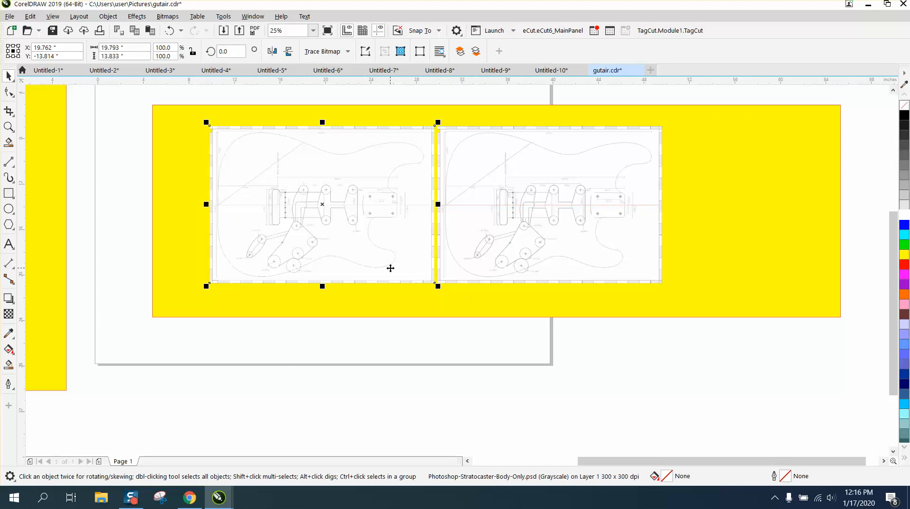
mouse_move(369, 251)
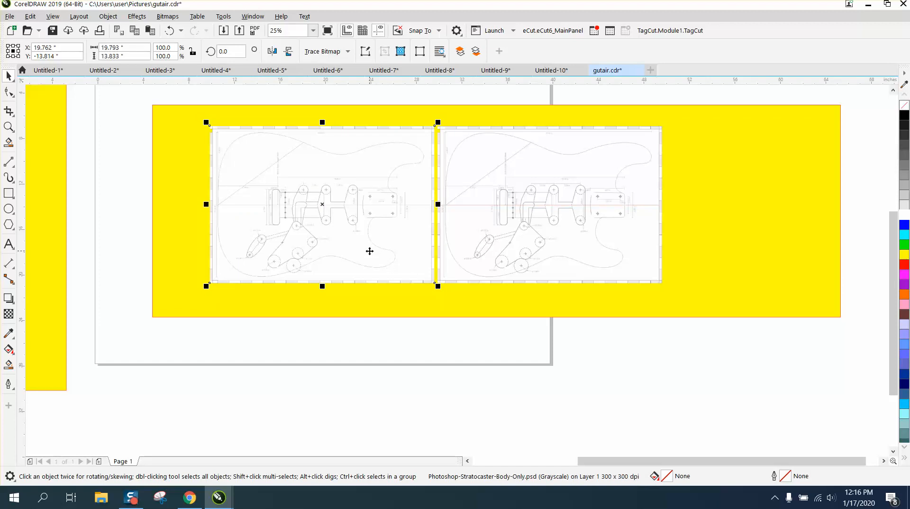
Step: Outline-trace the left blueprint as a Low Quality Image, reducing the oversized bitmap, via PowerTRACE
left_click(347, 51)
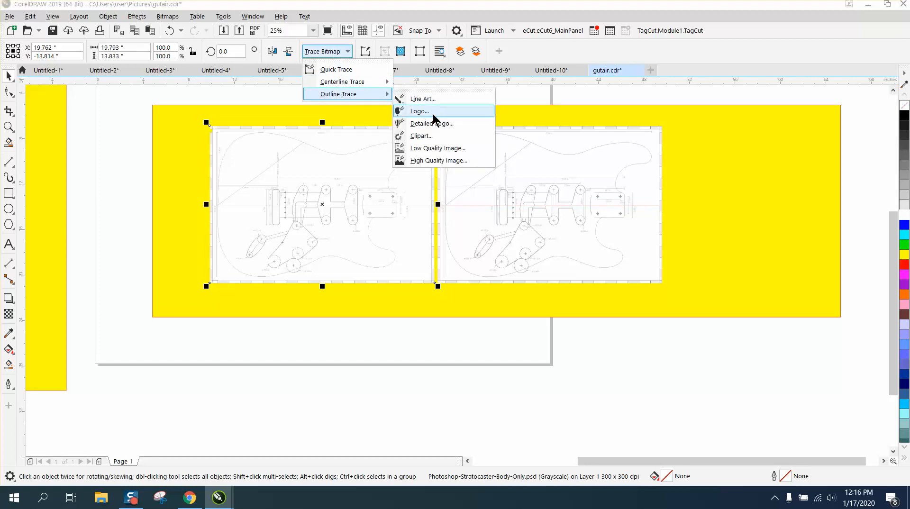
mouse_move(422, 98)
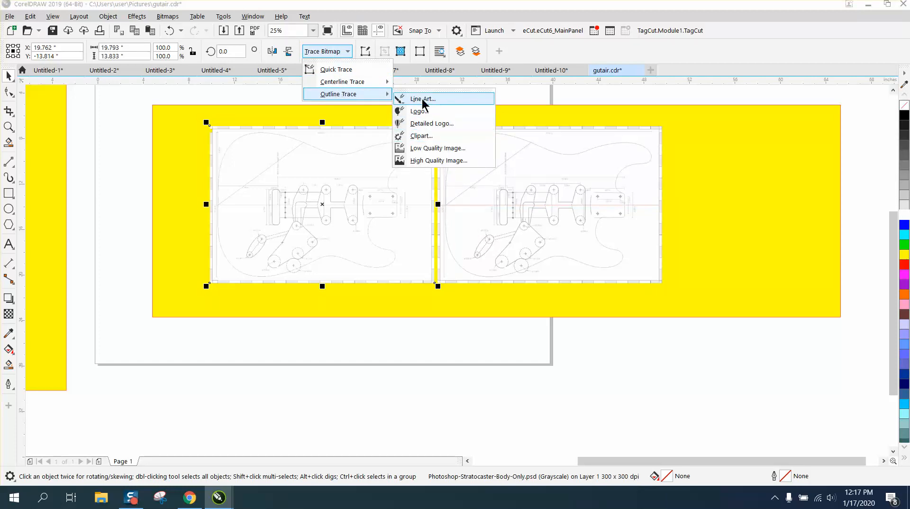
mouse_move(424, 148)
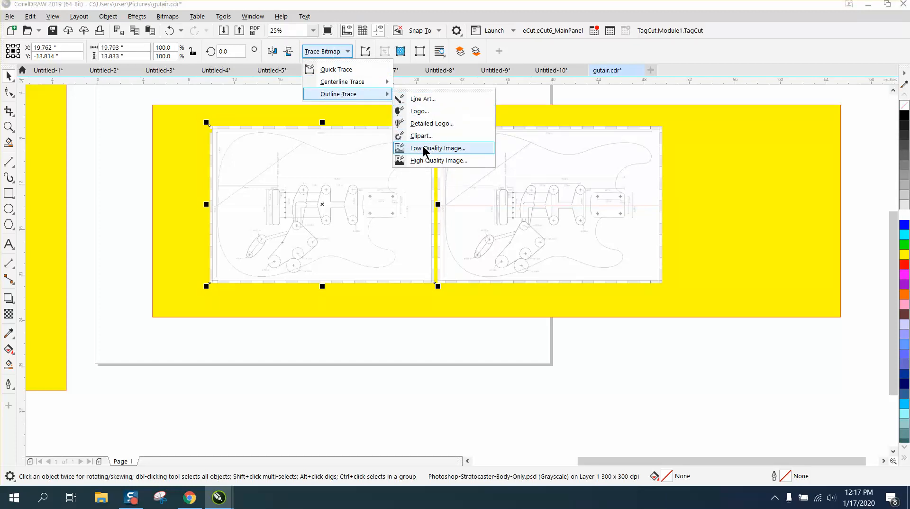
left_click(438, 148)
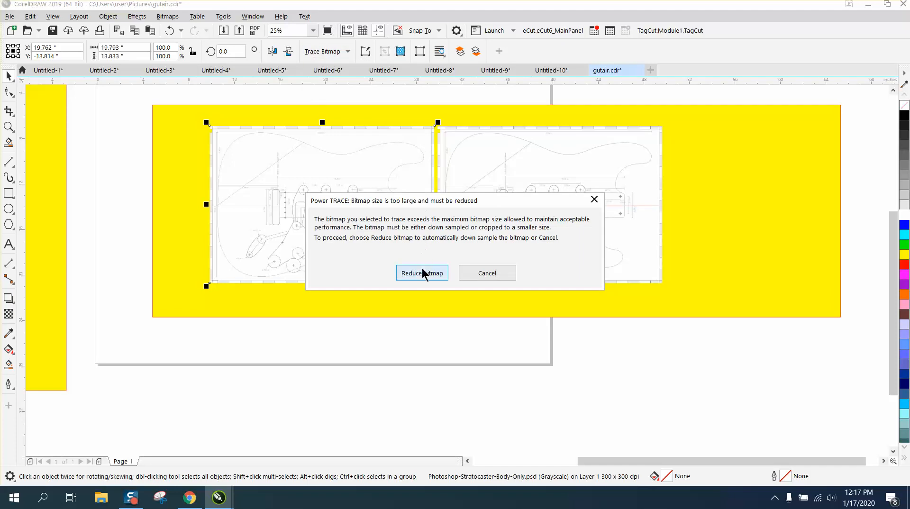
left_click(422, 273)
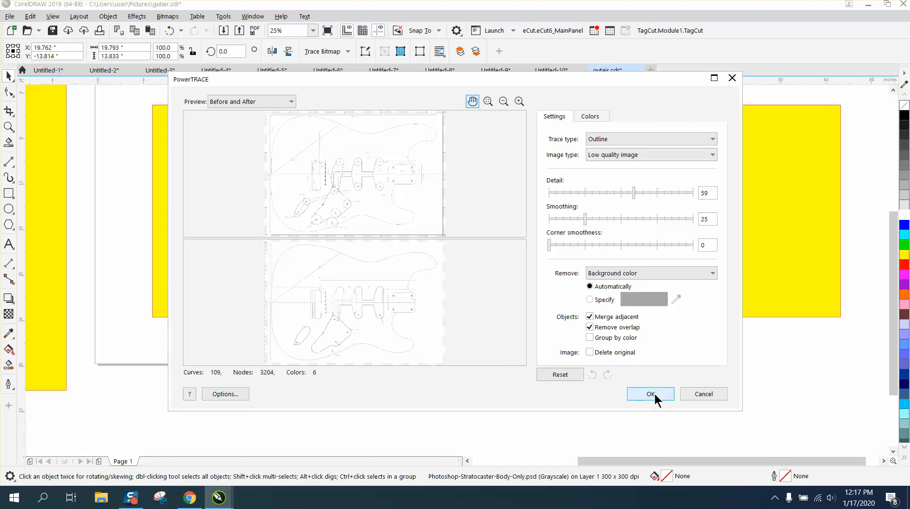
left_click(650, 393)
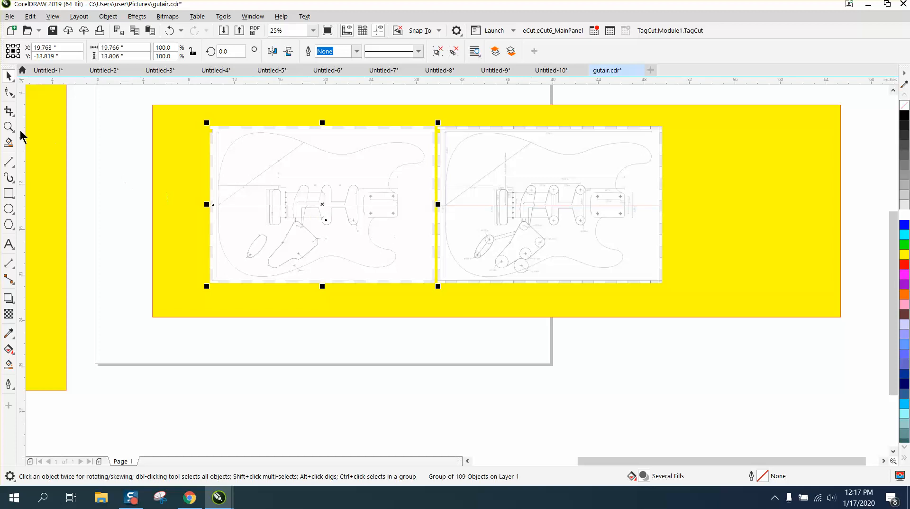
mouse_move(9, 128)
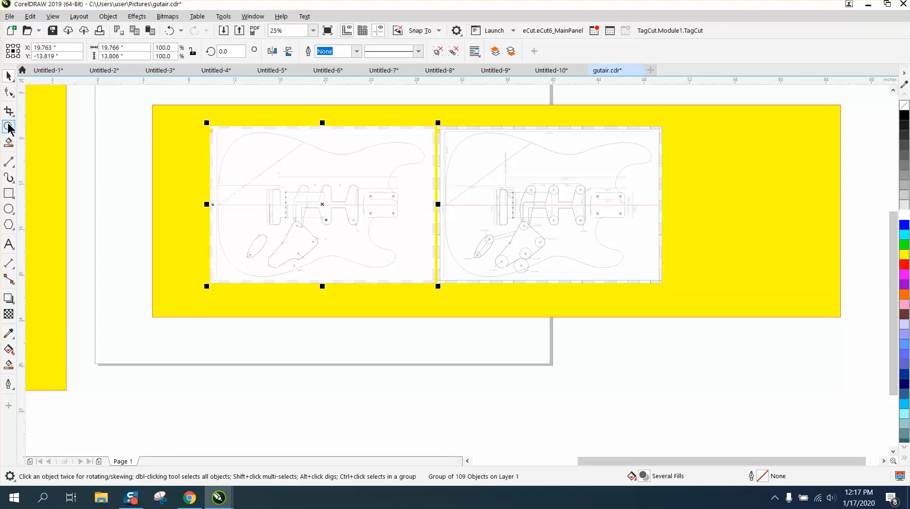
Step: Ungroup All on the traced blueprint so its curves become separate objects
left_click(9, 127)
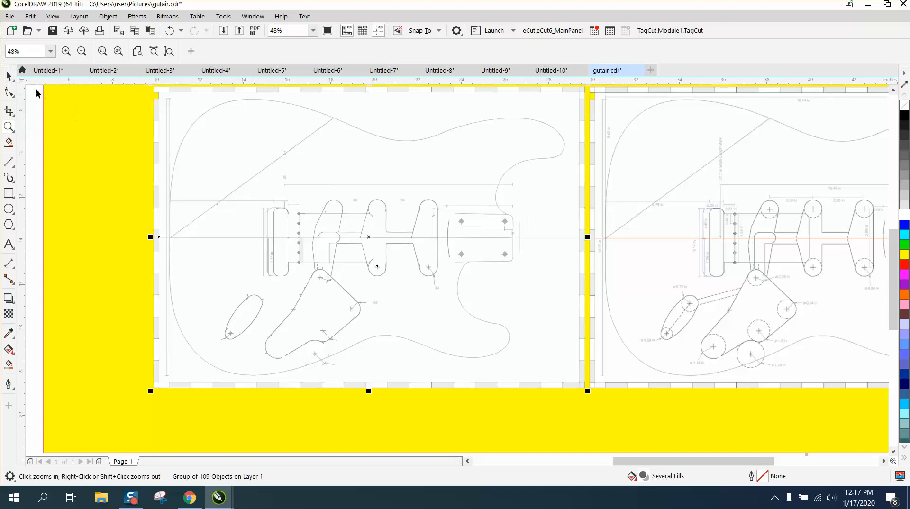
left_click(107, 16)
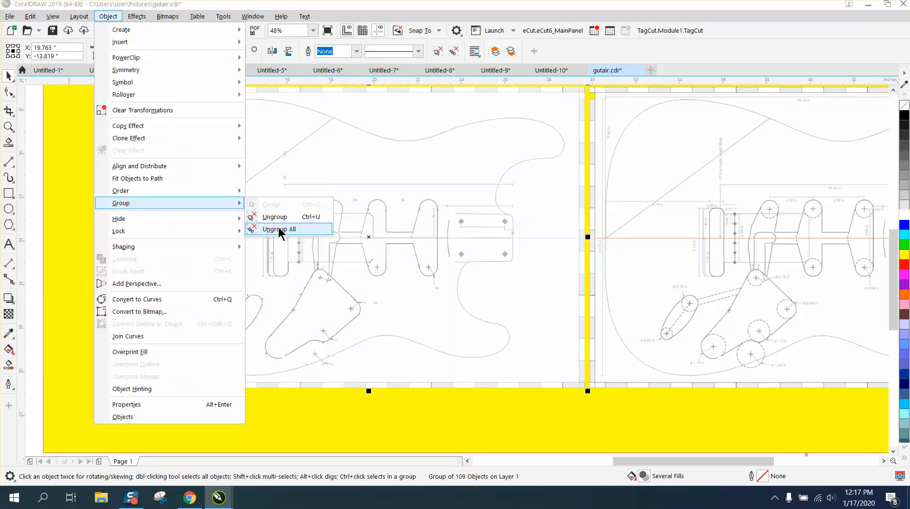
left_click(278, 229)
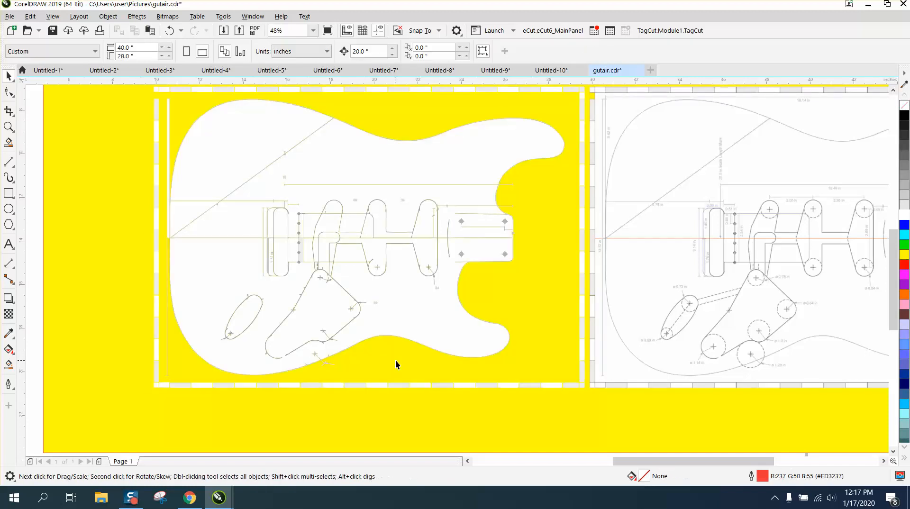
mouse_move(186, 127)
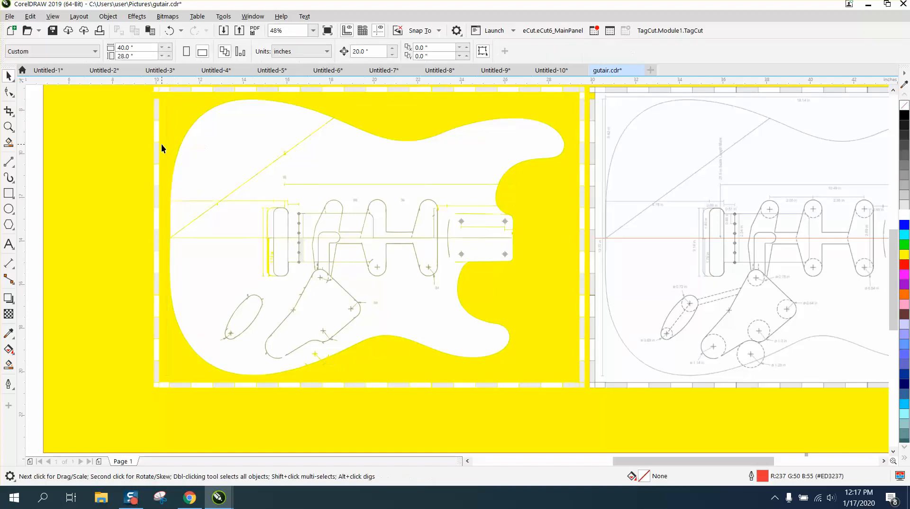
mouse_move(156, 150)
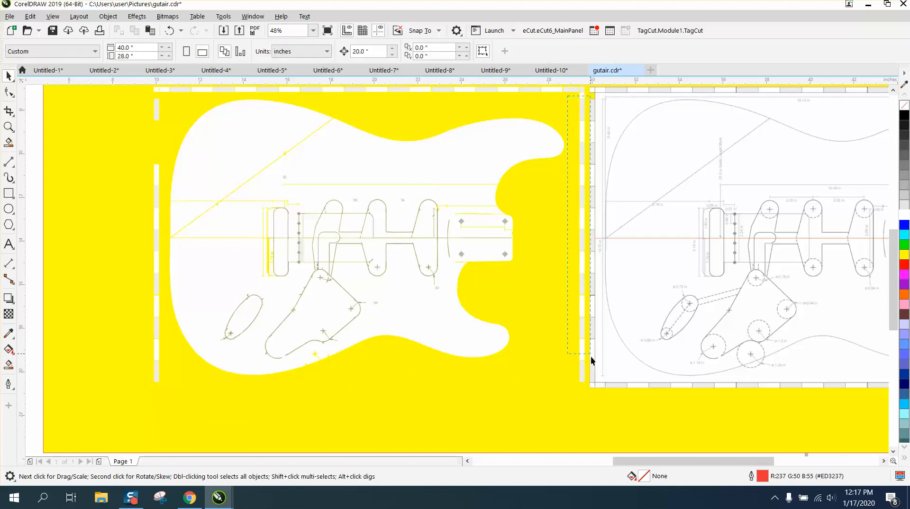
Step: Delete the stray border strips and zoom to the angled guideline area
scroll("down", 3)
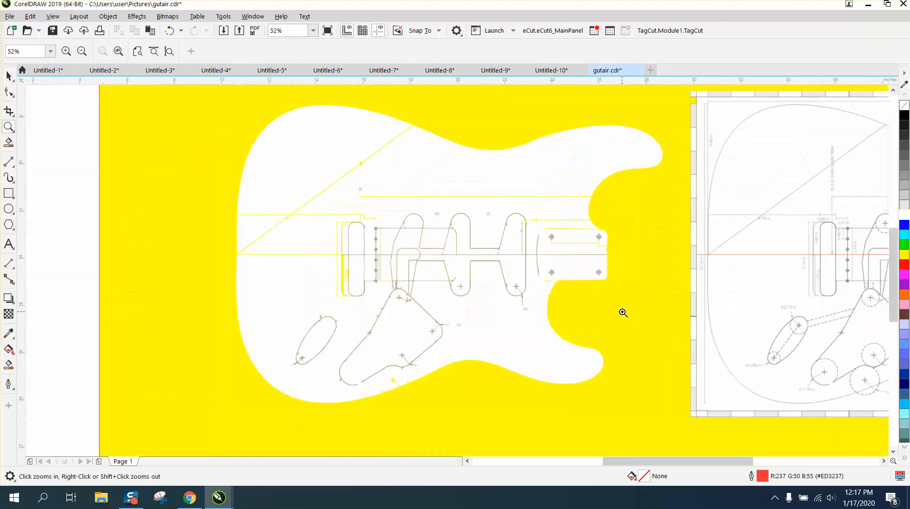
left_click(9, 76)
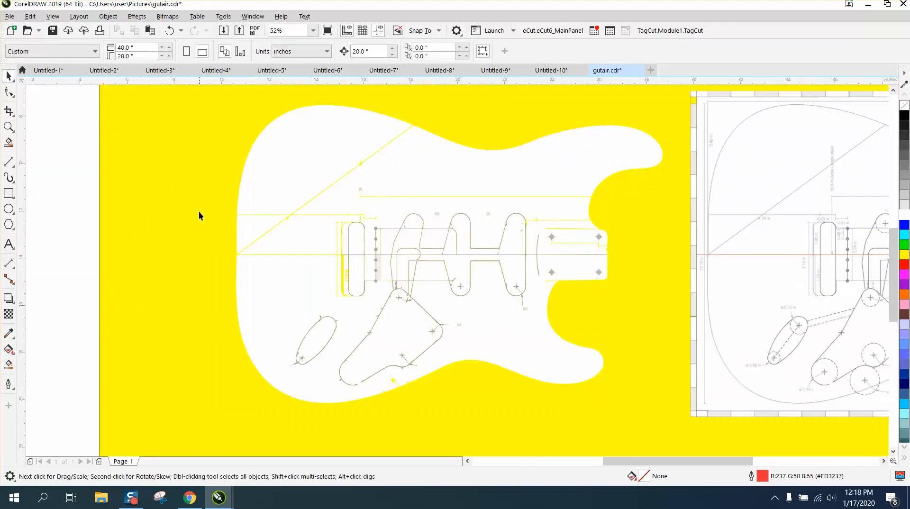
left_click(9, 127)
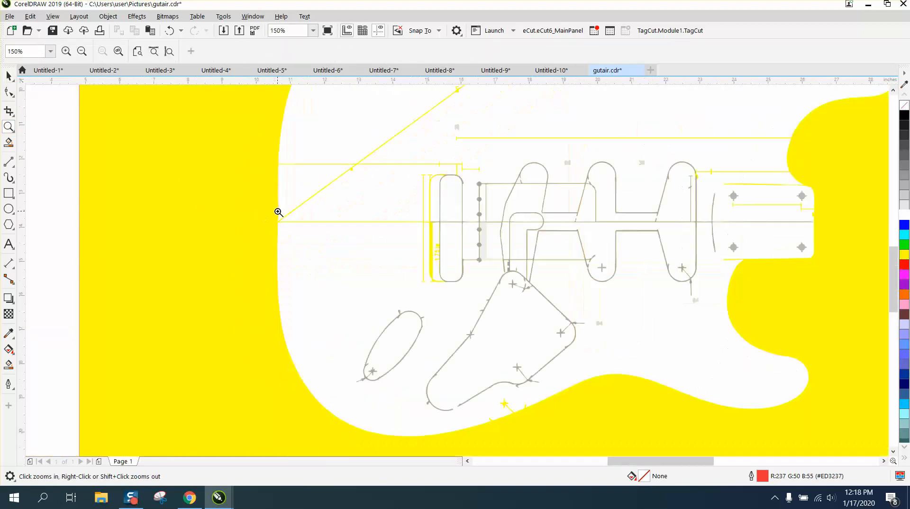
right_click(279, 212)
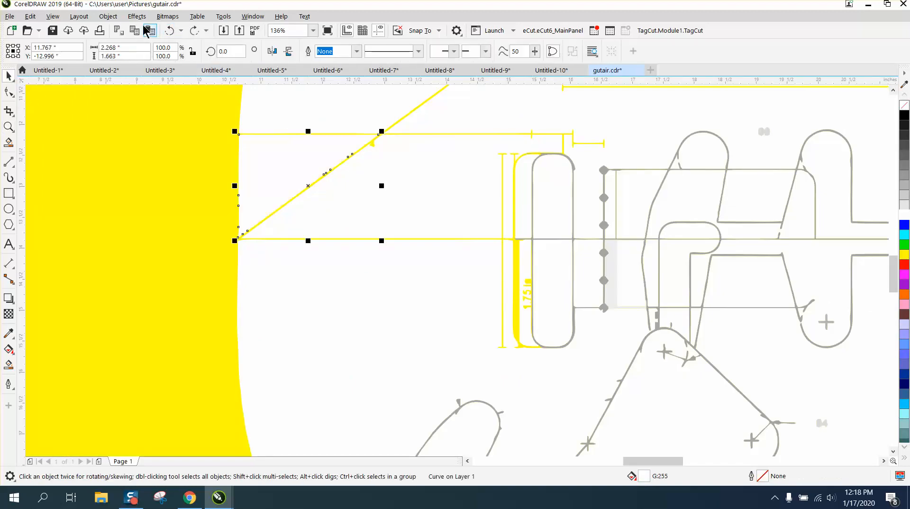
Step: Convert the yellow angled line to a 300 dpi grayscale bitmap
left_click(107, 16)
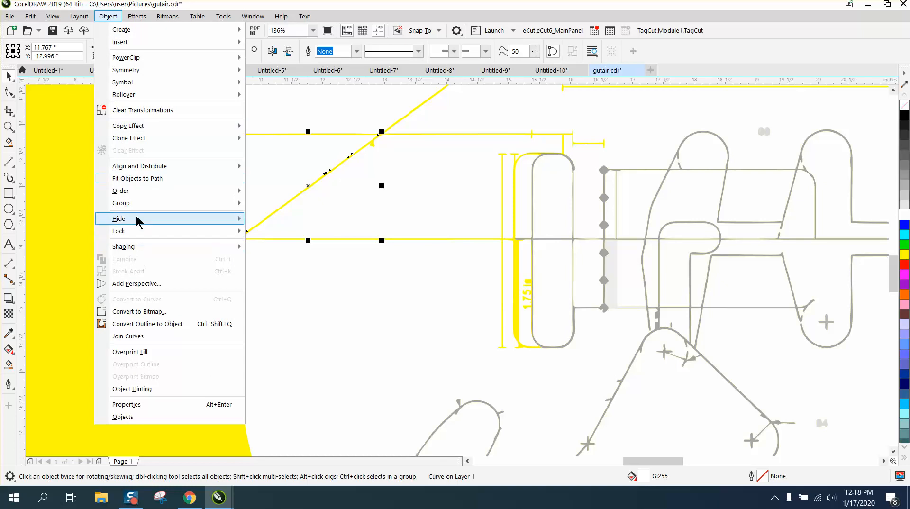
mouse_move(123, 232)
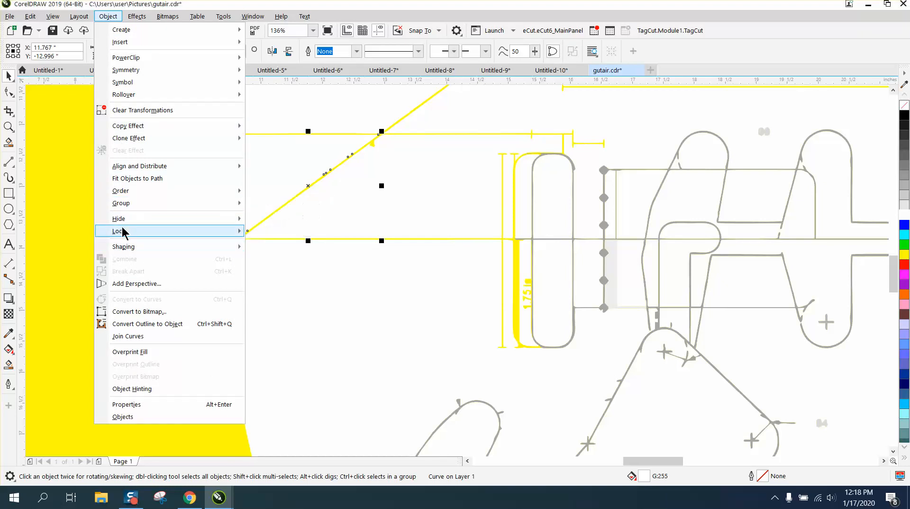
mouse_move(172, 327)
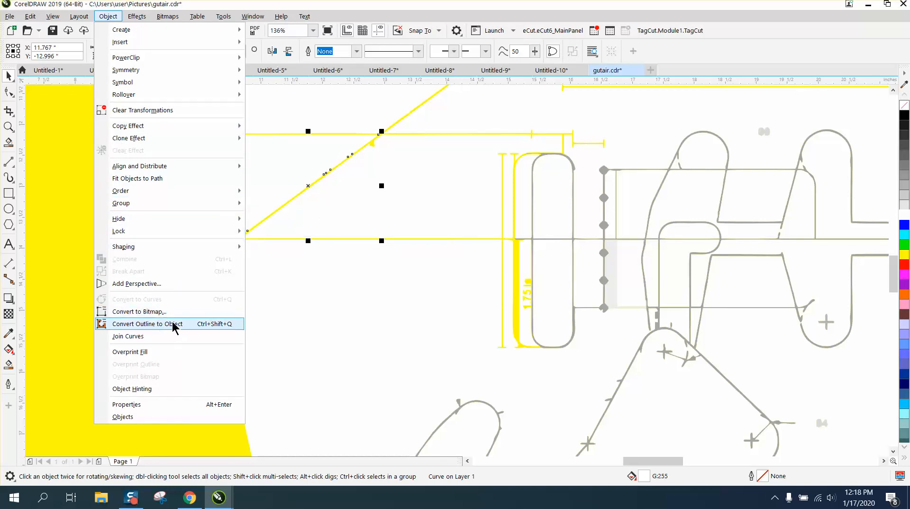
left_click(139, 312)
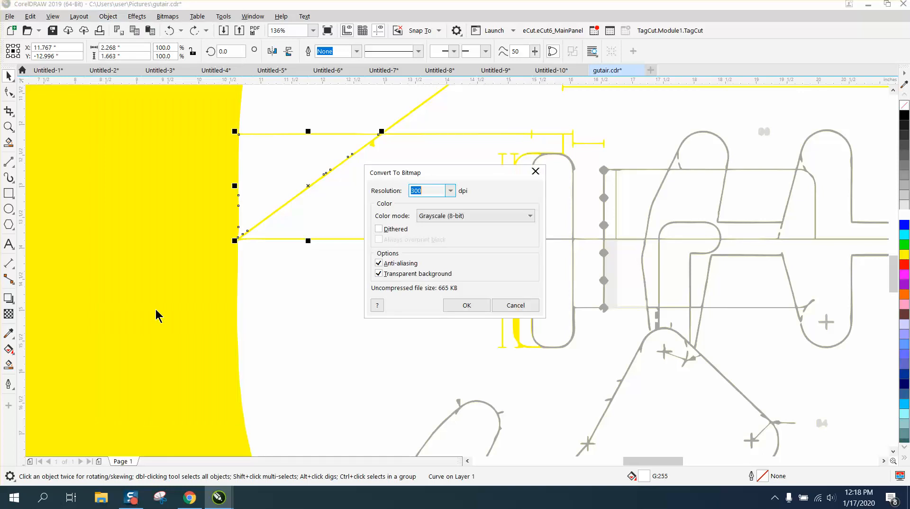
left_click(466, 304)
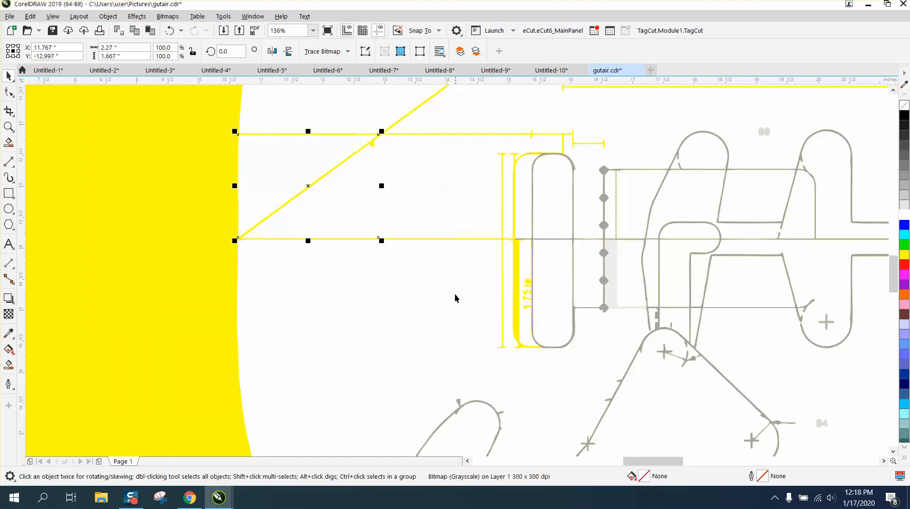
scroll("down", 3)
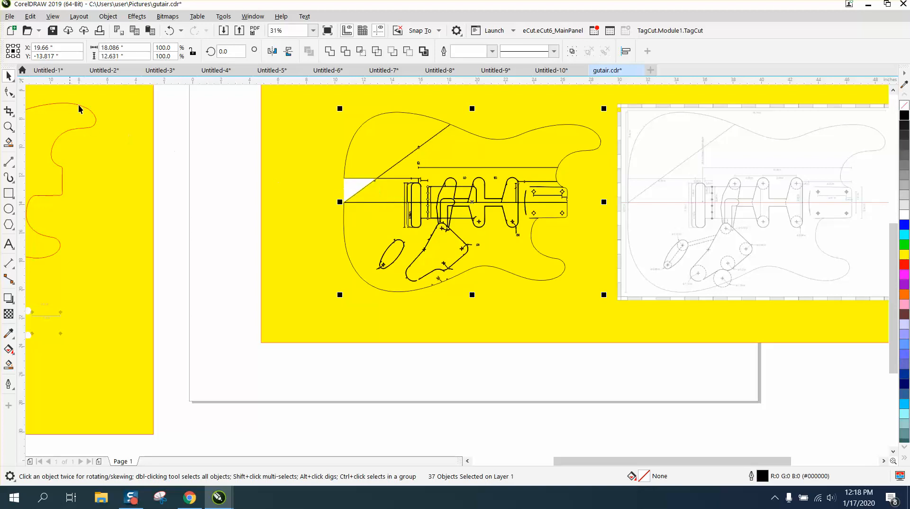
mouse_move(4, 102)
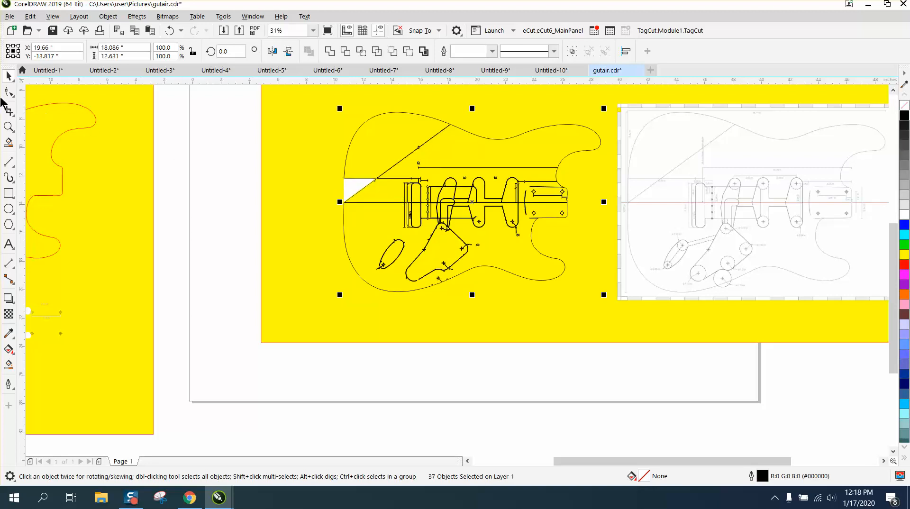
Step: Zoom in on the white triangular patch beside the angled line and delete it
left_click(8, 126)
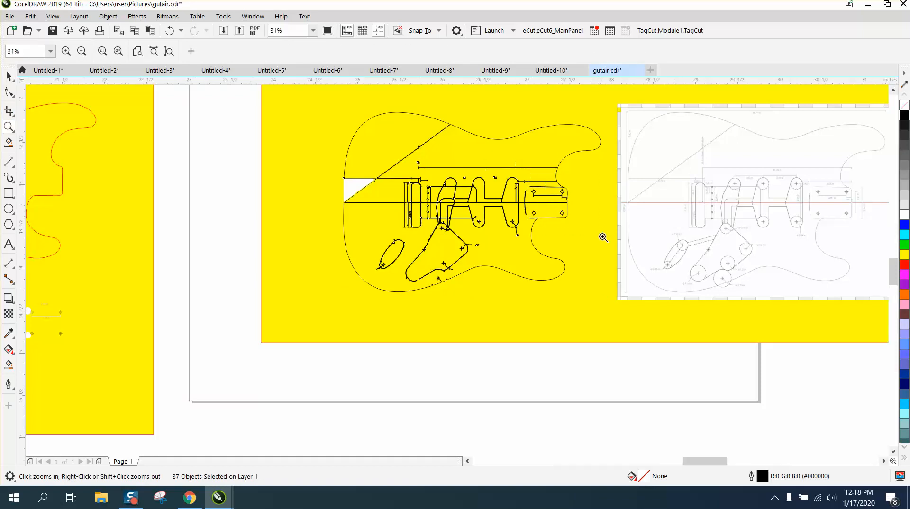
left_click(603, 238)
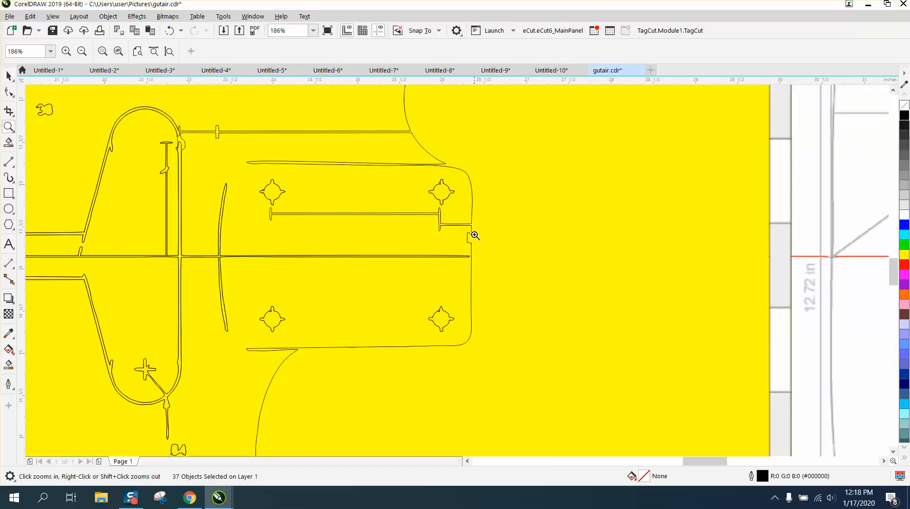
mouse_move(464, 179)
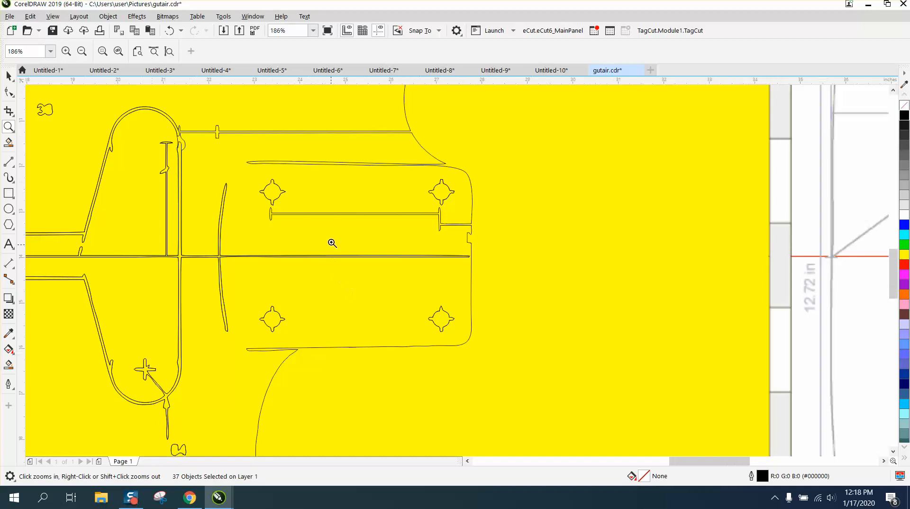
left_click(82, 51)
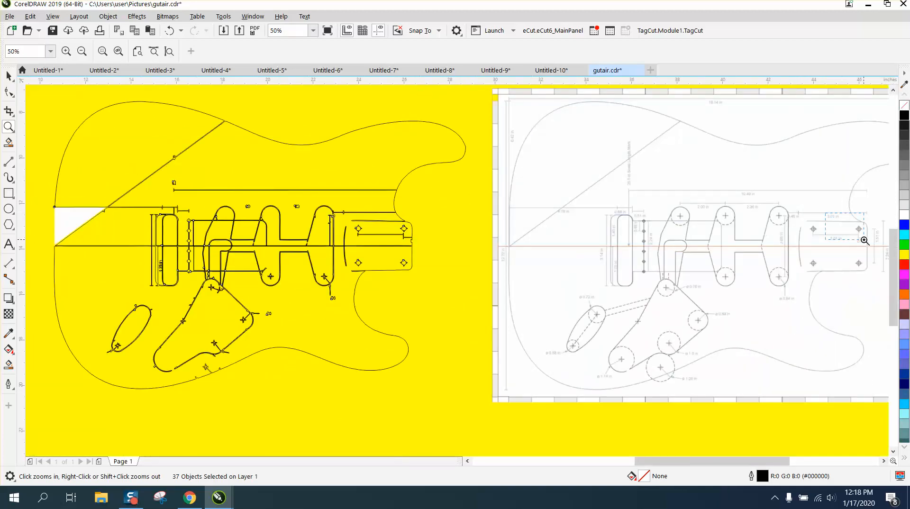
left_click(863, 239)
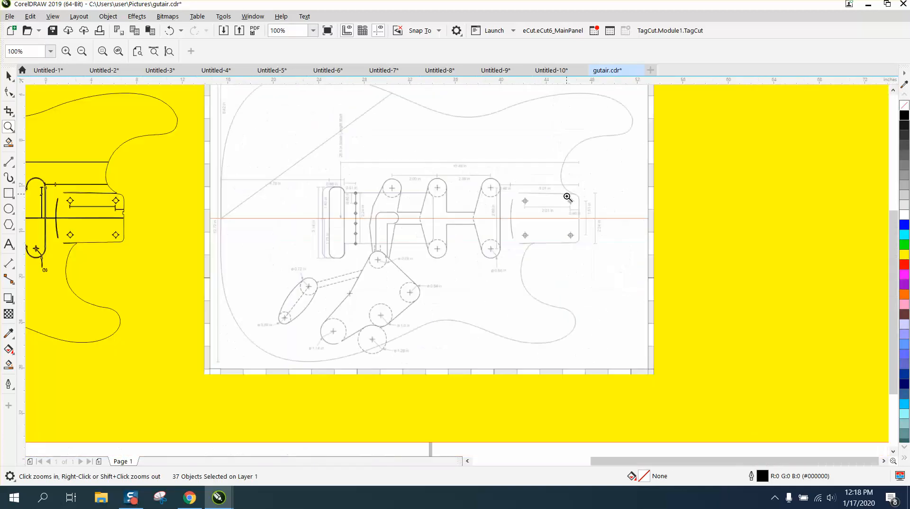
left_click(567, 197)
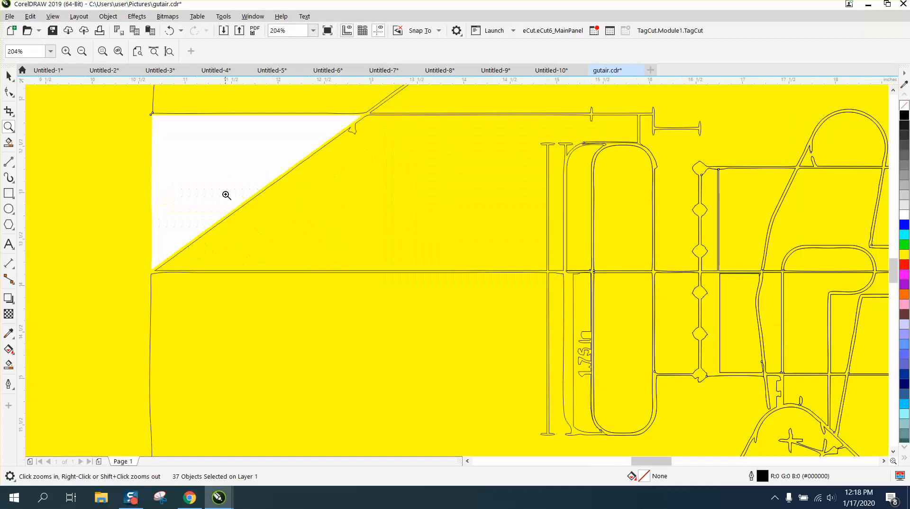
mouse_move(6, 137)
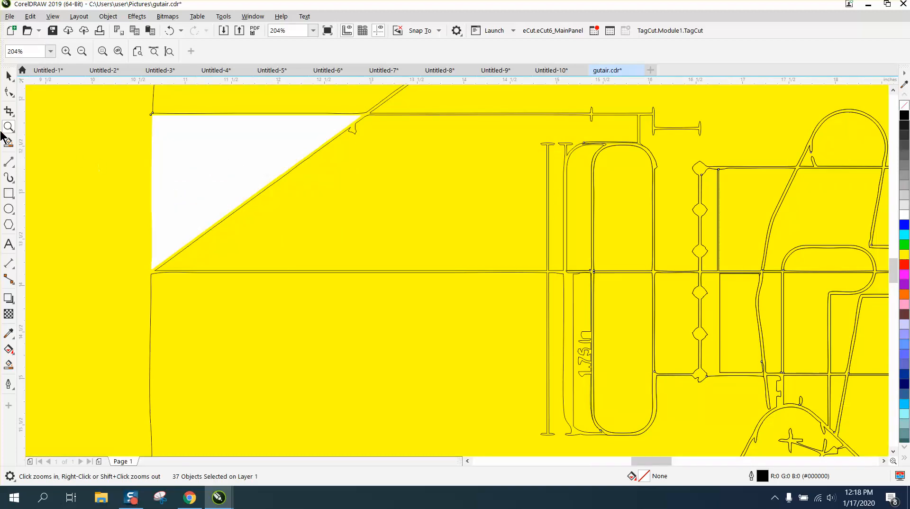
left_click(9, 161)
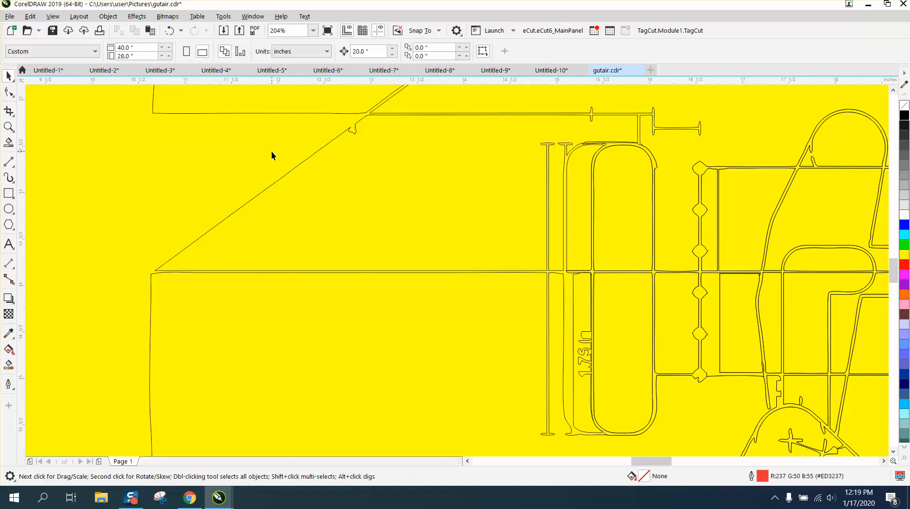
mouse_move(14, 110)
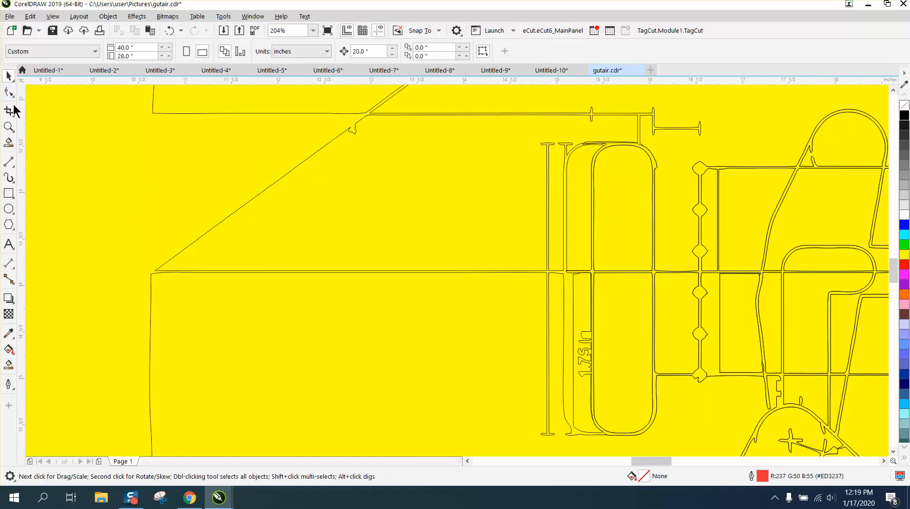
Step: Draw a short 2-point line along the centre line to the neck pocket edge, inspecting nodes as needed
left_click(9, 162)
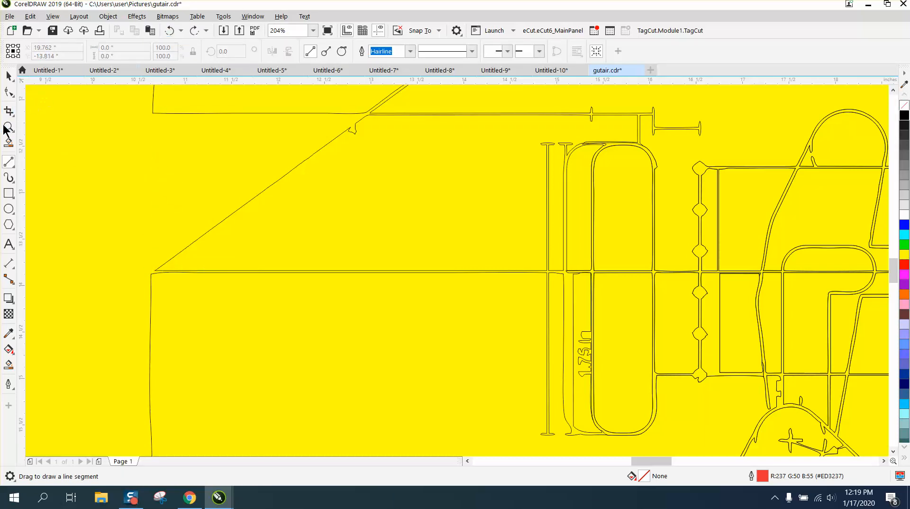
left_click(9, 126)
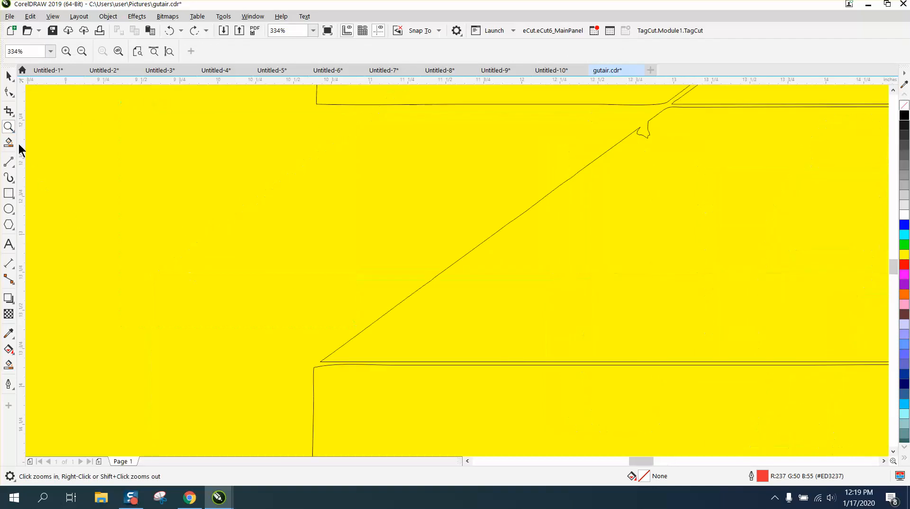
left_click(8, 161)
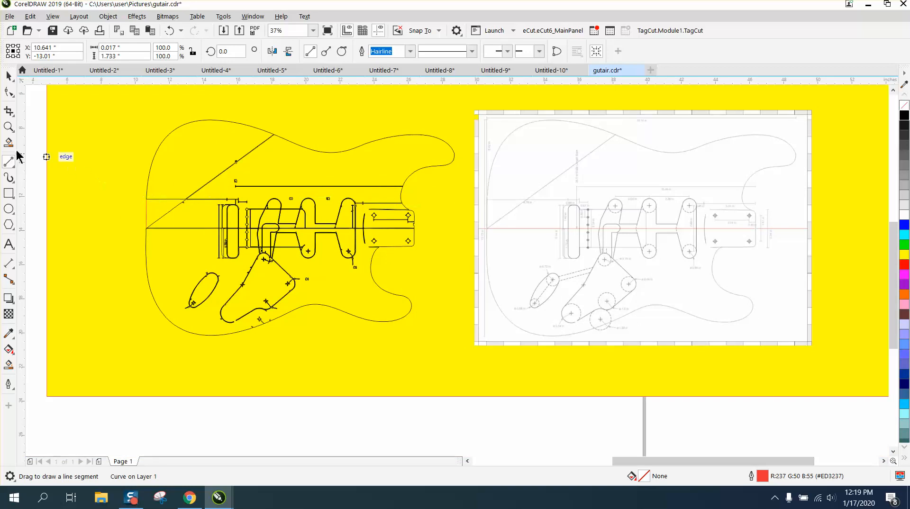
left_click(8, 127)
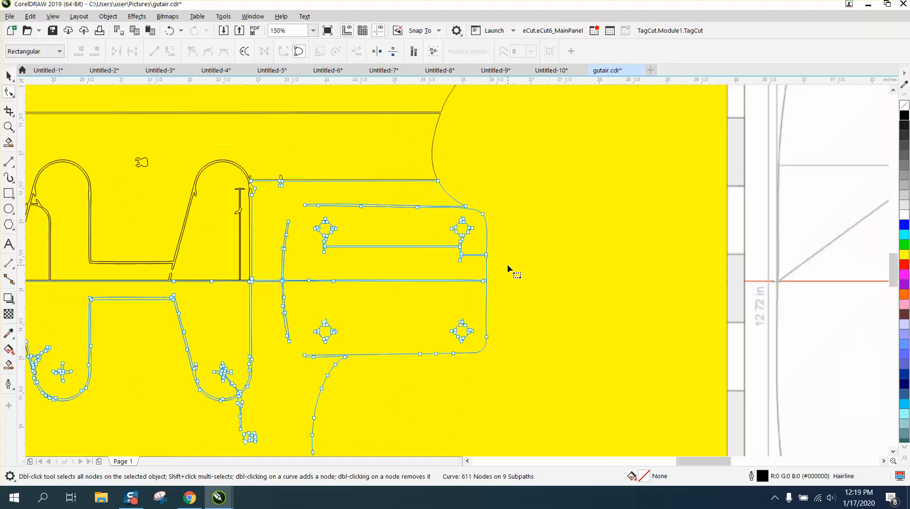
left_click(10, 126)
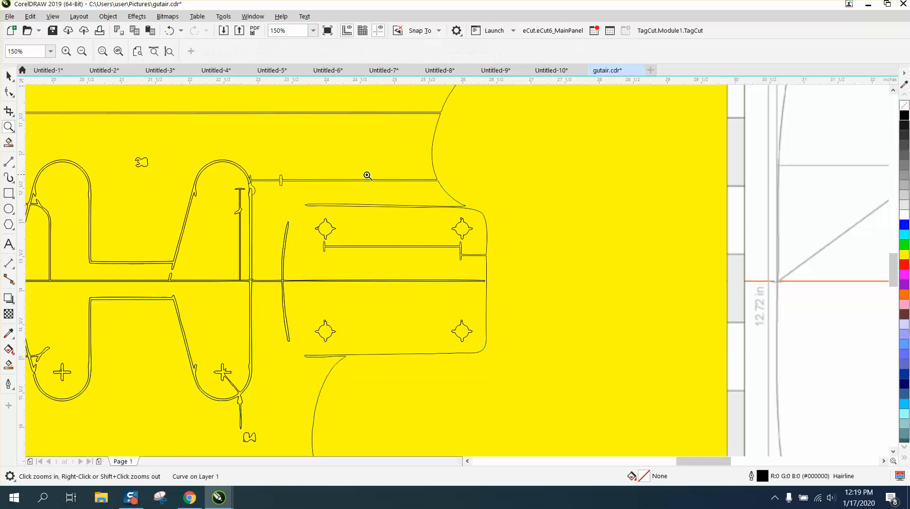
left_click(367, 175)
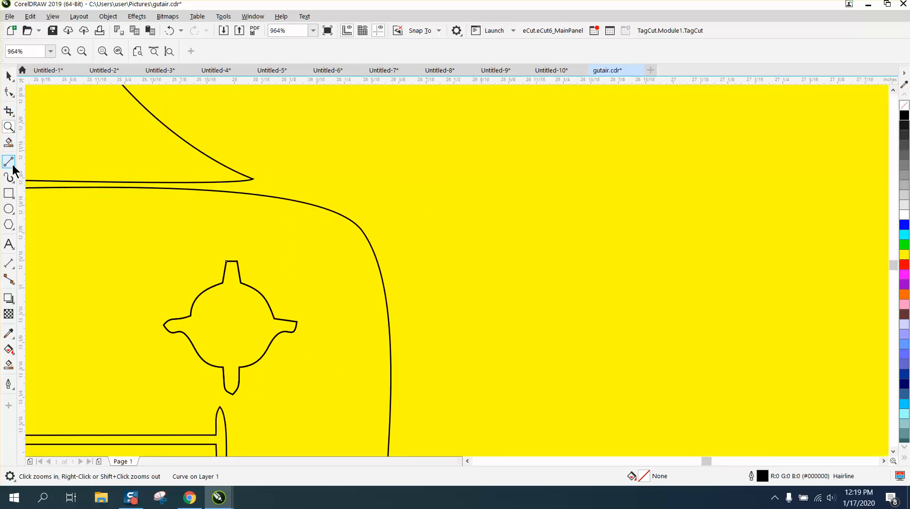
left_click(10, 161)
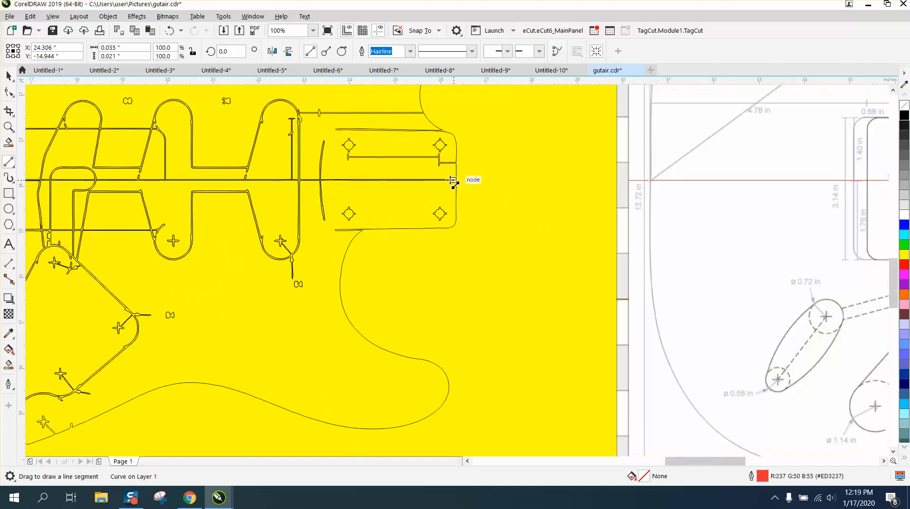
Step: Snap short bridging lines across open nodes at the neck pocket corner and body edge
left_click(9, 127)
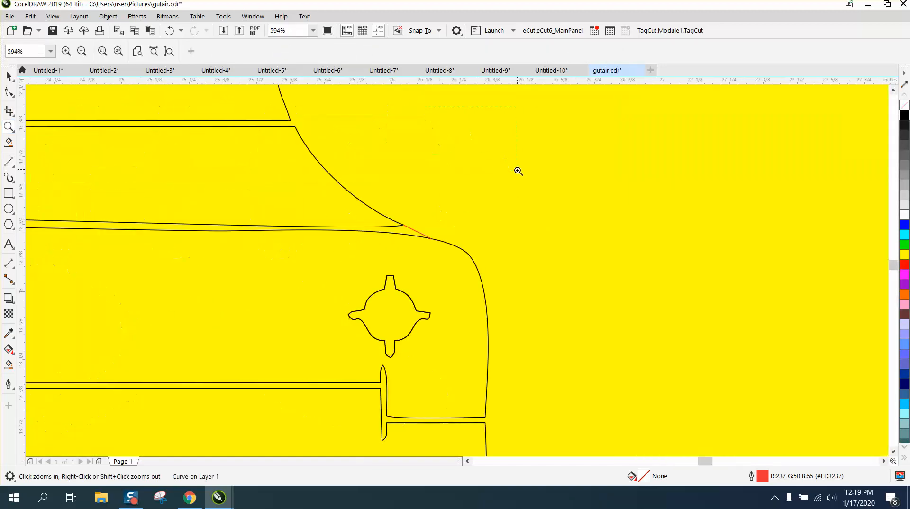
left_click(8, 93)
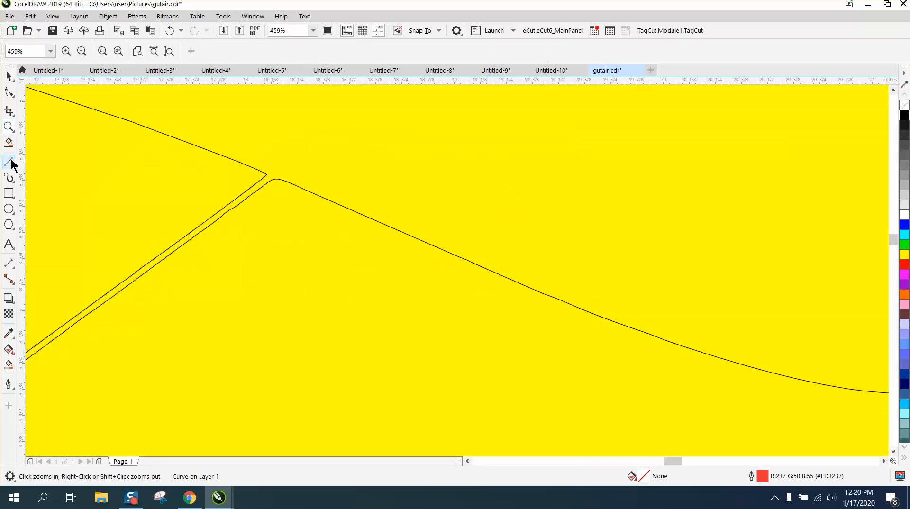
left_click(9, 161)
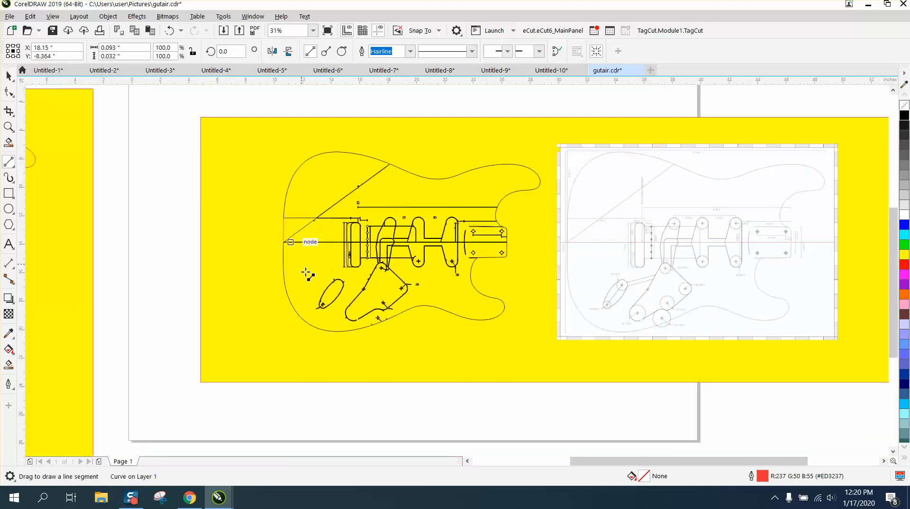
left_click(10, 127)
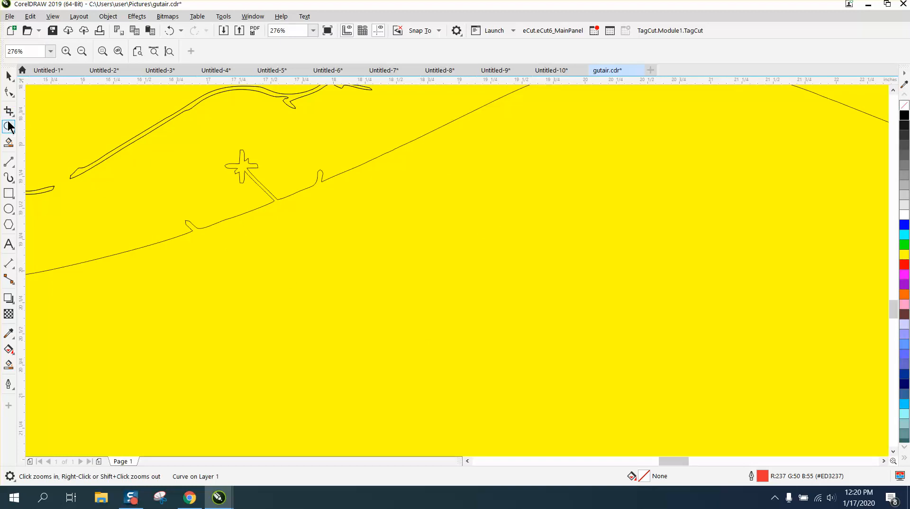
mouse_move(8, 123)
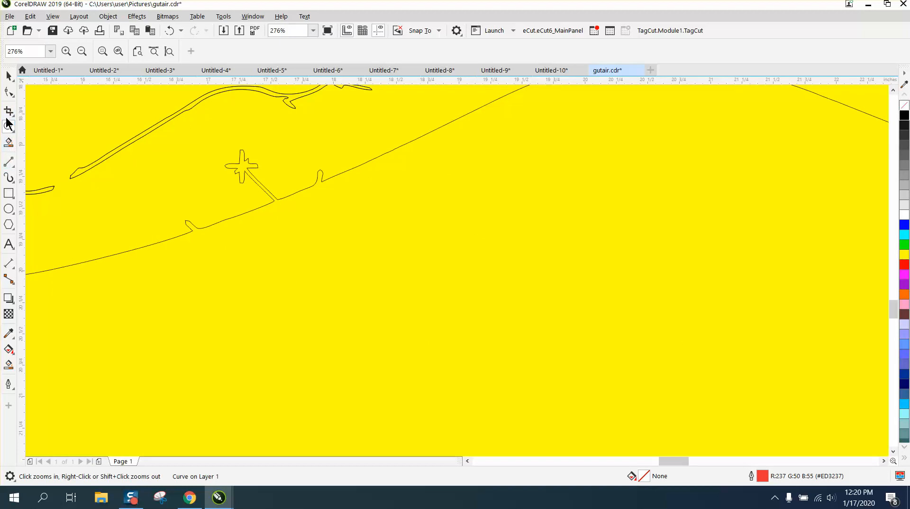
left_click(9, 110)
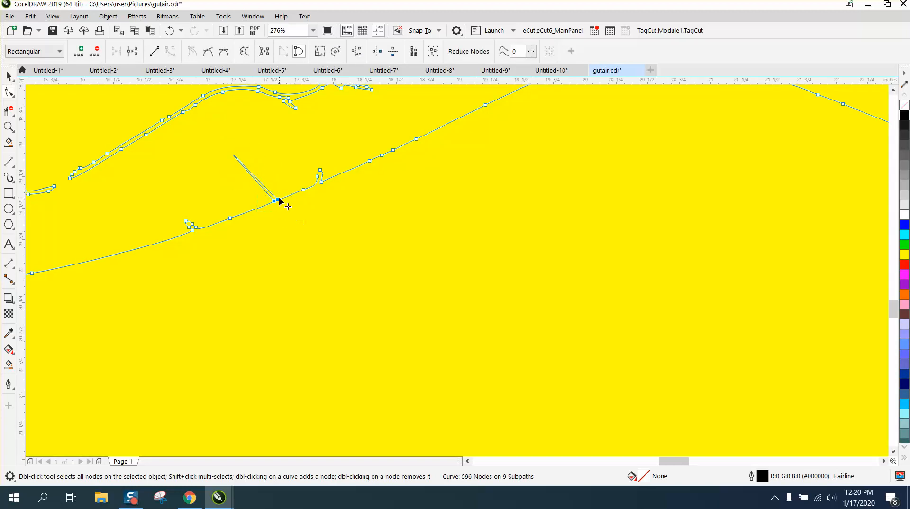
Step: Convert the stray stub segment on the lower body edge To Line to remove it
right_click(275, 201)
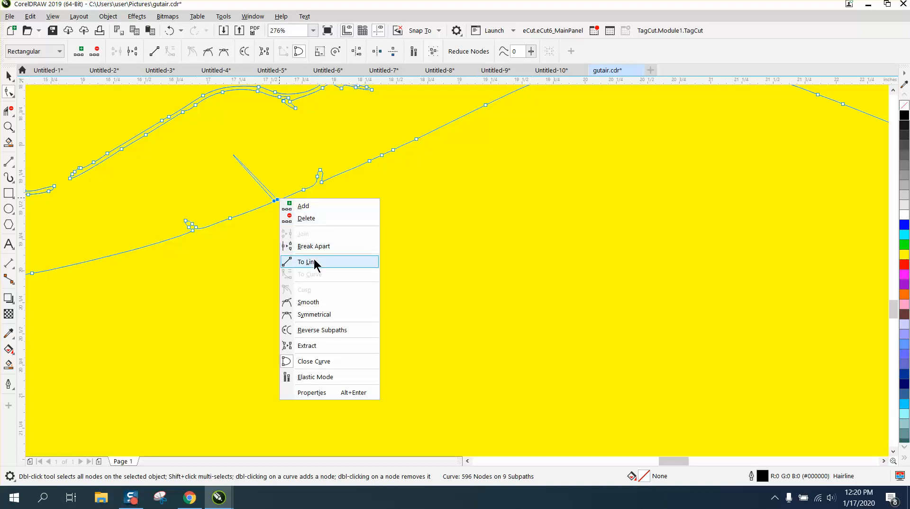
left_click(306, 261)
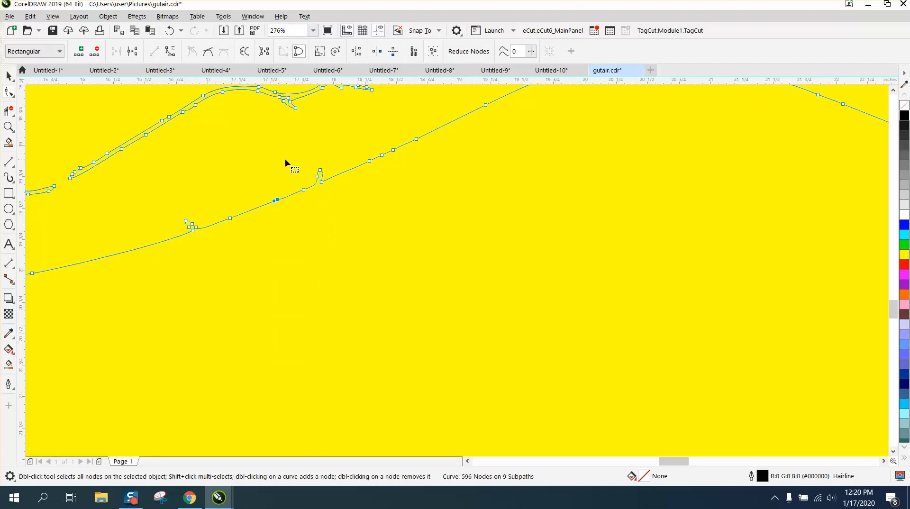
mouse_move(304, 159)
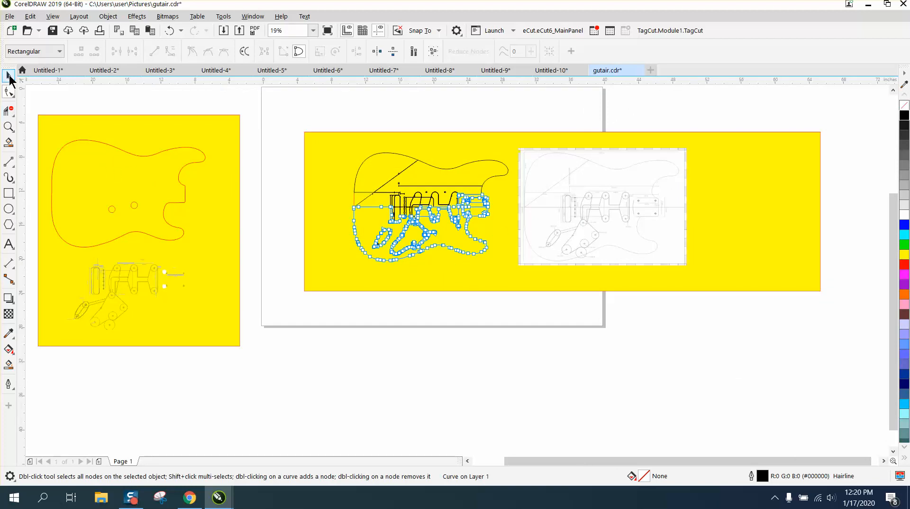
Step: Frame the selected blueprint with a rectangle and Smart Fill the enclosed guitar-body region into a shape
left_click(9, 76)
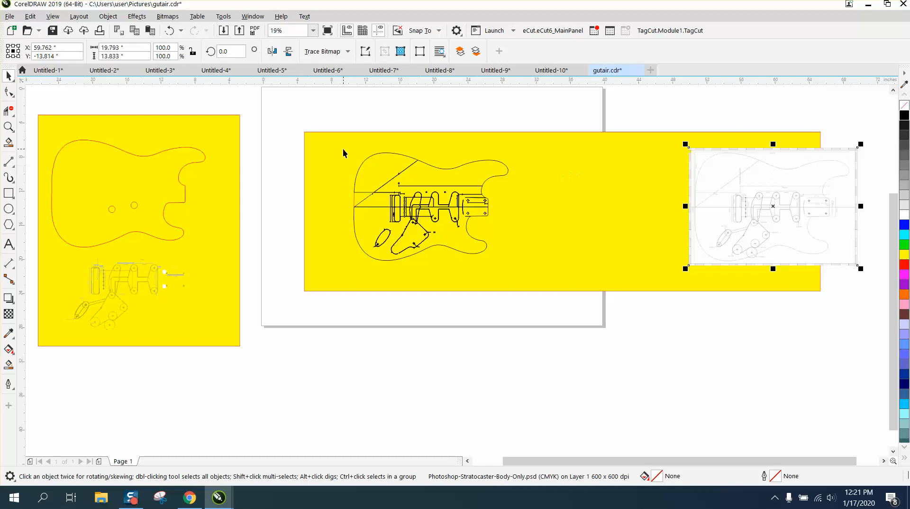
left_click(9, 193)
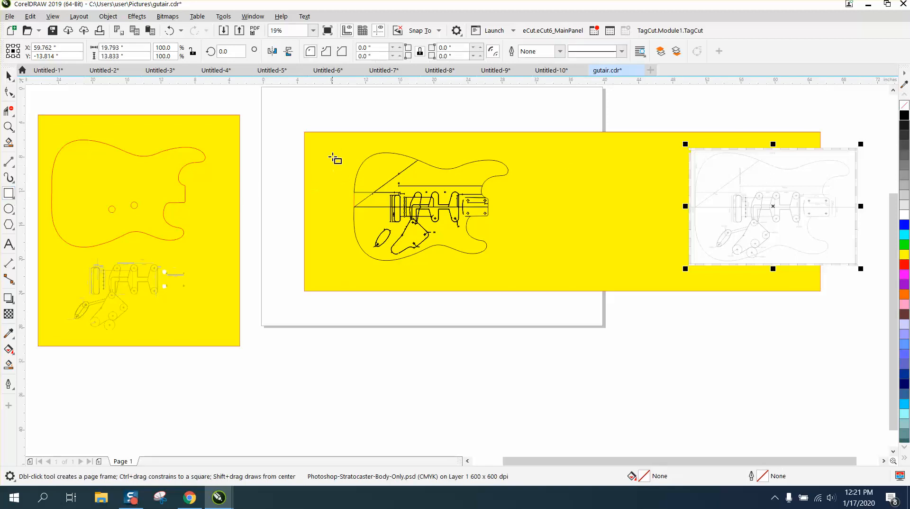
left_click(430, 203)
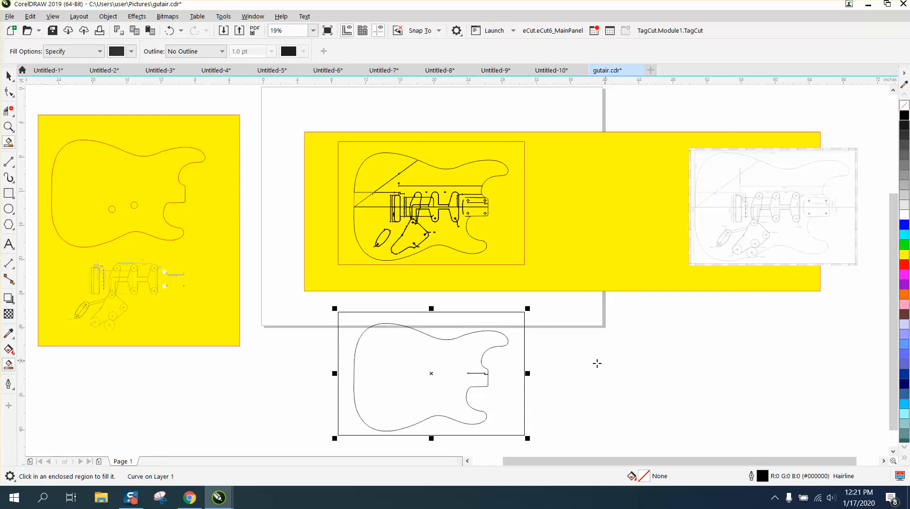
left_click(8, 126)
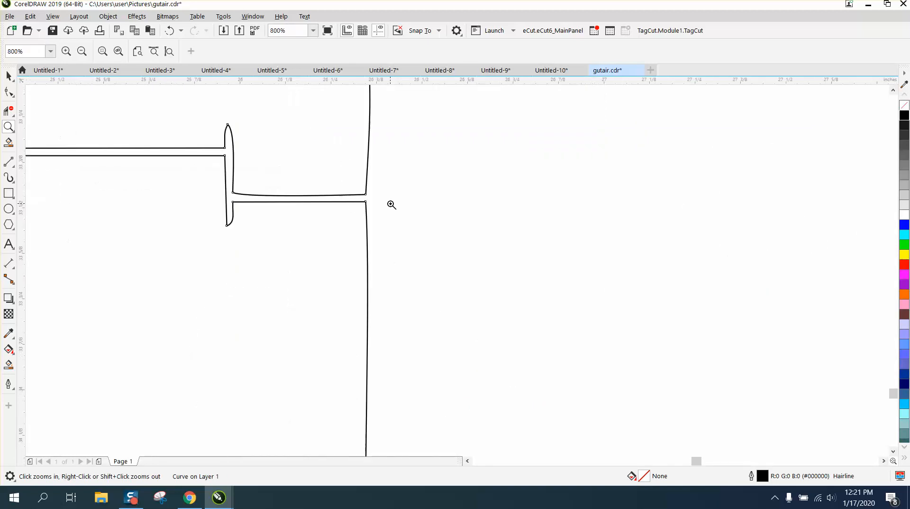
Step: Split the outline curve at the junction node and drag a corner node into place, leaving 147 nodes on 2 subpaths
right_click(391, 204)
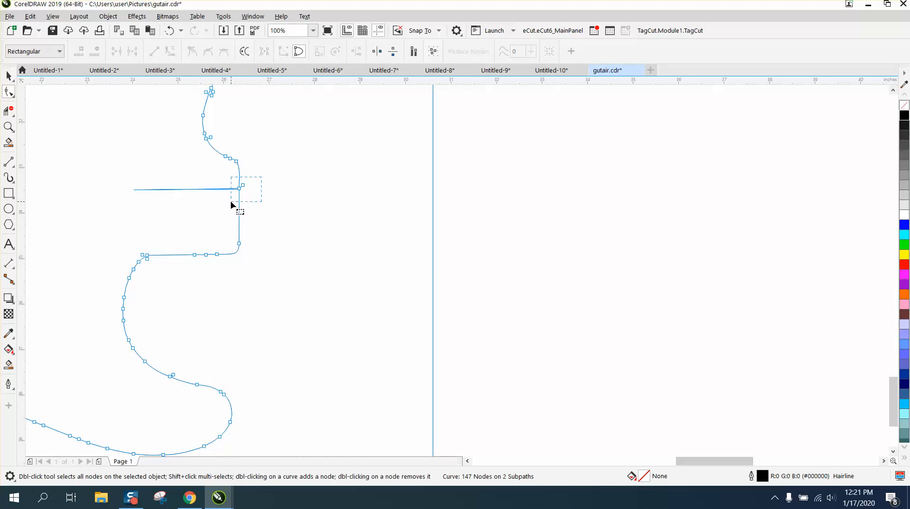
right_click(239, 188)
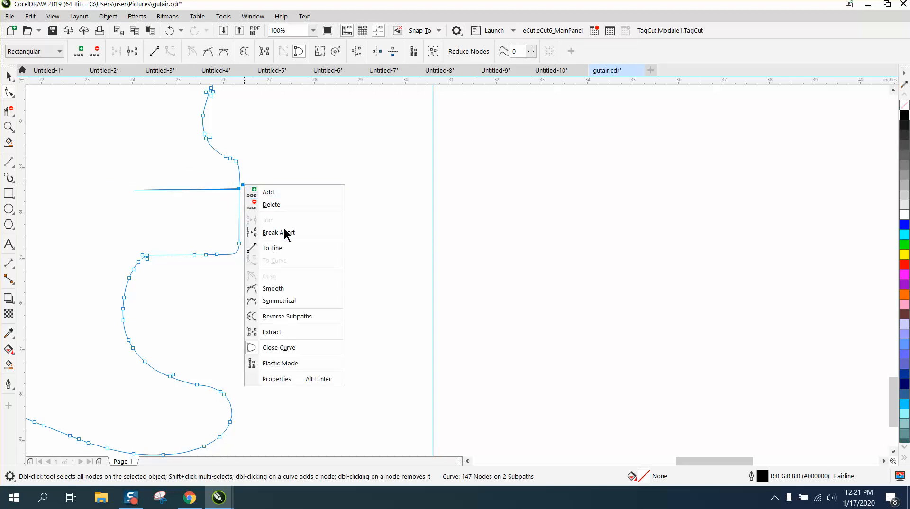
left_click(278, 232)
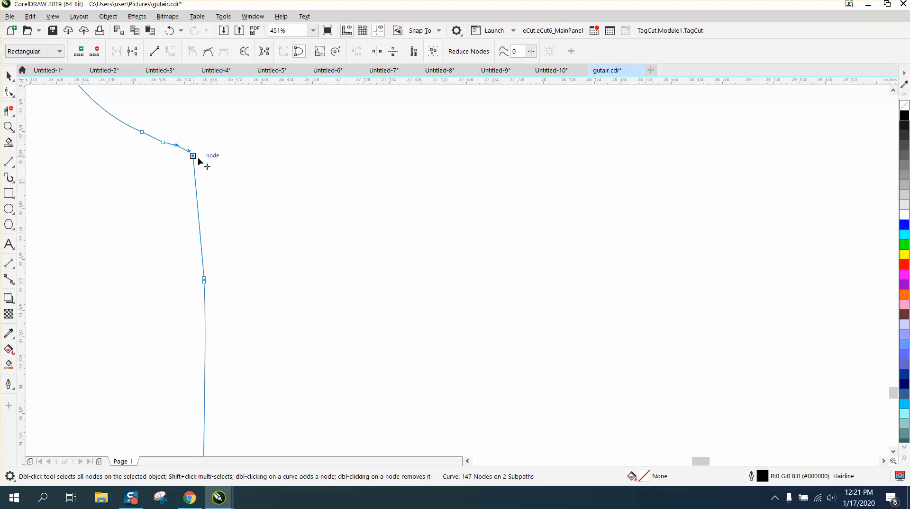
left_click_drag(193, 155, 203, 159)
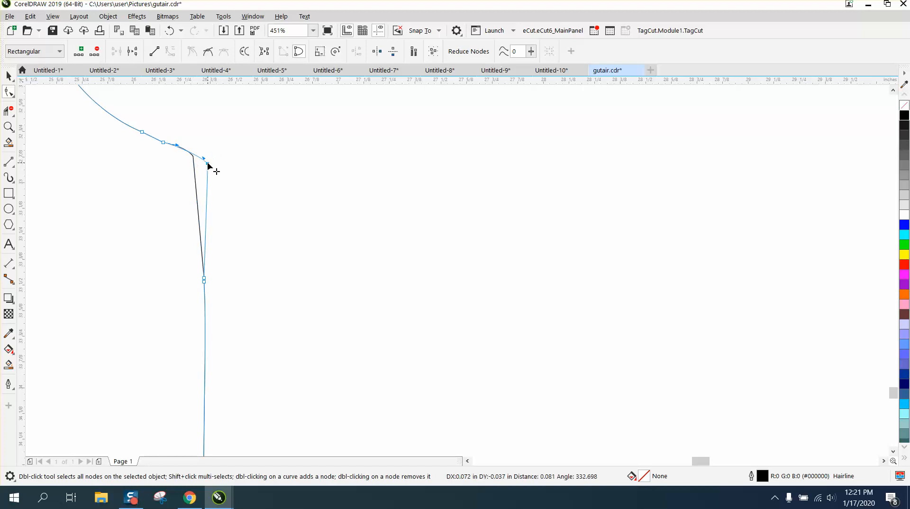
scroll("down", 3)
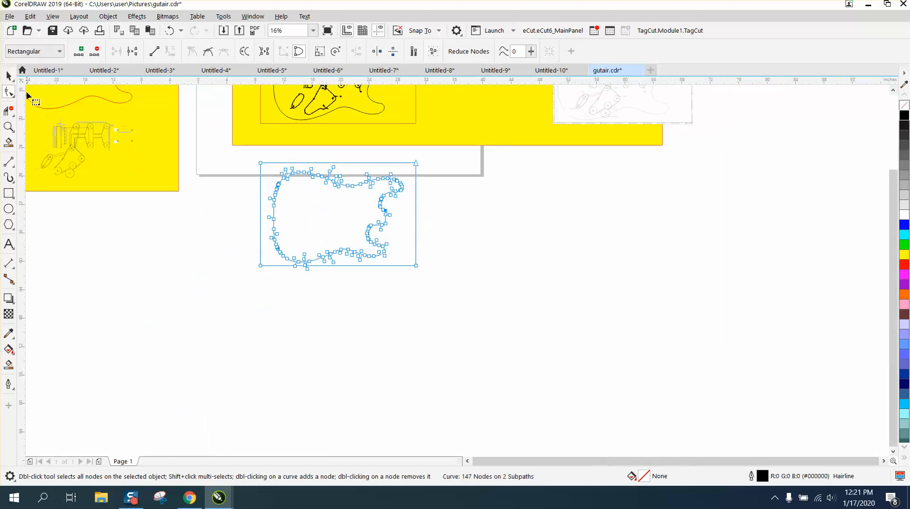
Step: Select the traced body outline, view all objects, then select the Stratocaster blueprint image
left_click(8, 76)
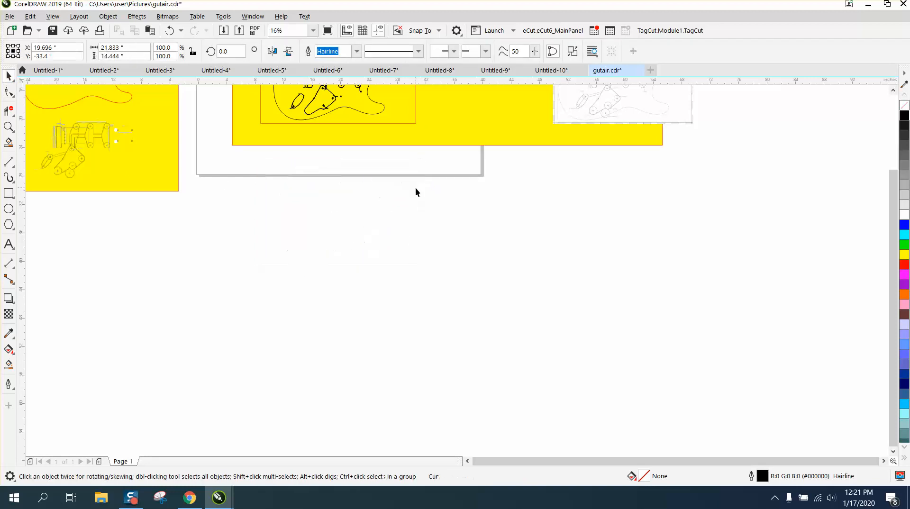
left_click(337, 216)
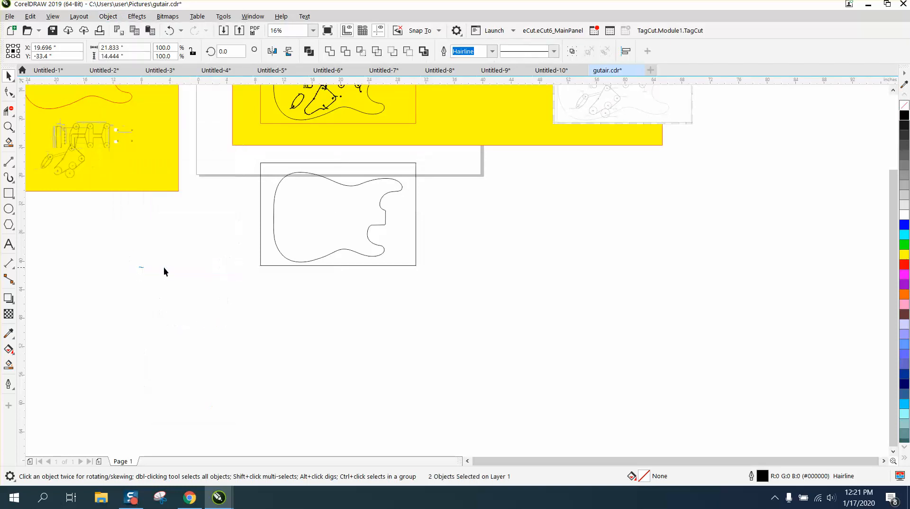
left_click(337, 214)
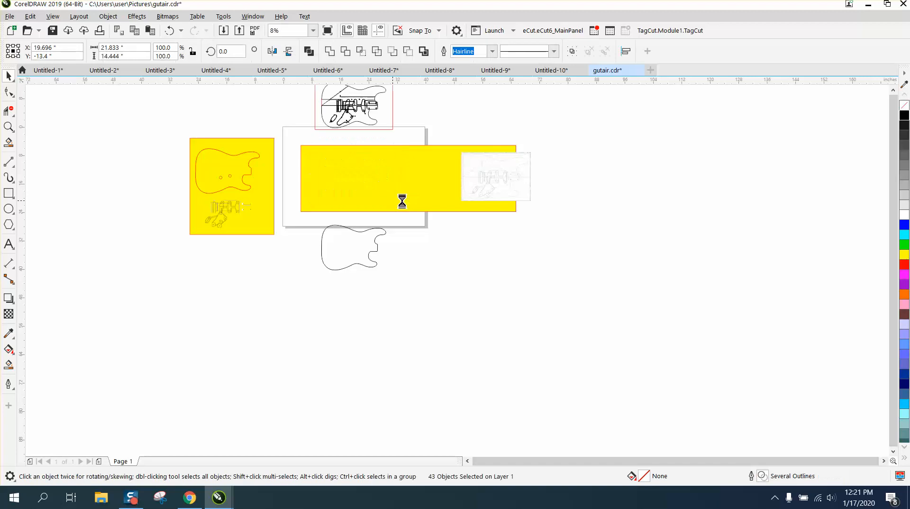
left_click(353, 248)
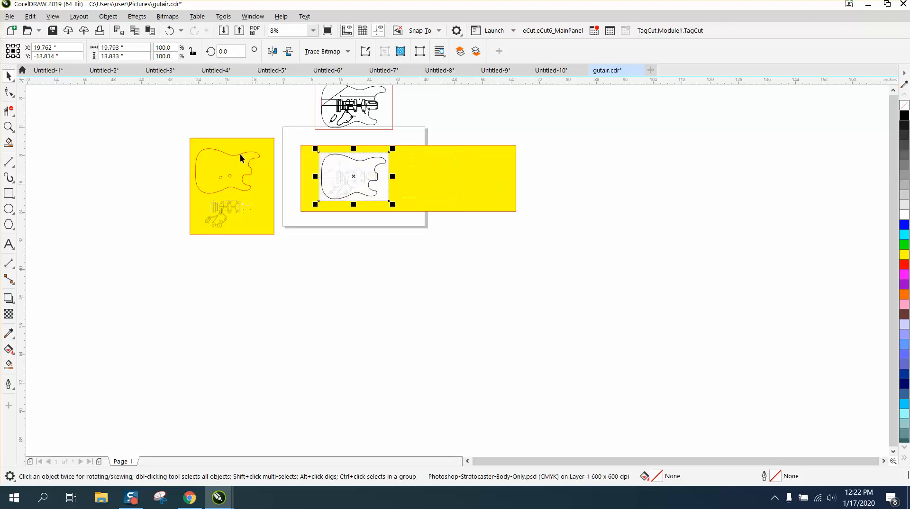
Step: Zoom in twice on the pickup mounting holes, then back out to the whole blueprint
left_click(9, 126)
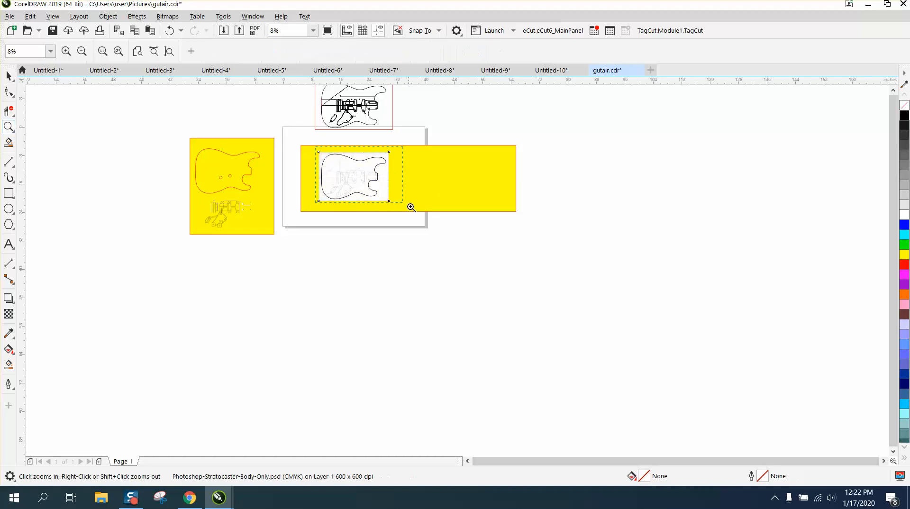
left_click(411, 208)
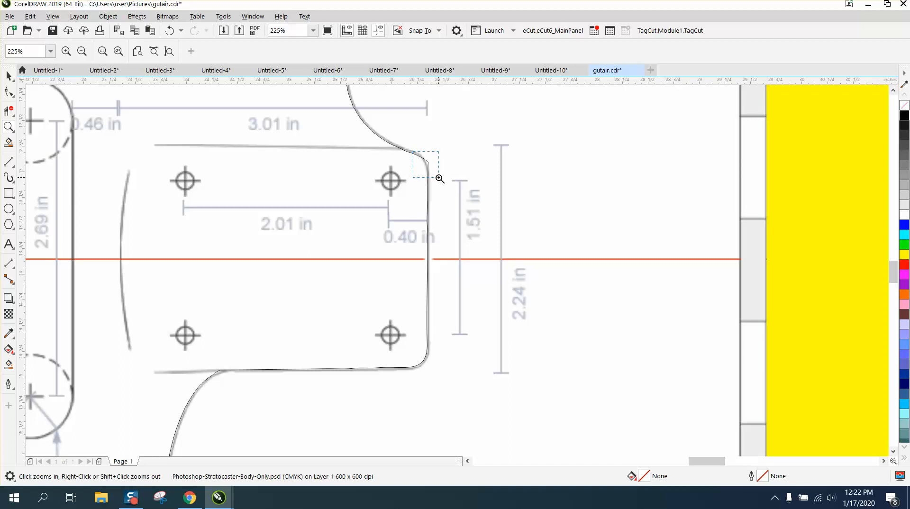
left_click(438, 178)
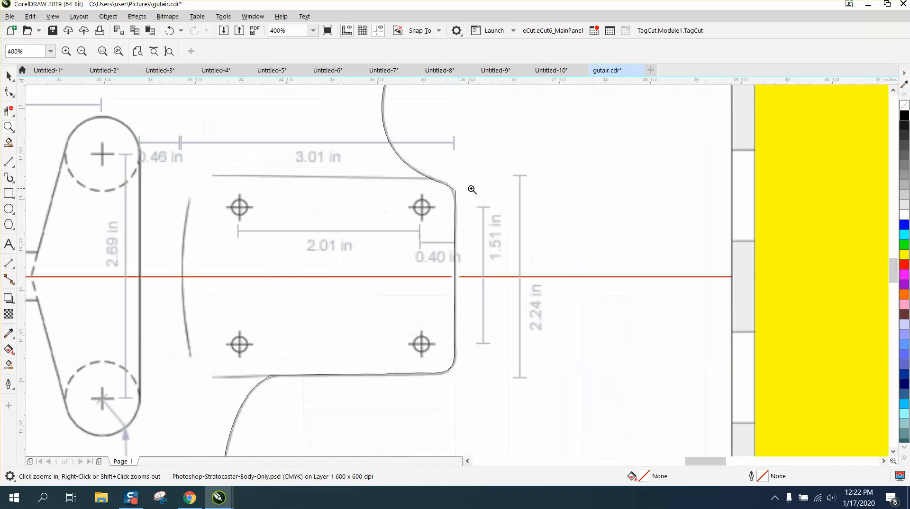
right_click(472, 190)
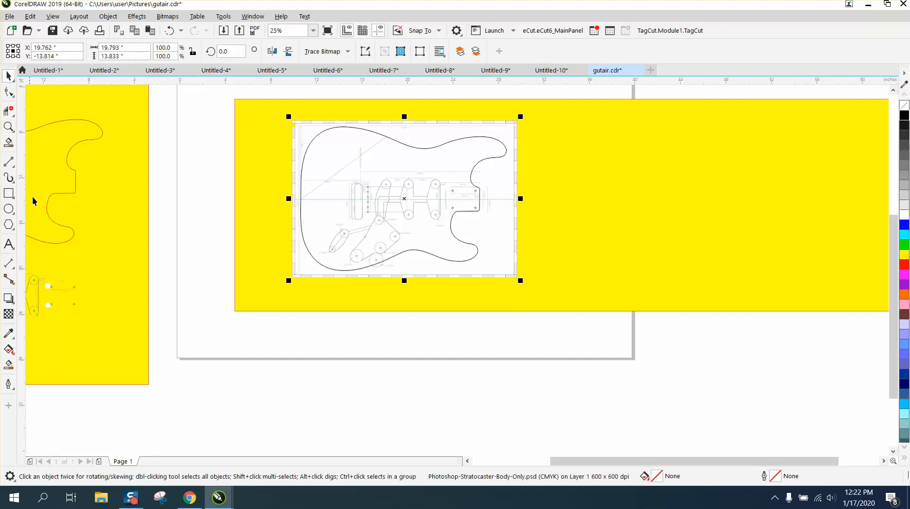
Step: Draw a red-outlined 0.84 in circle and centre it over the rightmost slot's lower mounting hole
left_click(8, 126)
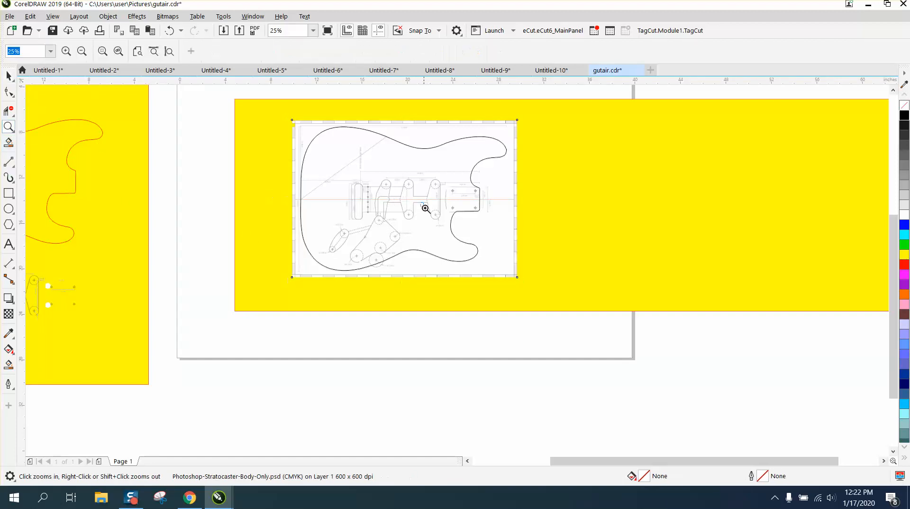
left_click(425, 209)
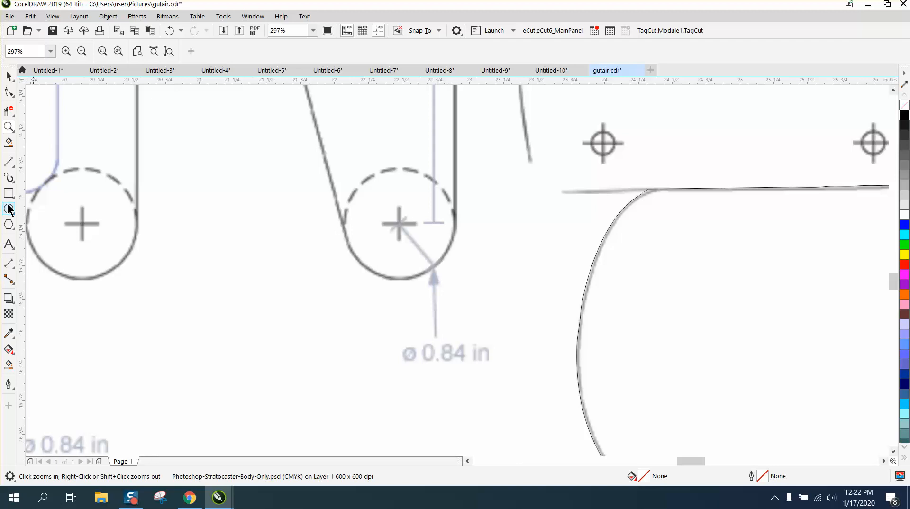
left_click(10, 208)
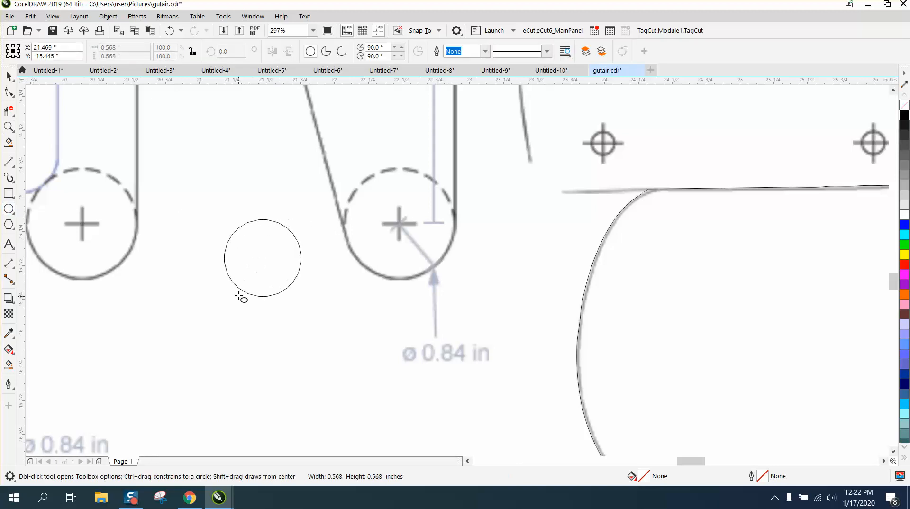
left_click(262, 257)
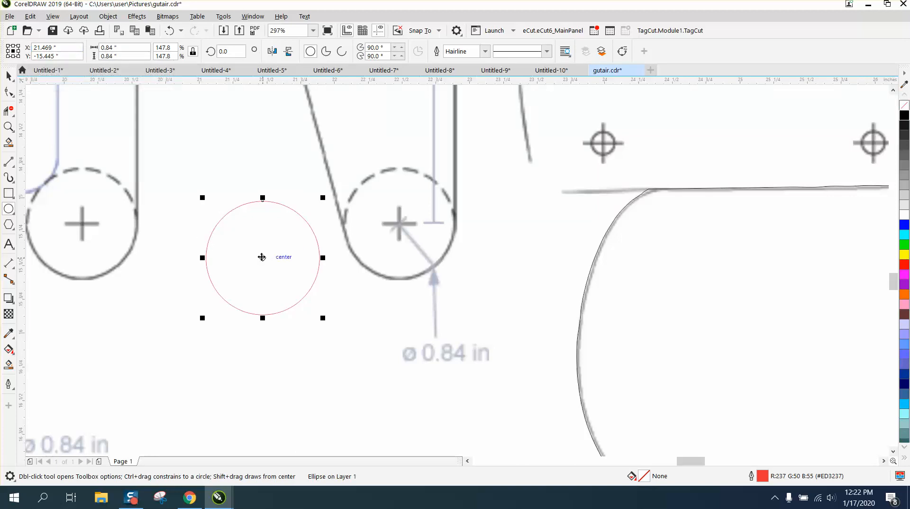
left_click(399, 226)
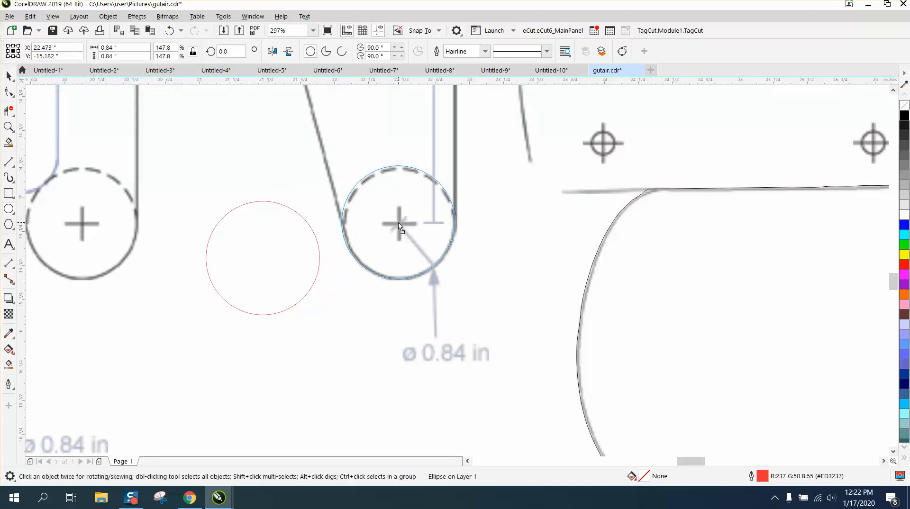
left_click(399, 223)
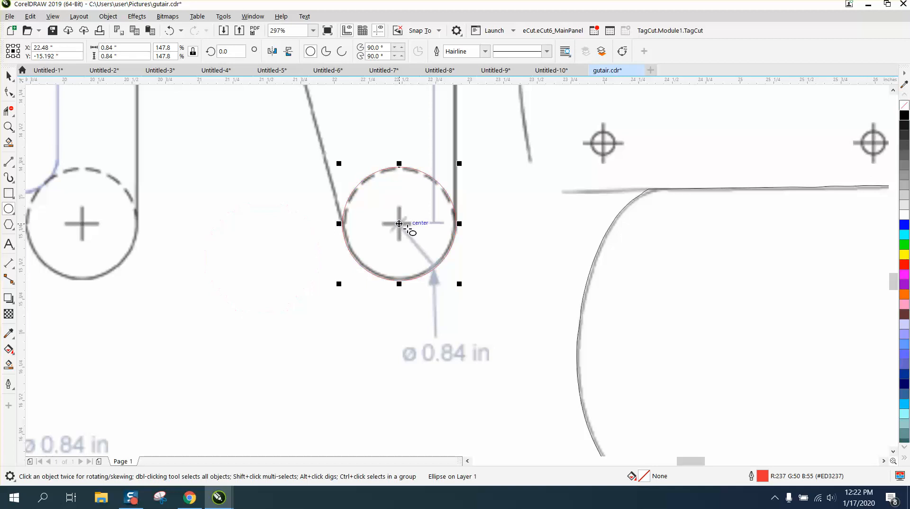
mouse_move(464, 246)
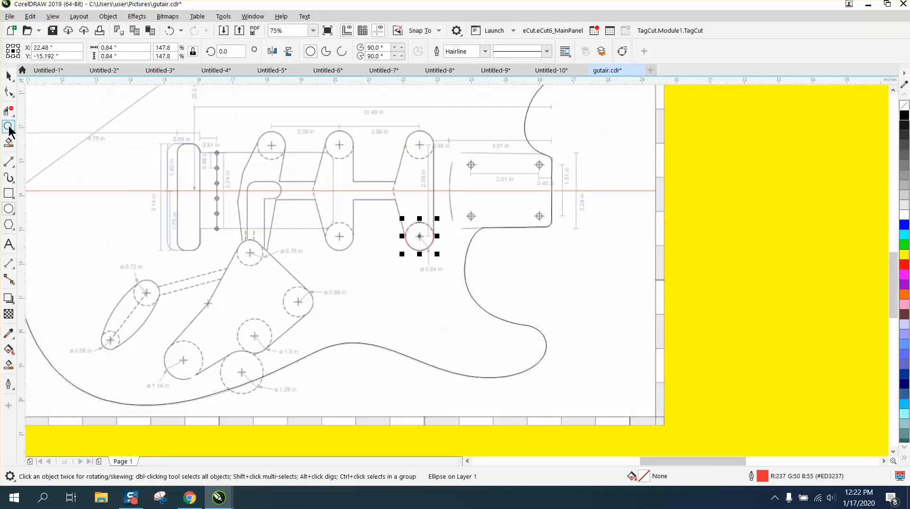
Step: Duplicate the red circle and nudge the copy 2.69 in up onto the slot's upper hole, checking its placement
left_click(9, 126)
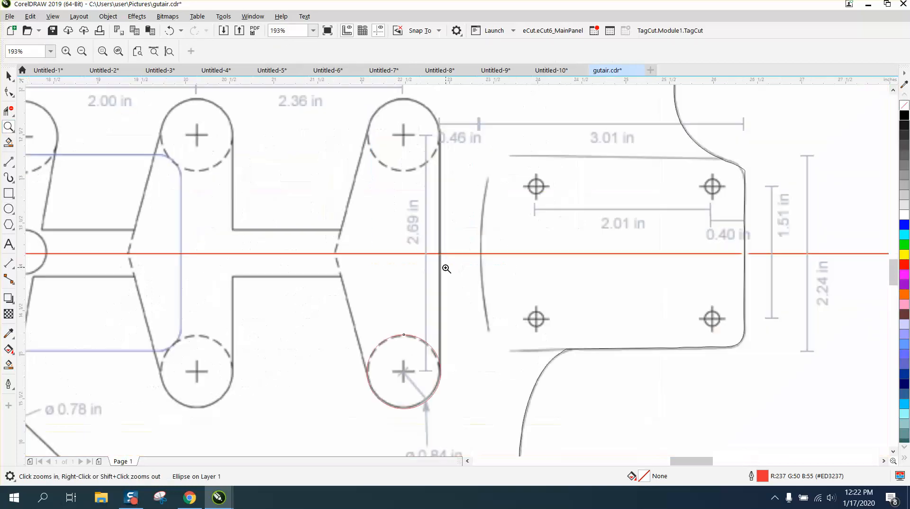
mouse_move(415, 362)
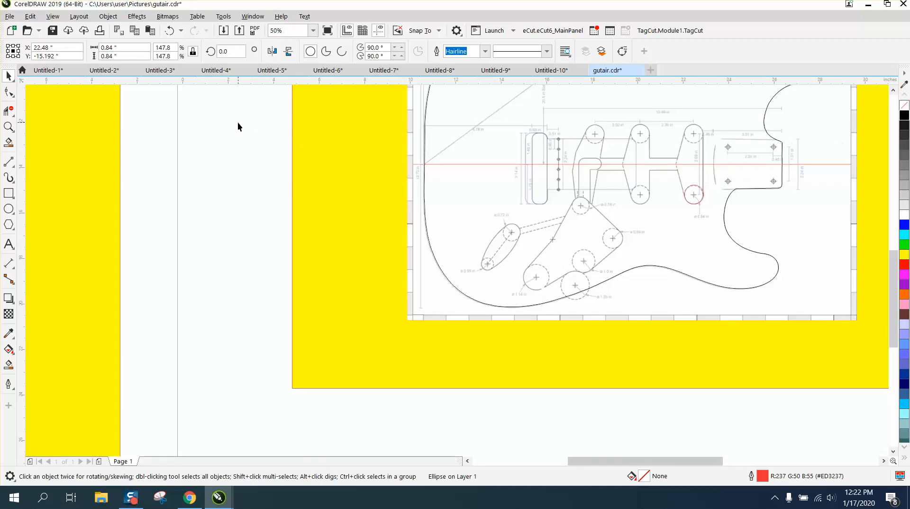
left_click(8, 127)
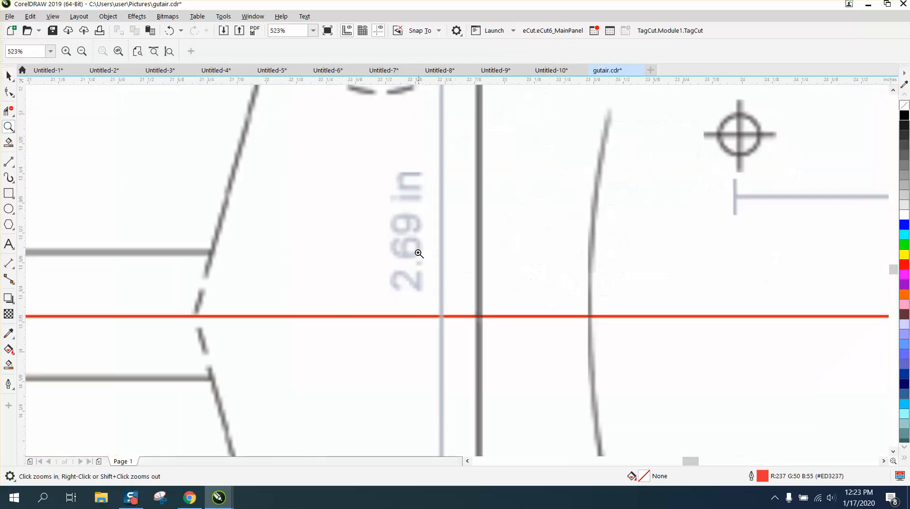
right_click(418, 253)
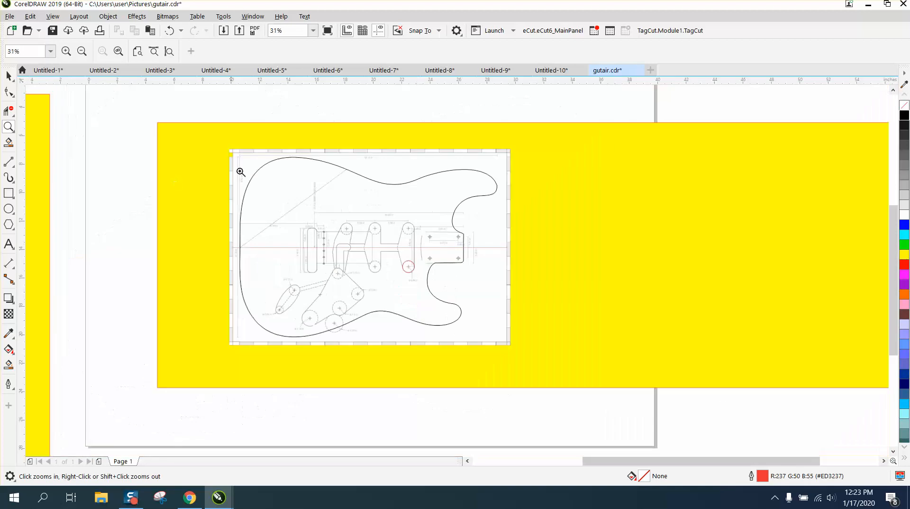
left_click(239, 171)
type("2")
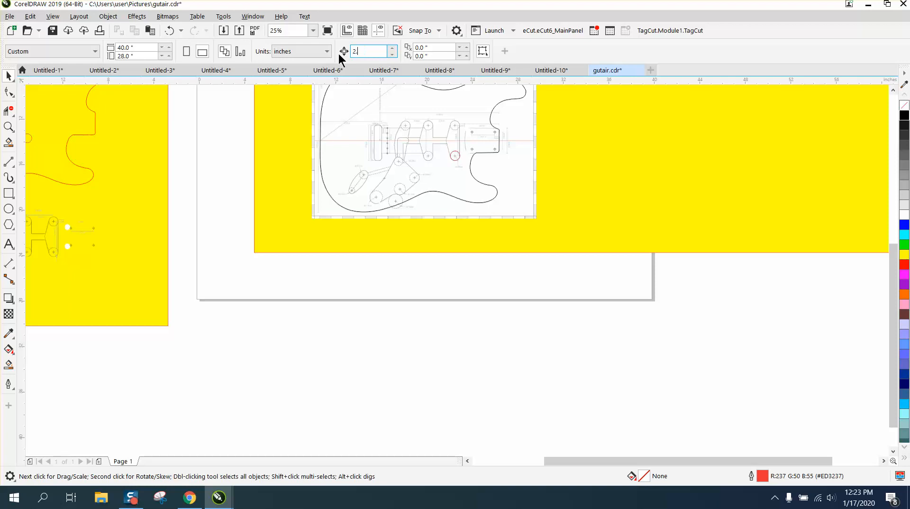
left_click(454, 155)
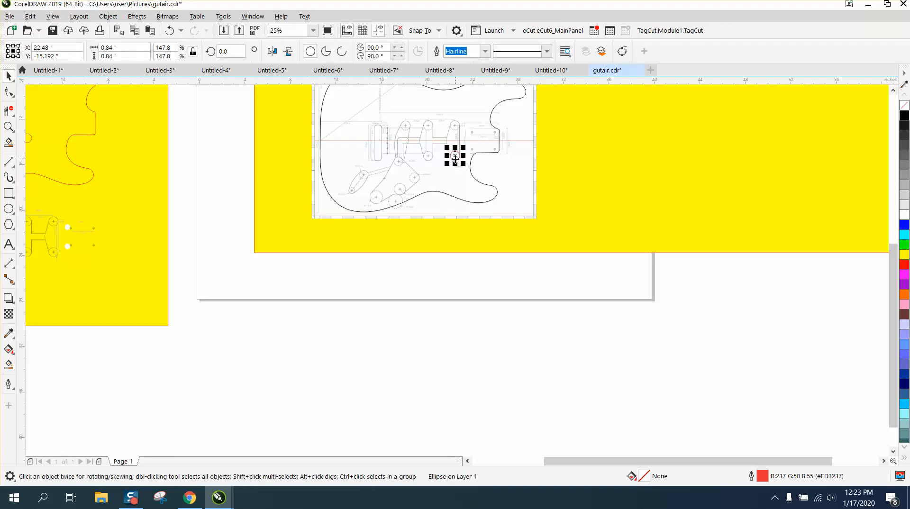
mouse_move(459, 158)
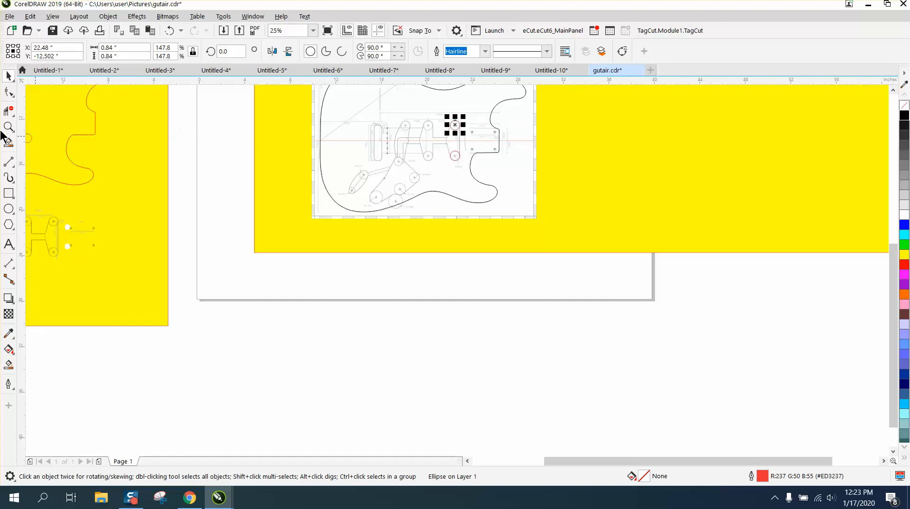
left_click(9, 127)
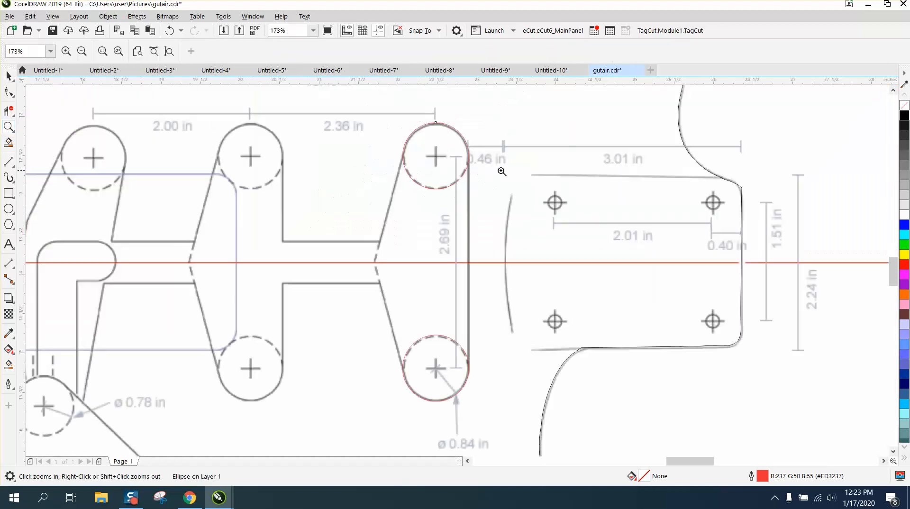
mouse_move(476, 168)
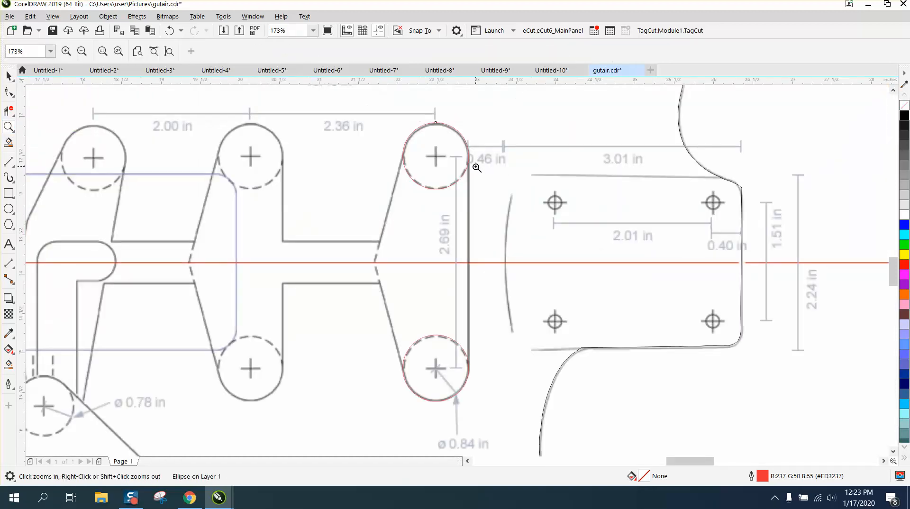
mouse_move(371, 145)
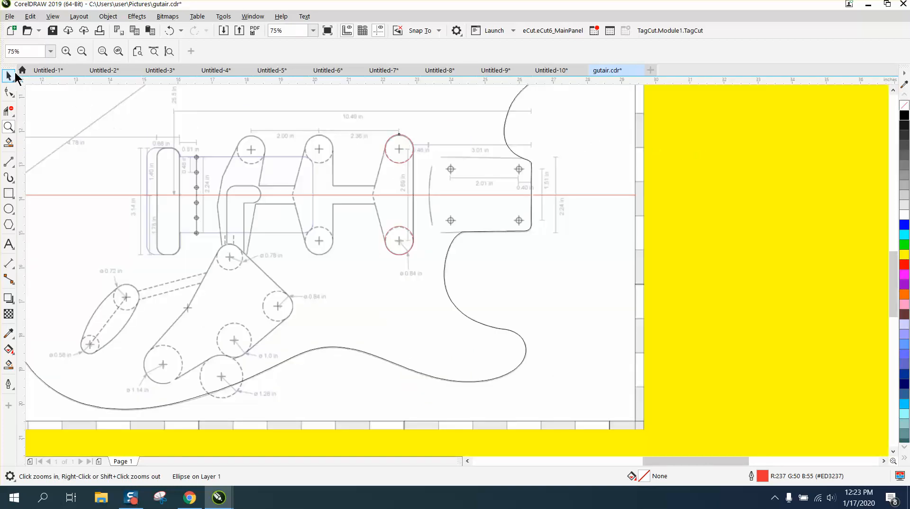
Step: With a 2.69 in duplicate distance, copy circles onto the middle pickup's holes and the left pickup's top hole
left_click(9, 75)
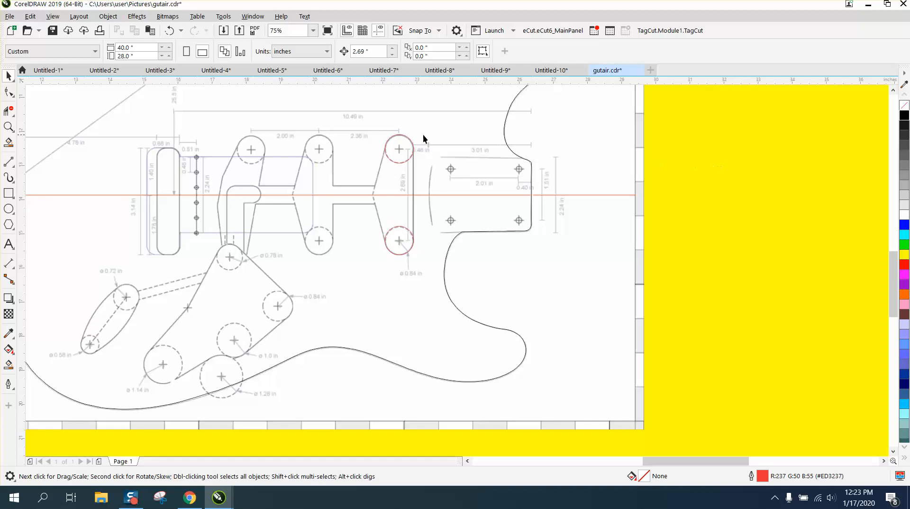
mouse_move(361, 139)
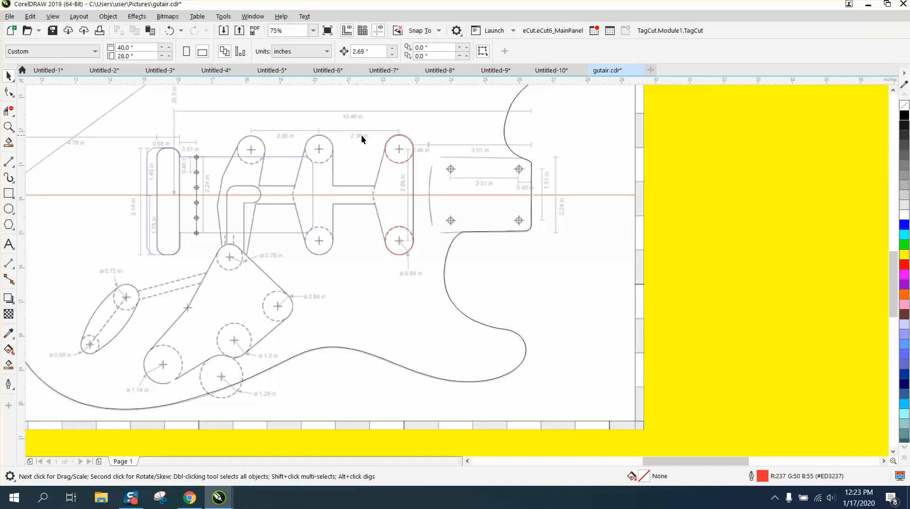
left_click(369, 51)
type("365")
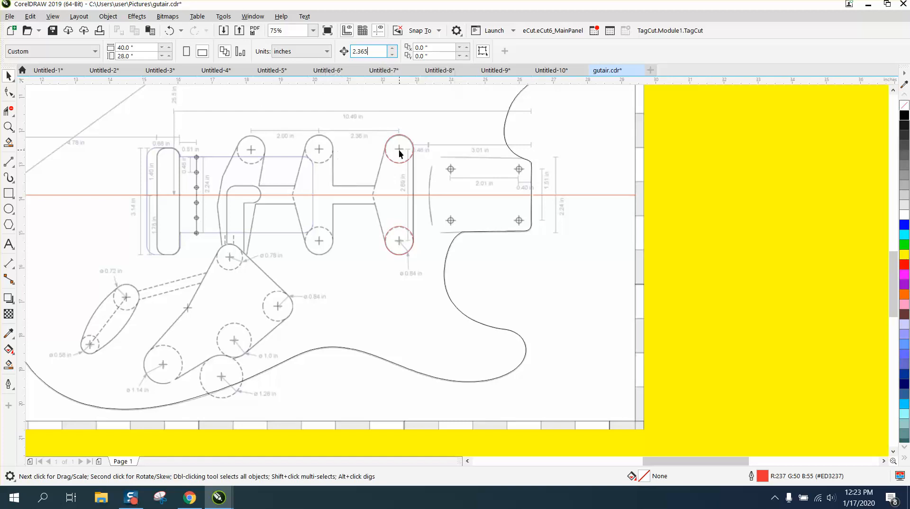
left_click(399, 150)
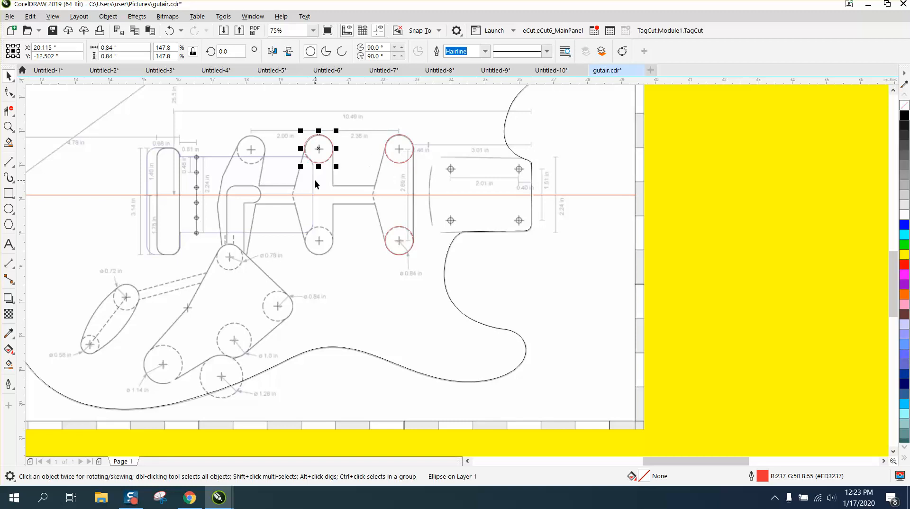
mouse_move(340, 255)
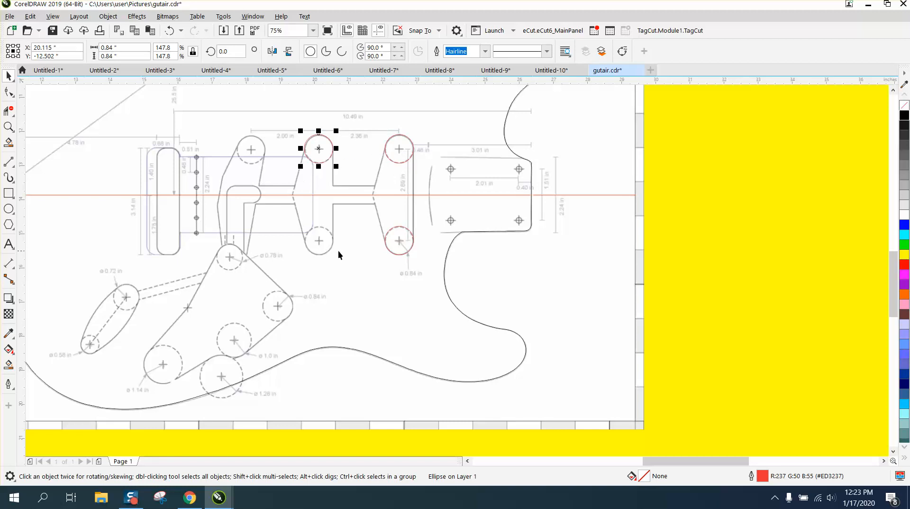
mouse_move(358, 64)
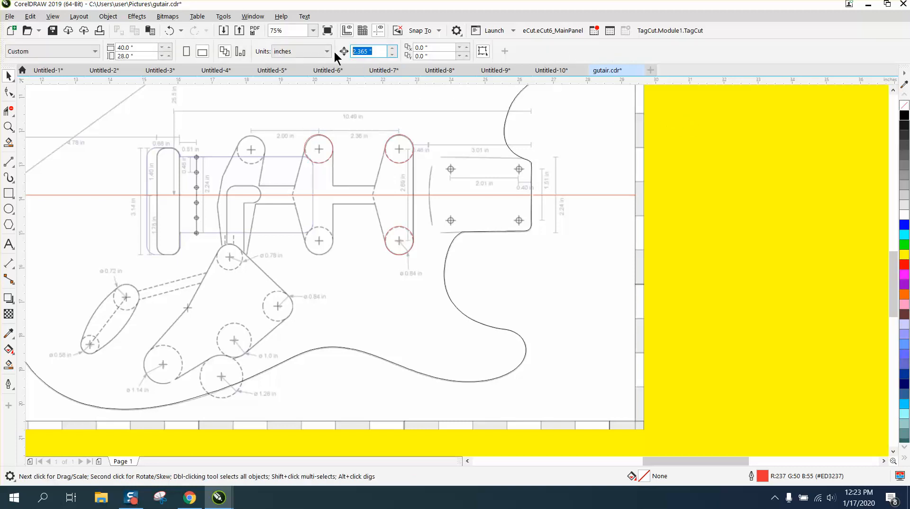
type("2.69")
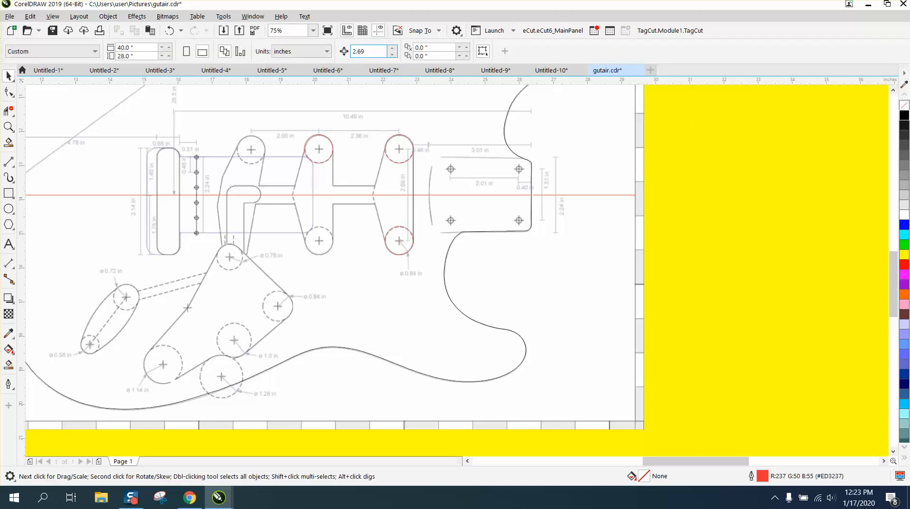
left_click(318, 148)
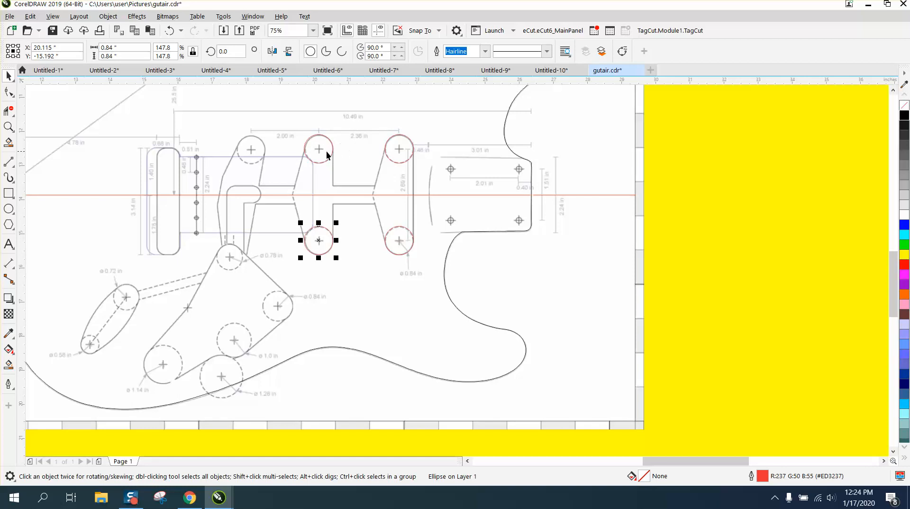
mouse_move(347, 82)
type("2")
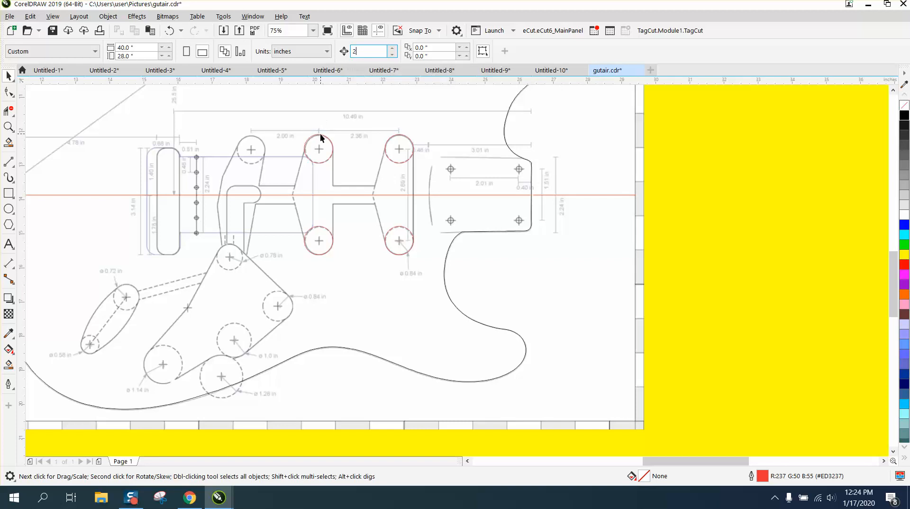
left_click(319, 148)
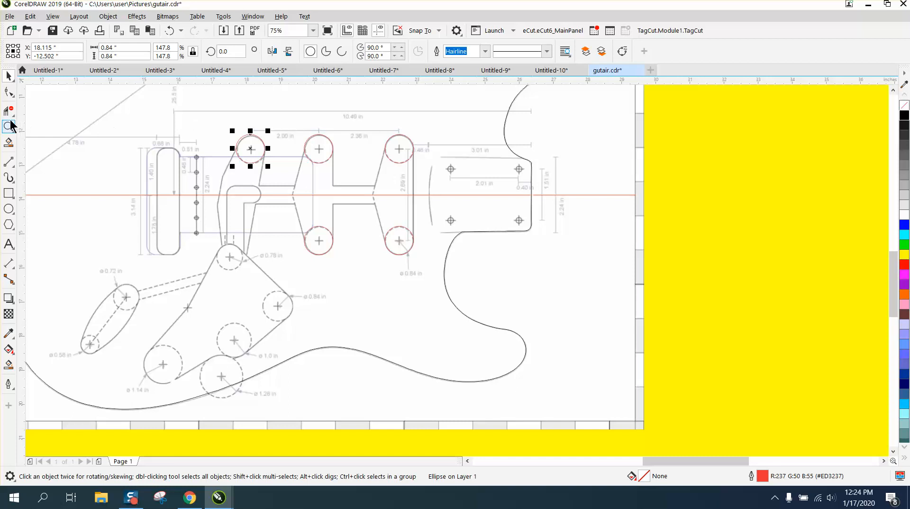
Step: Zoom onto the right pickup's top hole and select its red circle
left_click(10, 126)
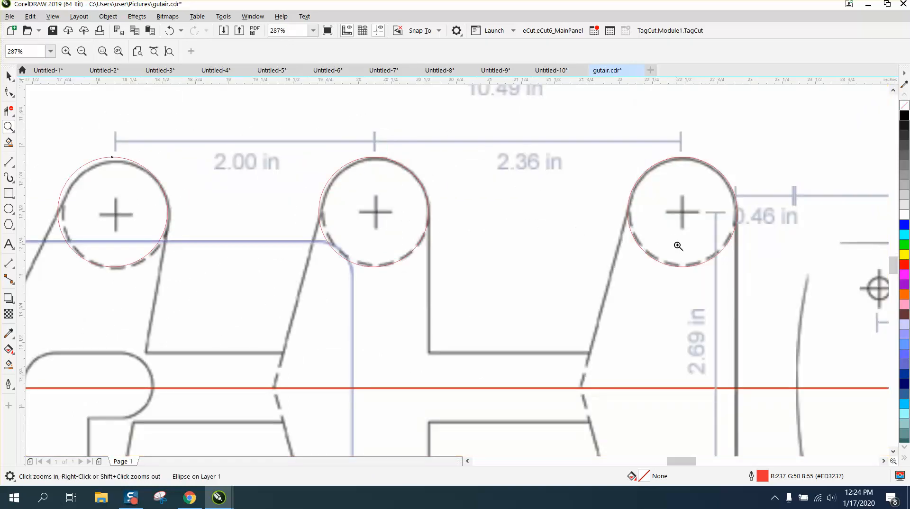
mouse_move(611, 180)
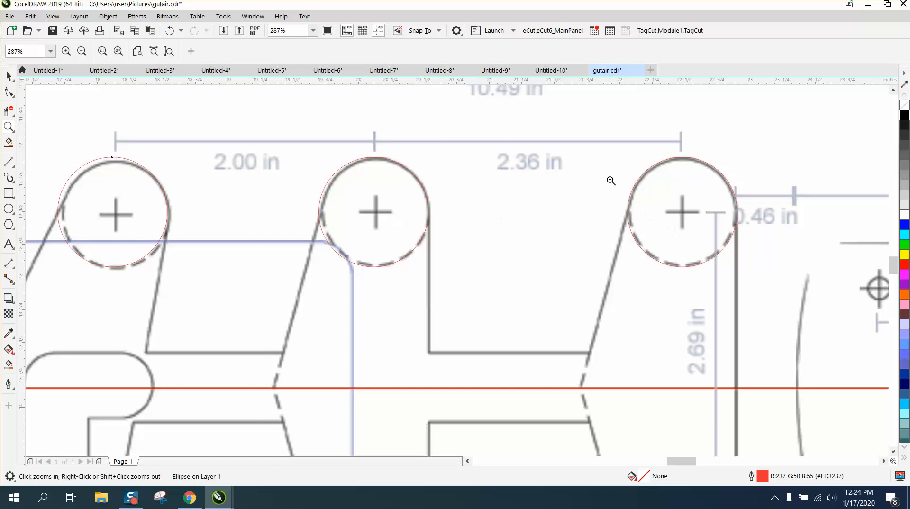
left_click(610, 180)
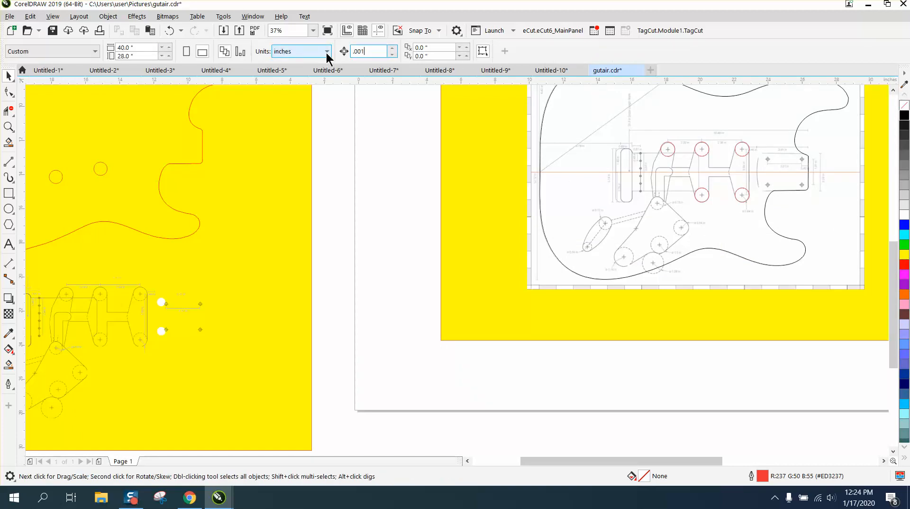
left_click(9, 127)
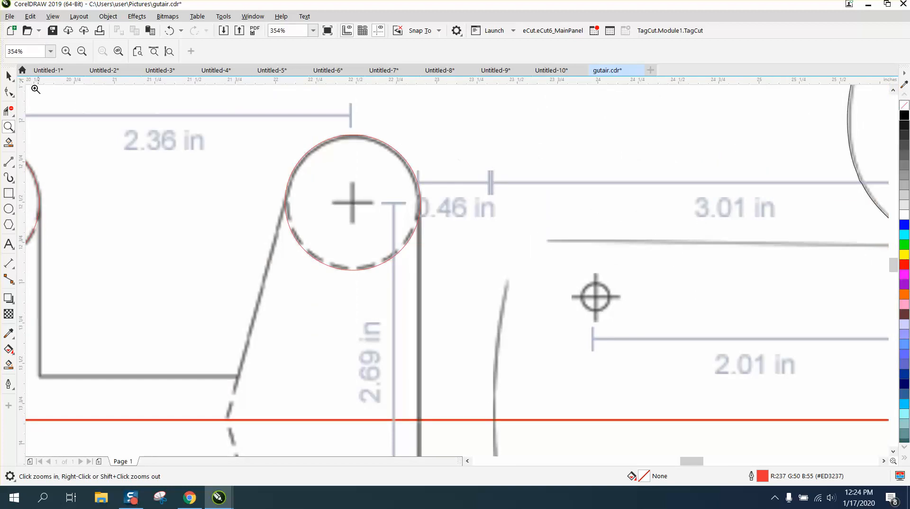
left_click(10, 76)
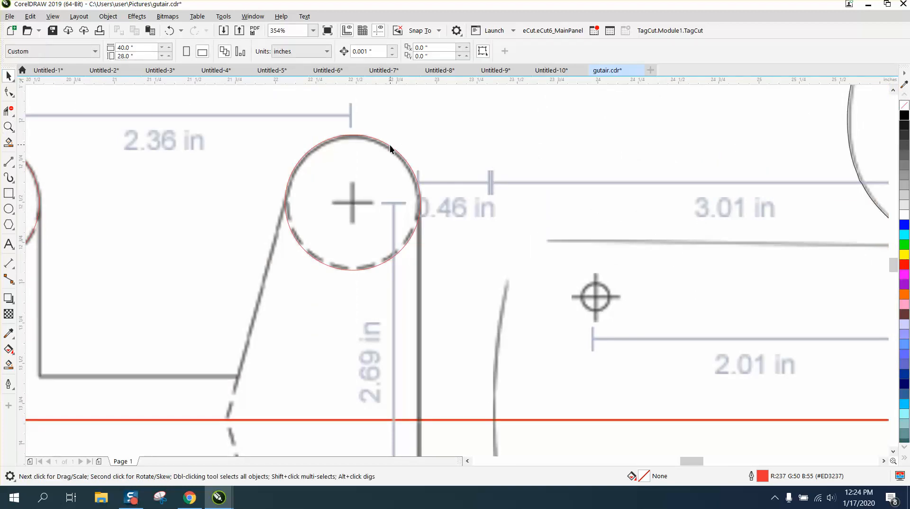
left_click(391, 146)
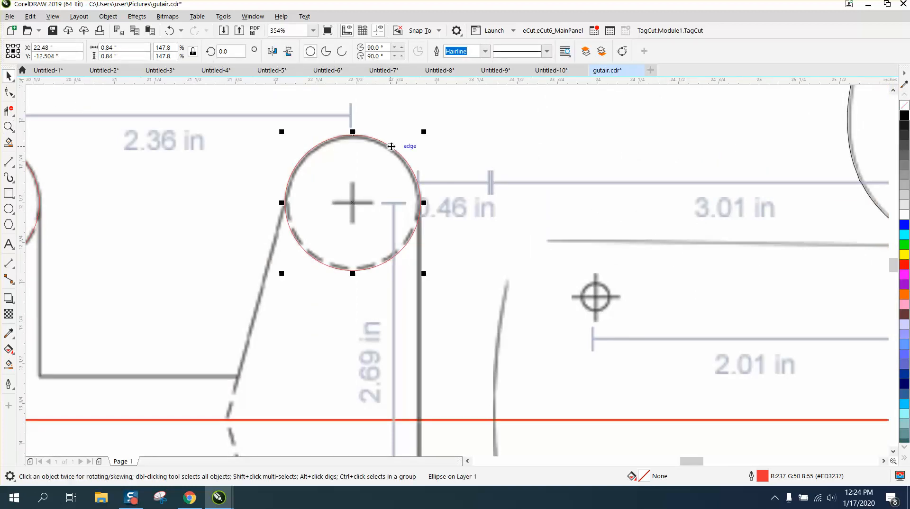
mouse_move(390, 150)
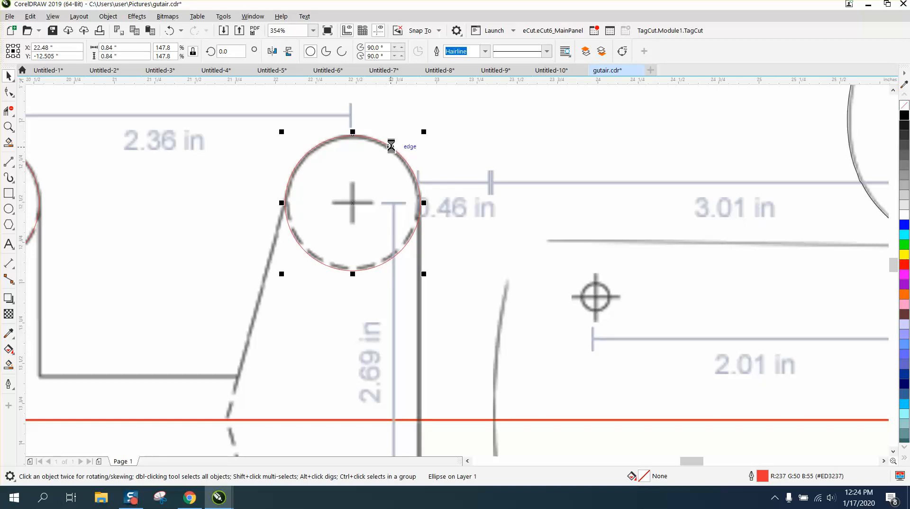
mouse_move(400, 90)
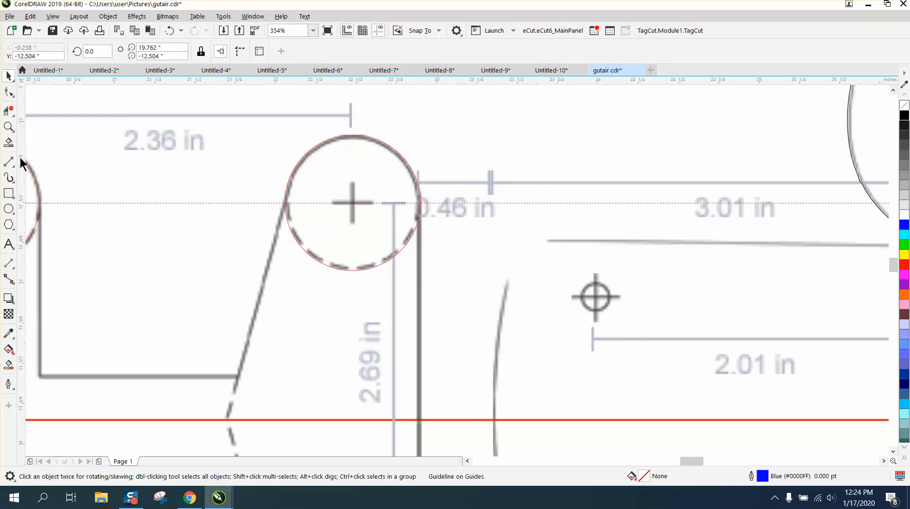
mouse_move(350, 202)
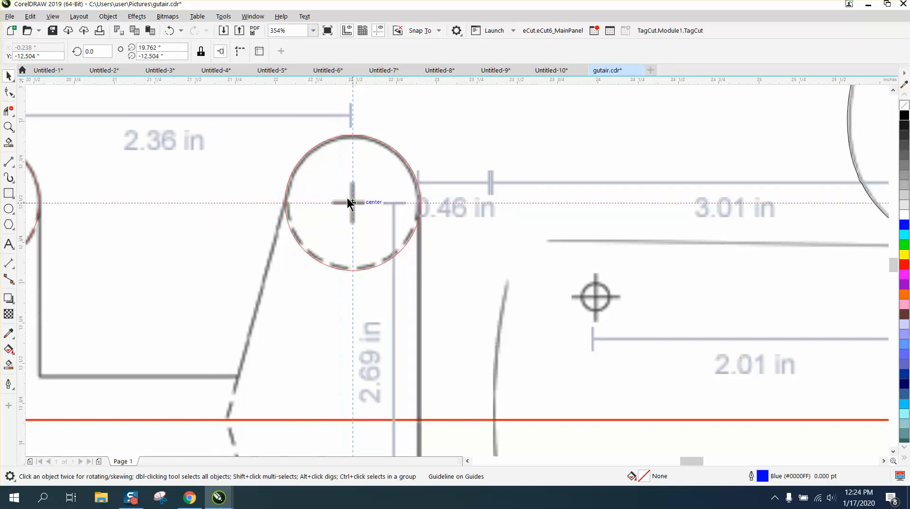
Step: Place horizontal and vertical guidelines crossing at the hole centre, zooming in tightly to verify
left_click(9, 127)
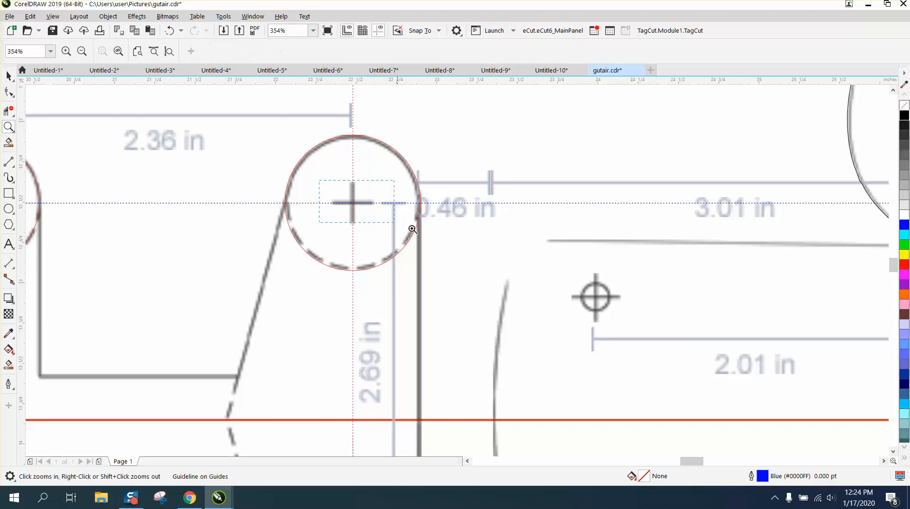
left_click(412, 230)
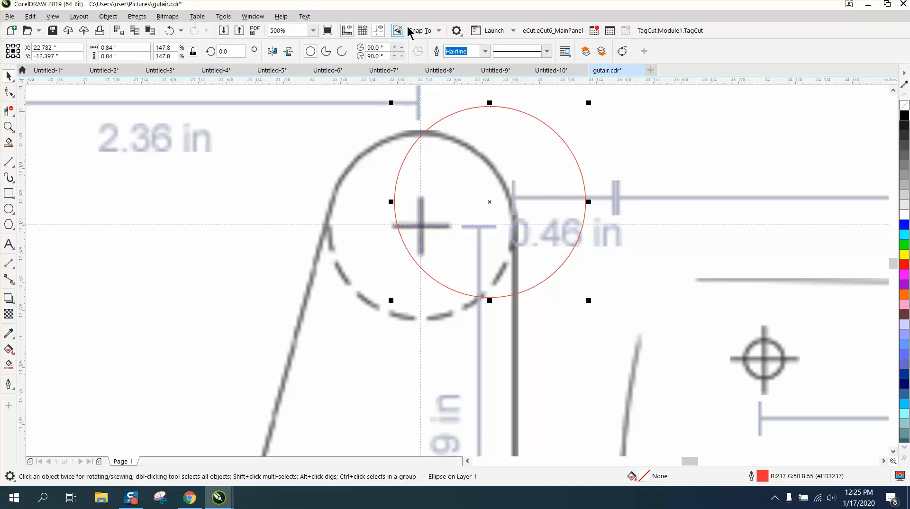
Step: Check the Snap To options and snap the circle's centre onto the guideline intersection
left_click(420, 31)
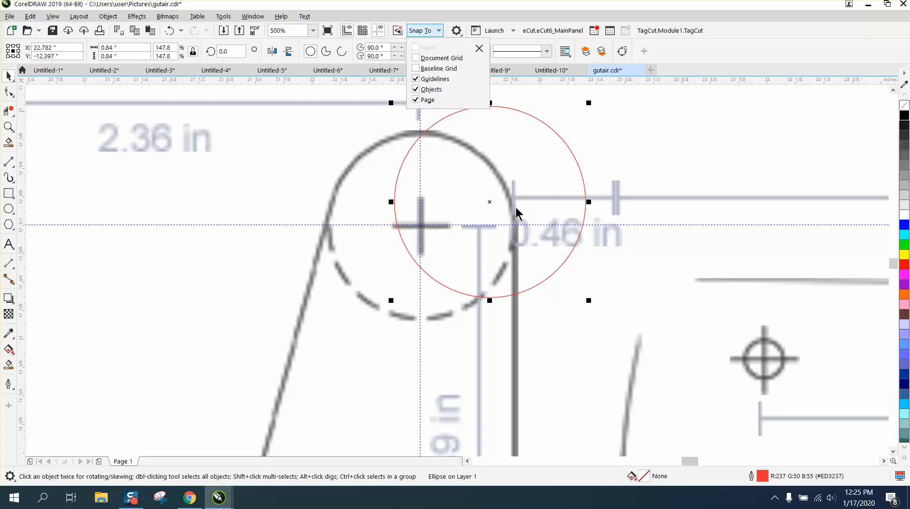
left_click(479, 48)
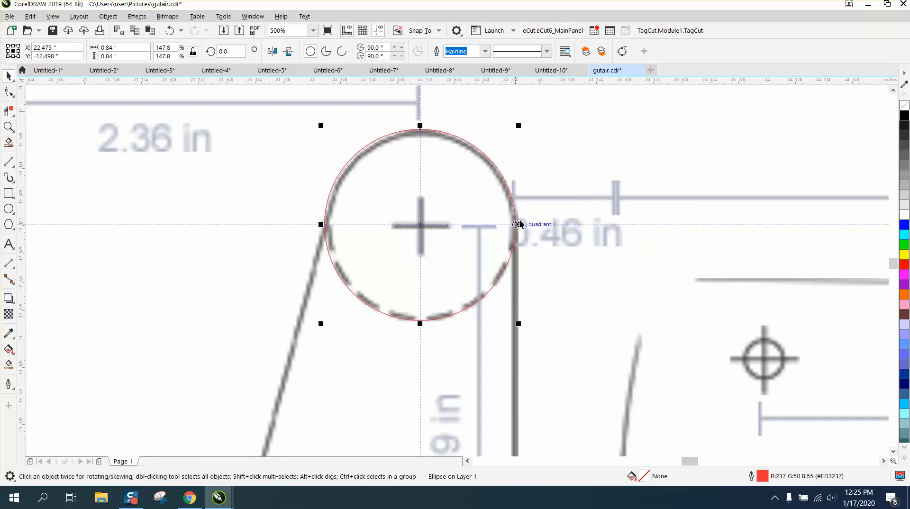
scroll("down", 3)
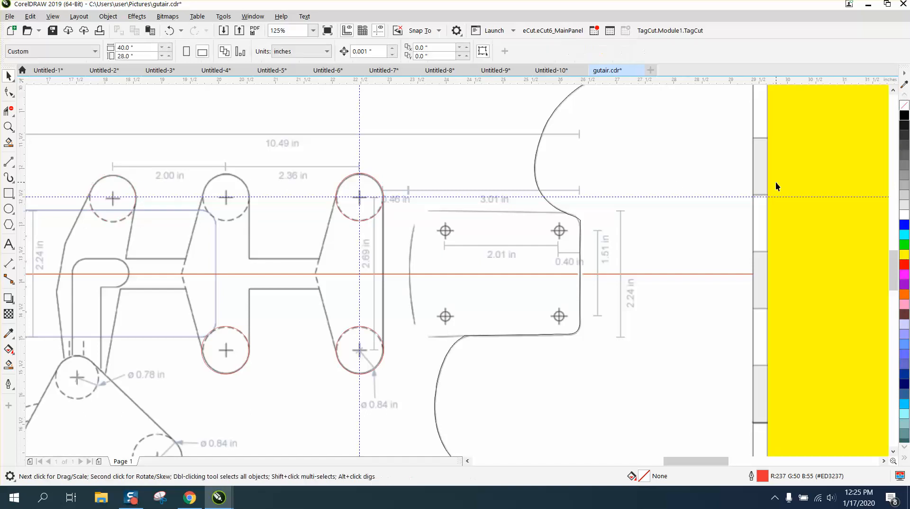
mouse_move(339, 60)
type("2.6")
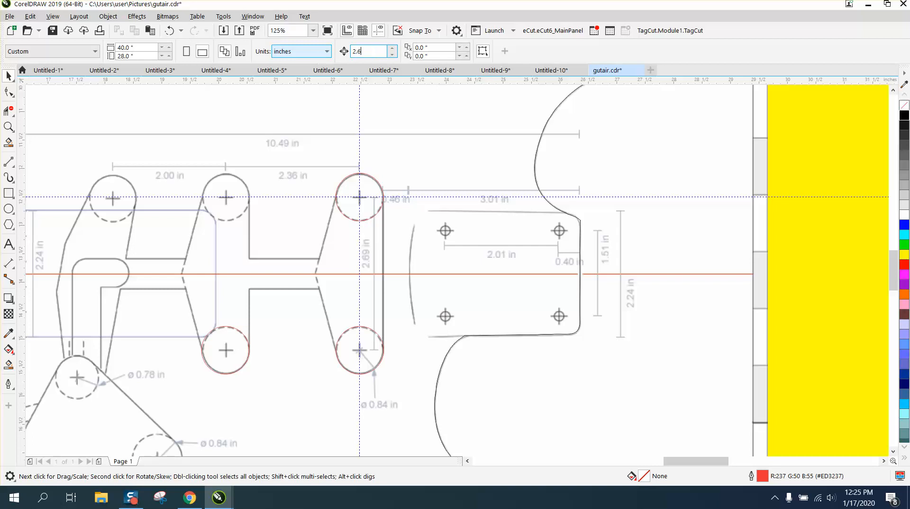
Step: Duplicate the right top circle 2.39 in left onto the middle pickup's top hole along the horizontal guideline
left_click(359, 196)
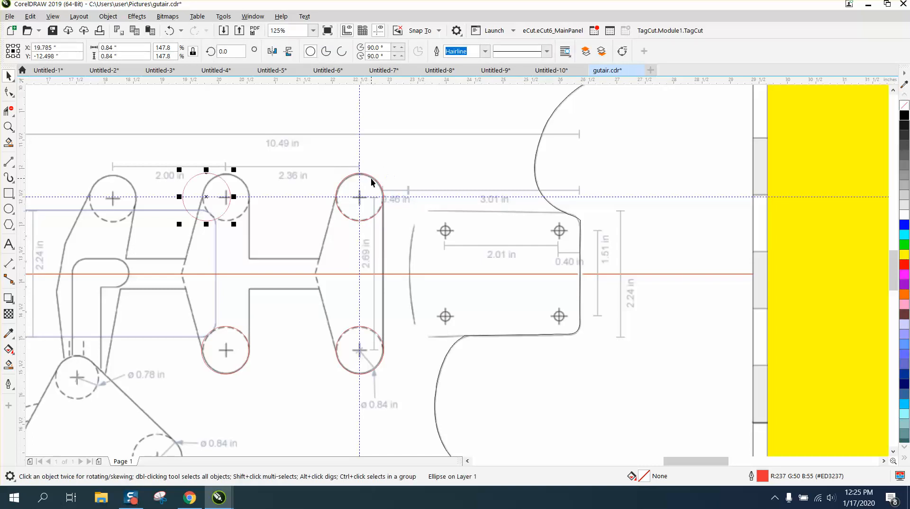
left_click(358, 196)
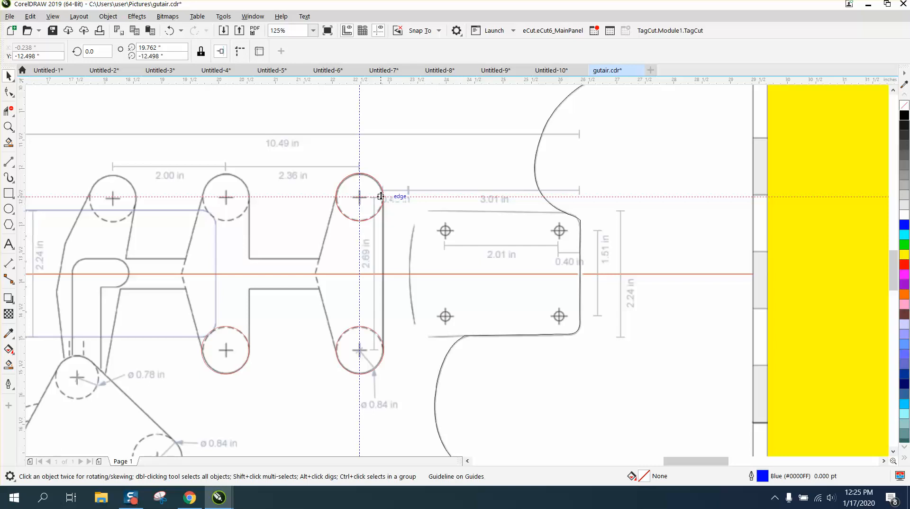
mouse_move(374, 196)
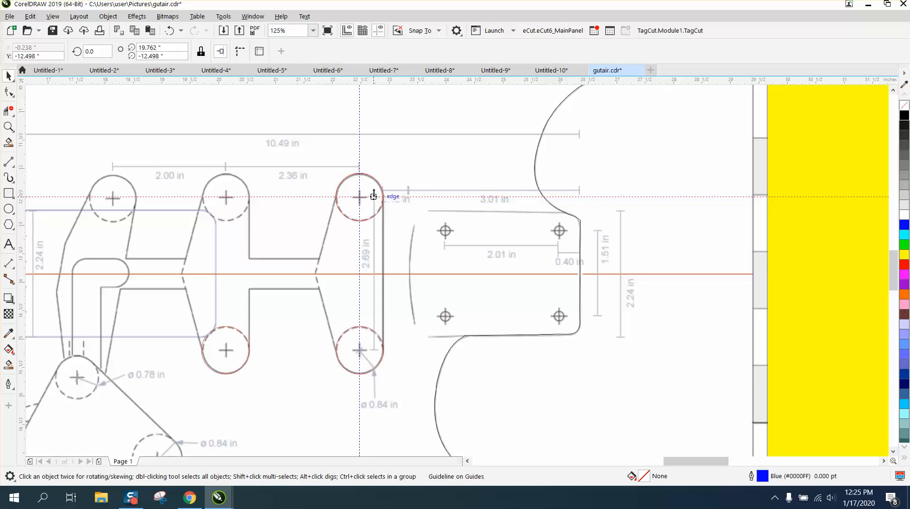
mouse_move(777, 181)
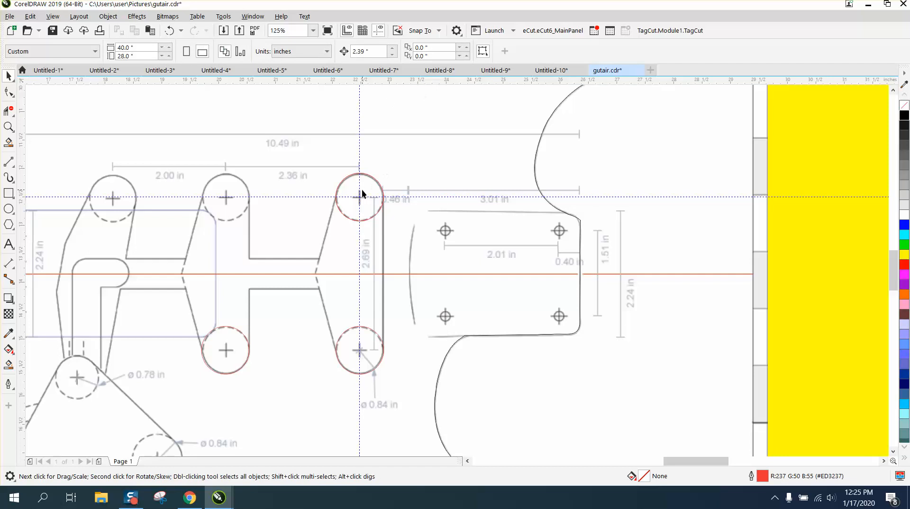
left_click(359, 196)
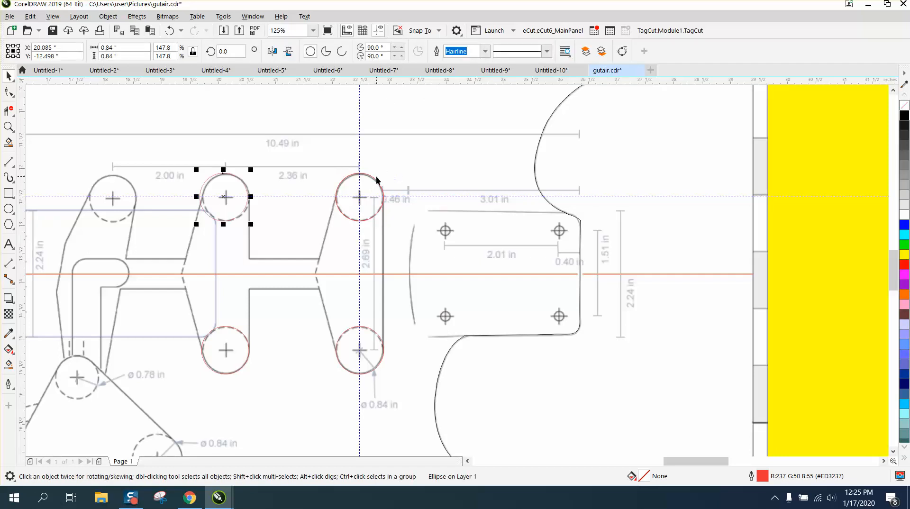
mouse_move(8, 126)
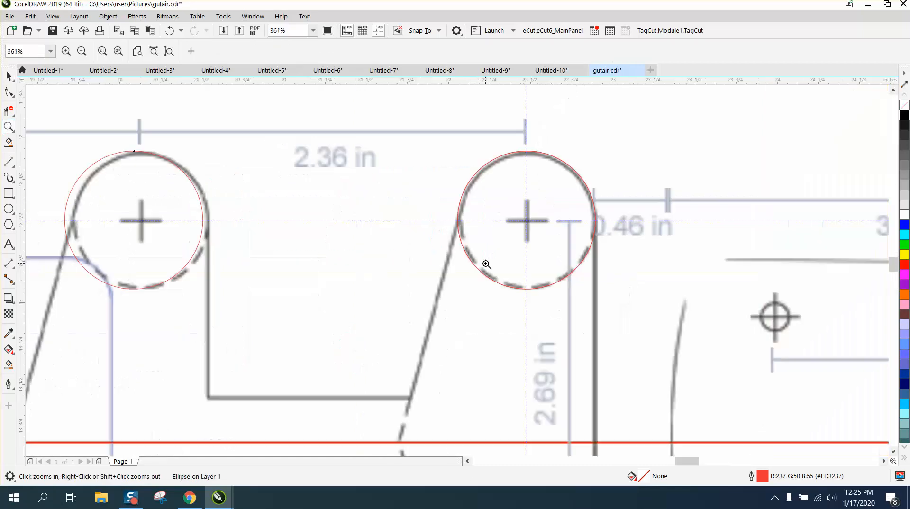
mouse_move(347, 226)
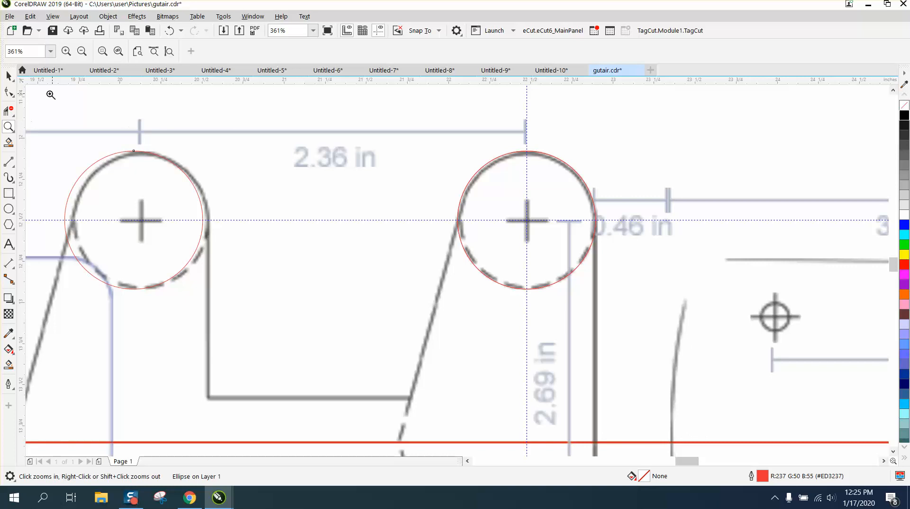
Step: Duplicate the vertical guideline to X 20.085 in through the middle upper hole and zoom in to verify alignment
left_click(526, 219)
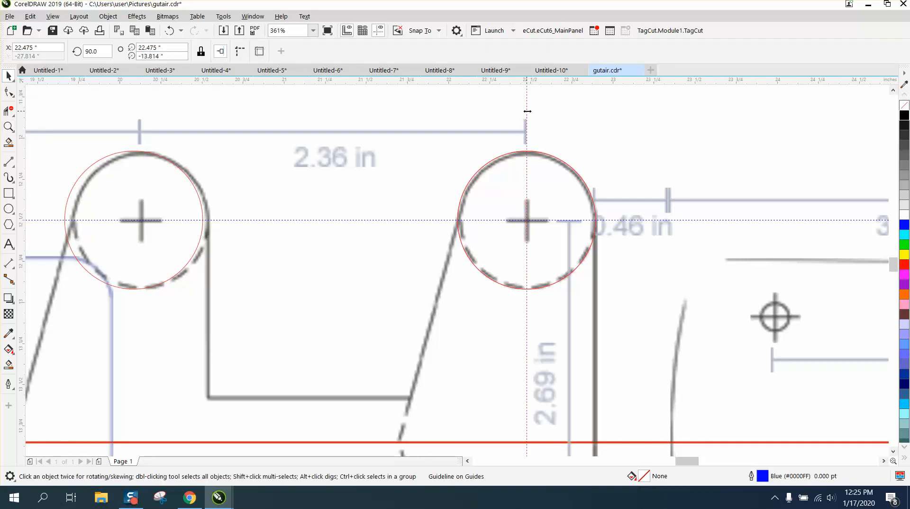
mouse_move(526, 111)
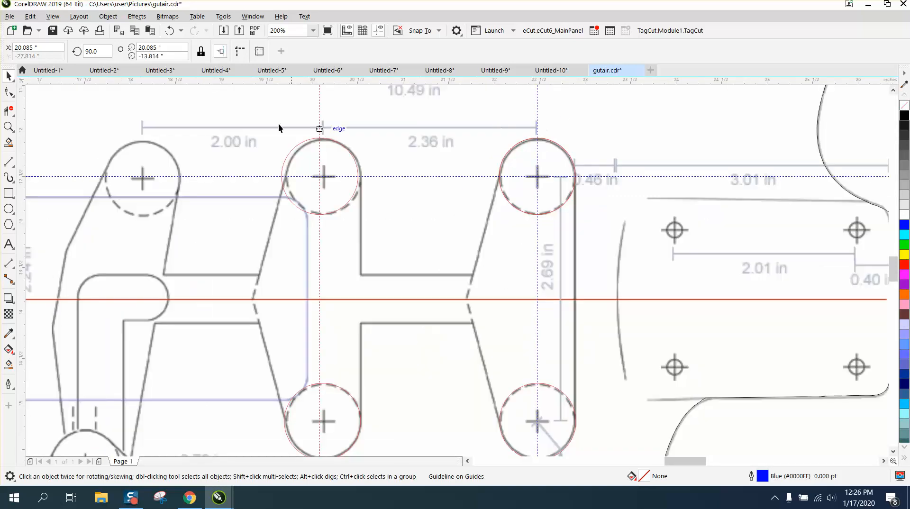
left_click(9, 127)
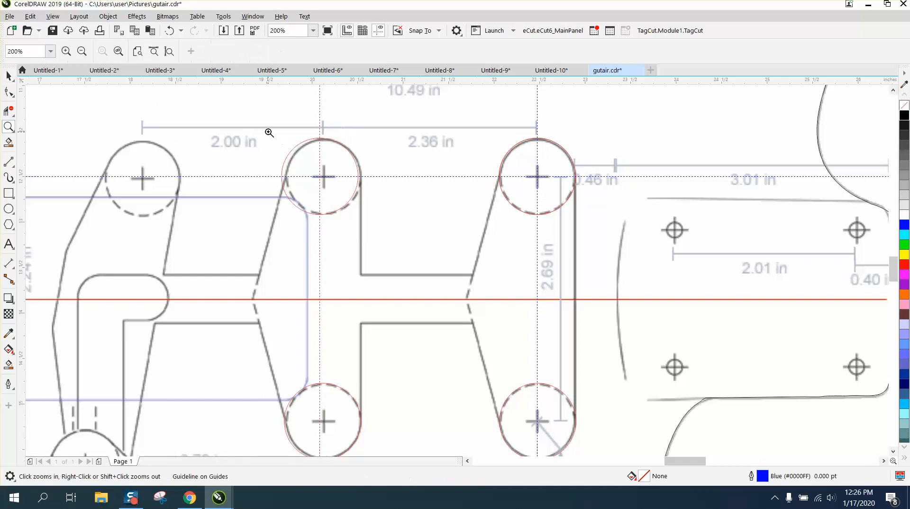
left_click(317, 177)
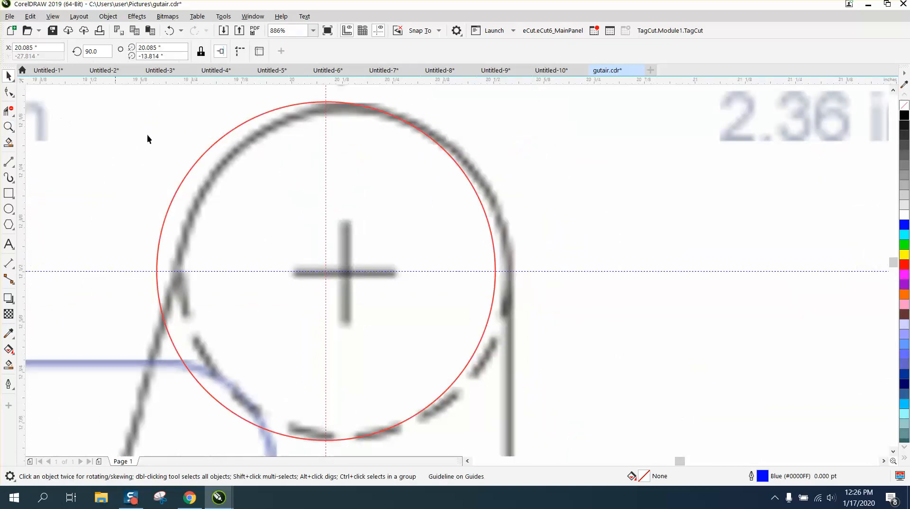
mouse_move(325, 269)
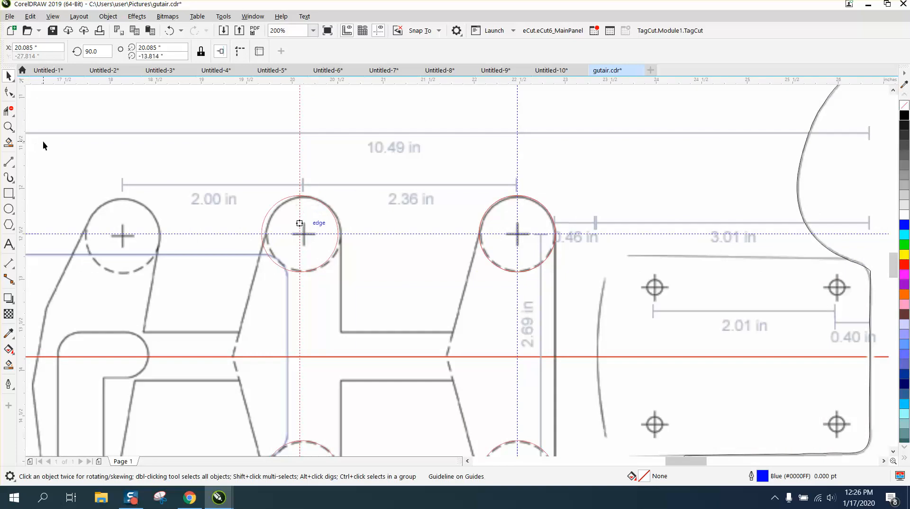
left_click(8, 126)
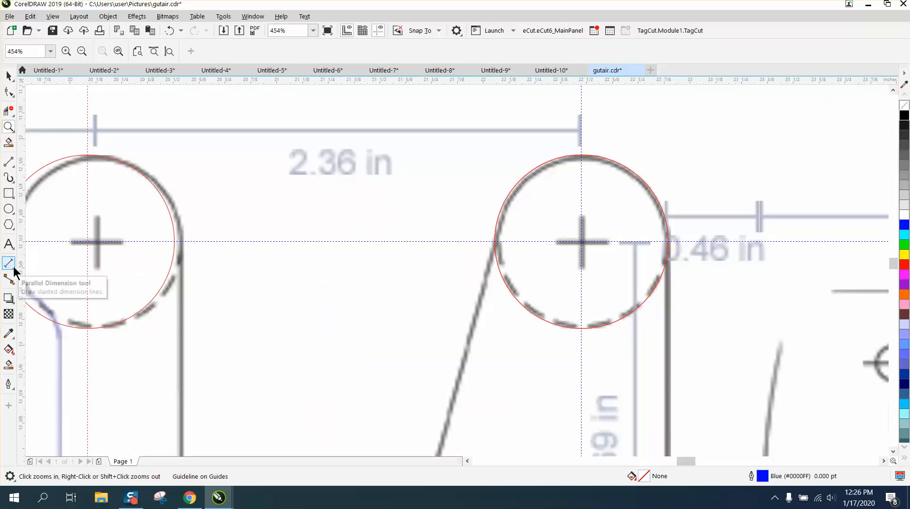
Step: Measure the hole spacing with a Parallel Dimension, then delete the misplaced middle-hole circle
left_click(8, 262)
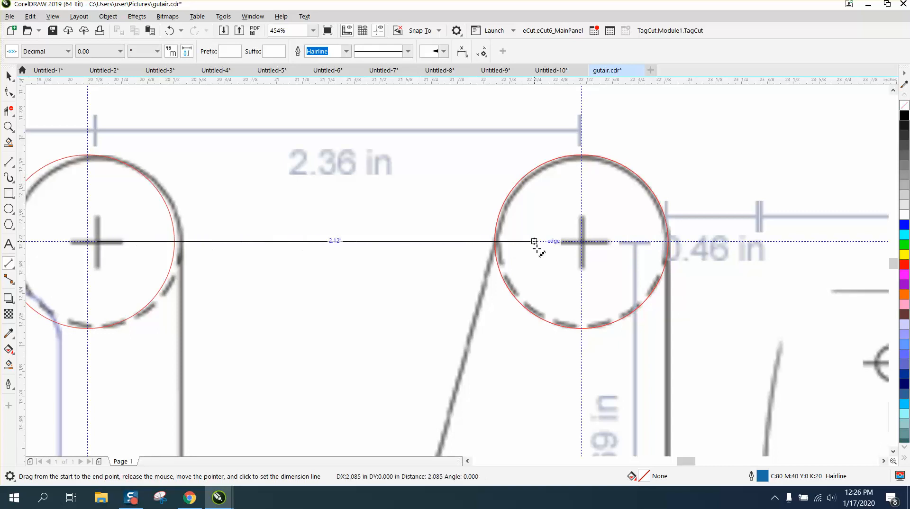
mouse_move(580, 226)
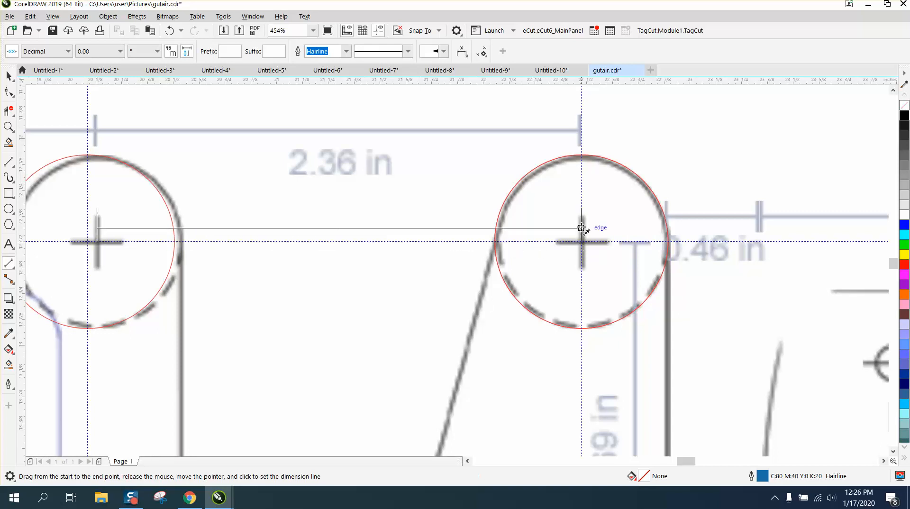
mouse_move(580, 240)
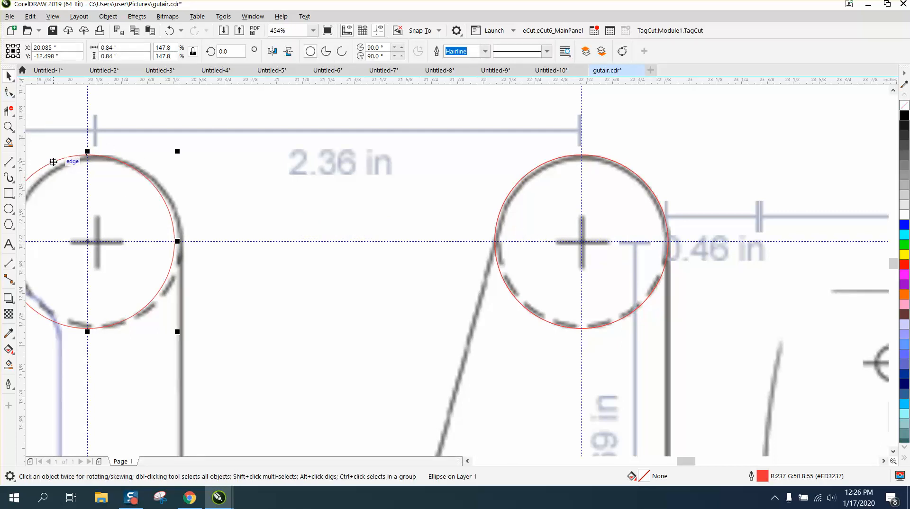
left_click(609, 148)
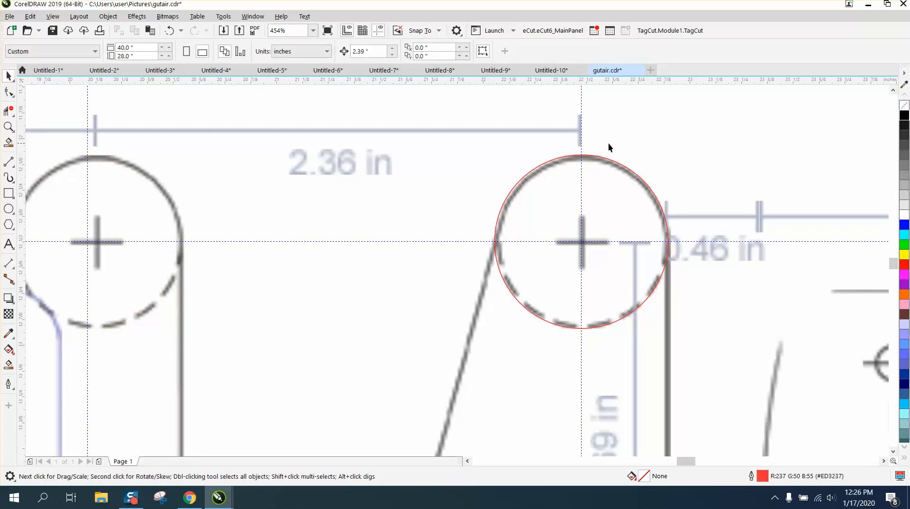
left_click(580, 241)
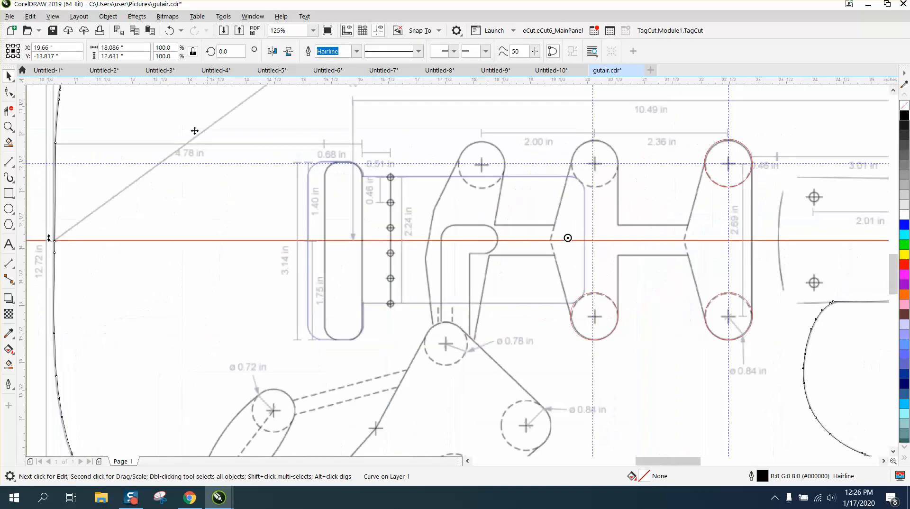
Step: Duplicate the right circle onto the middle and left upper holes using 2.36 in and 2.00 in nudge offsets
scroll("down", 3)
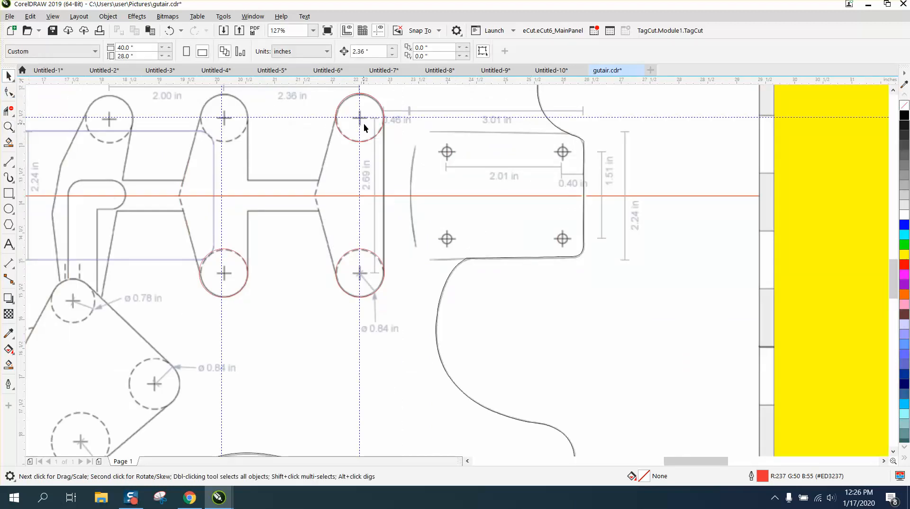
left_click(358, 118)
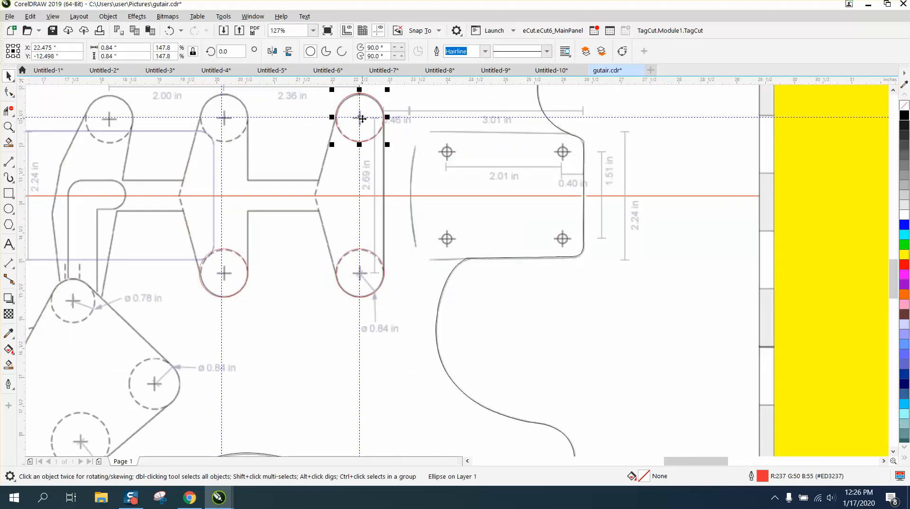
left_click(222, 117)
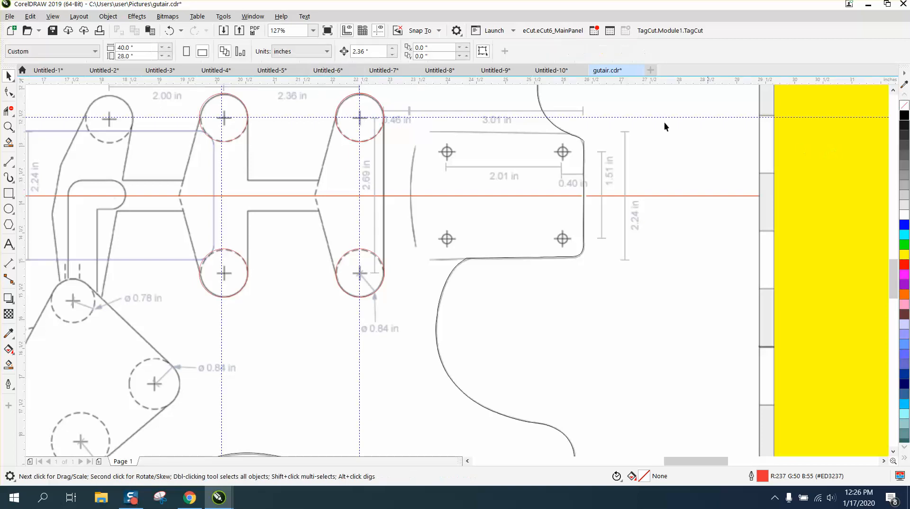
triple_click(363, 51)
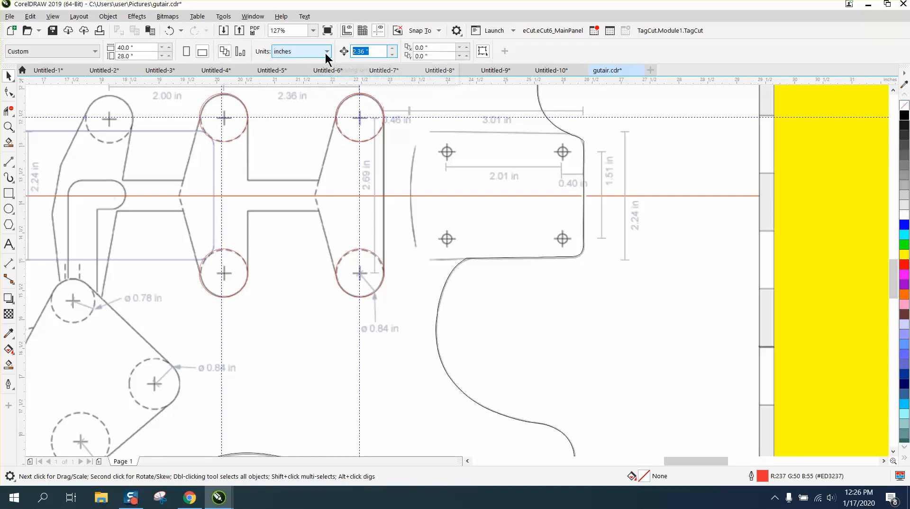
left_click(223, 117)
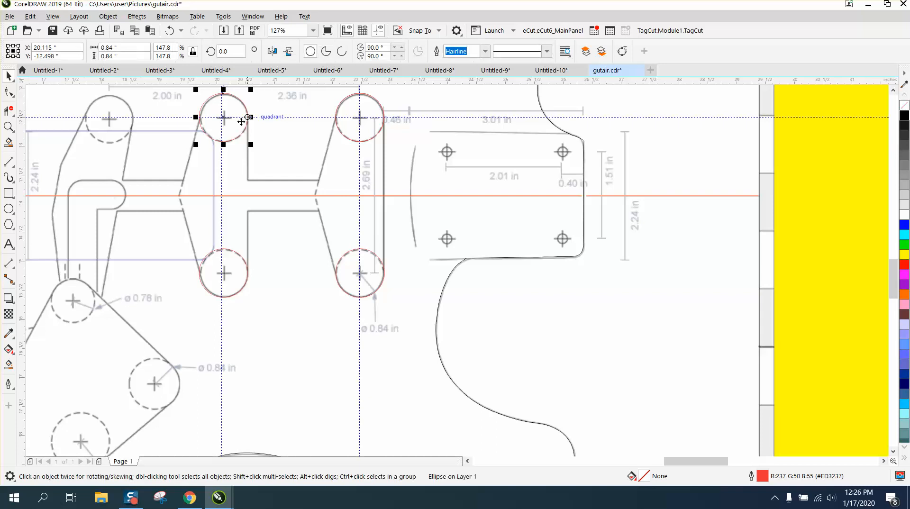
left_click(107, 119)
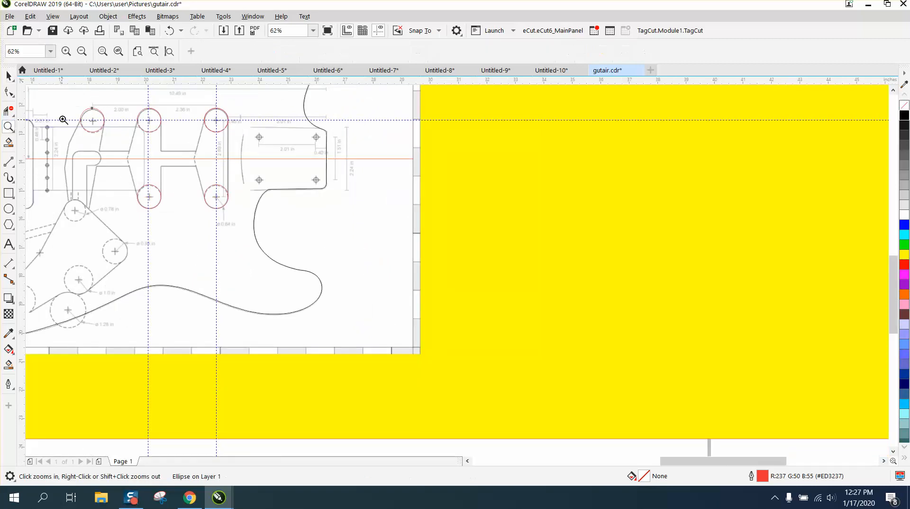
left_click(286, 161)
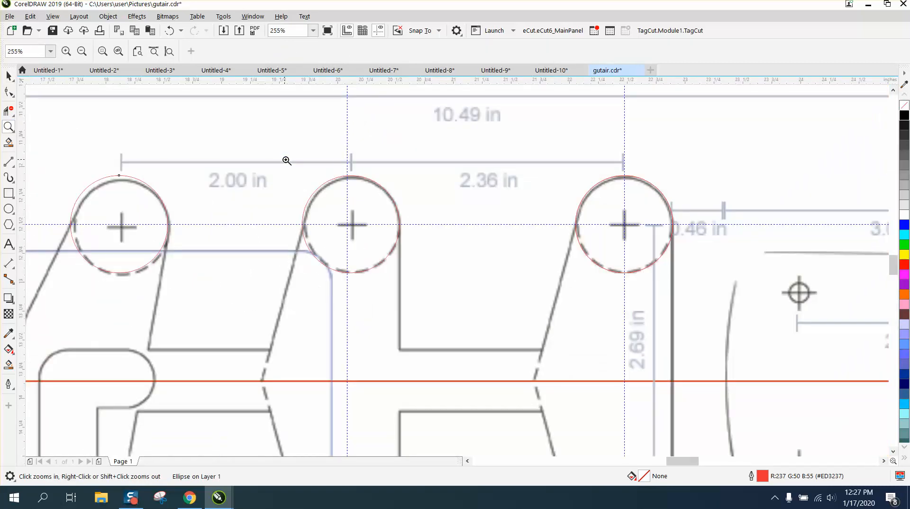
mouse_move(186, 172)
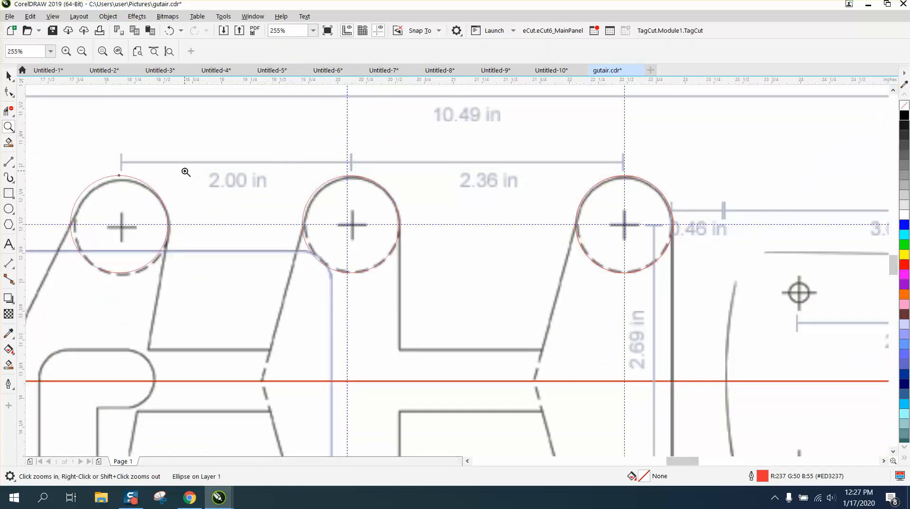
mouse_move(180, 169)
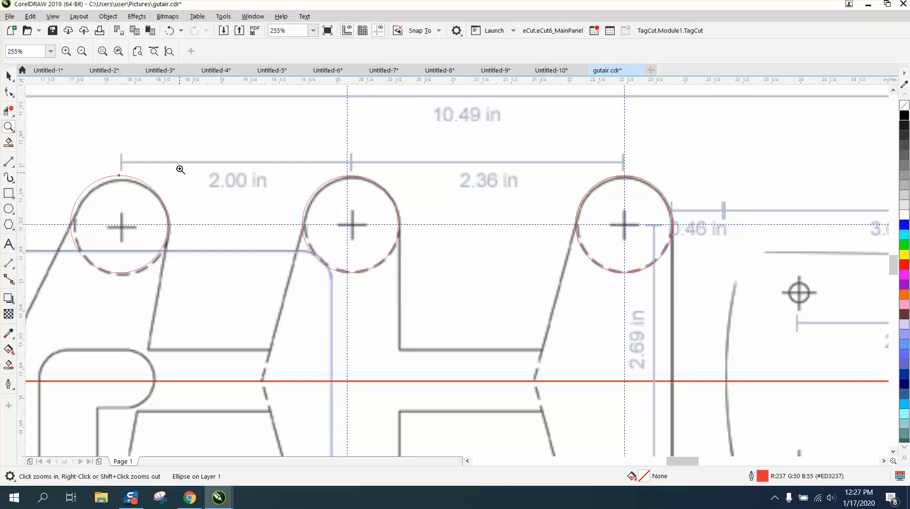
right_click(180, 170)
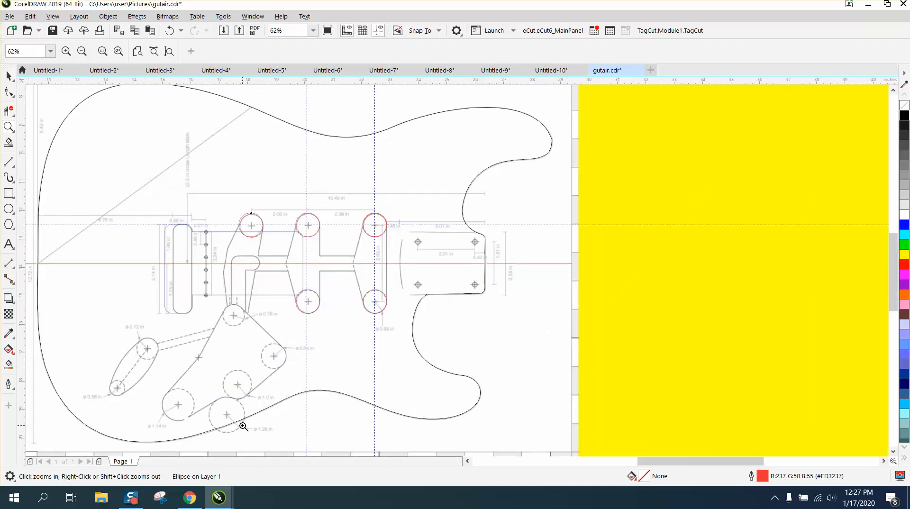
left_click(243, 426)
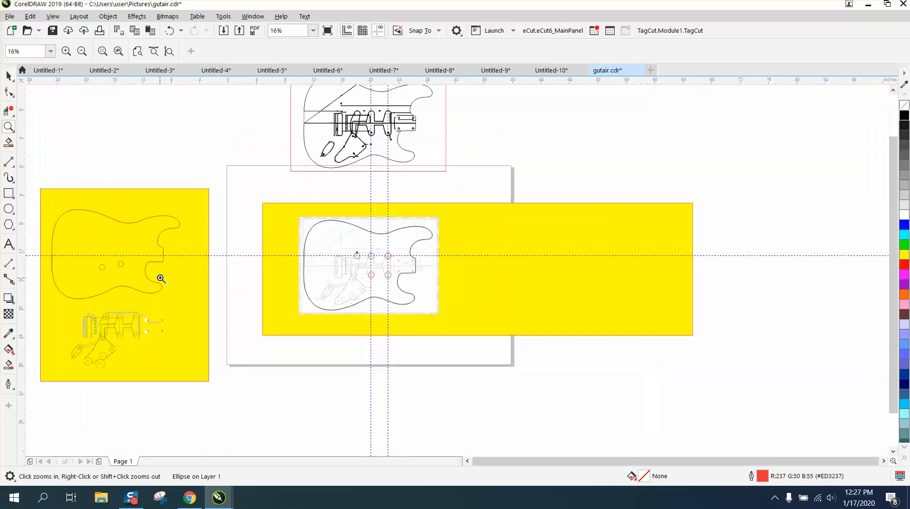
left_click(356, 255)
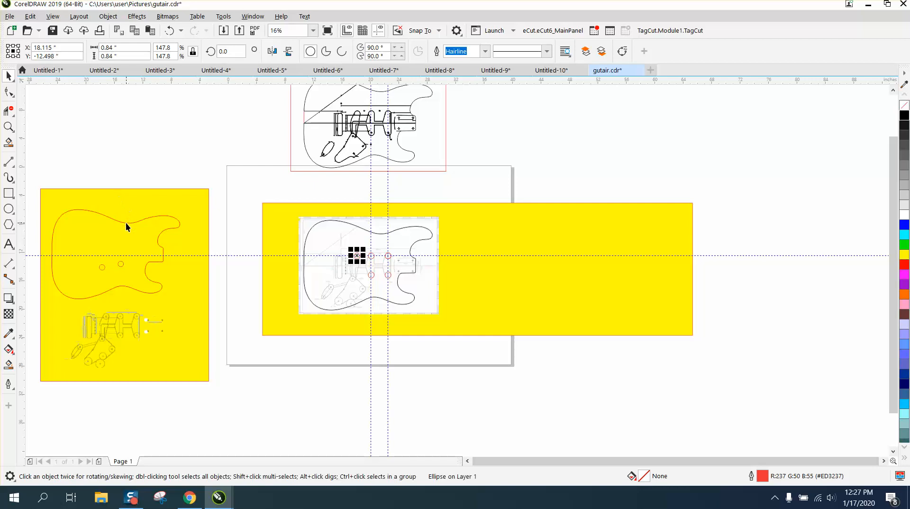
mouse_move(285, 215)
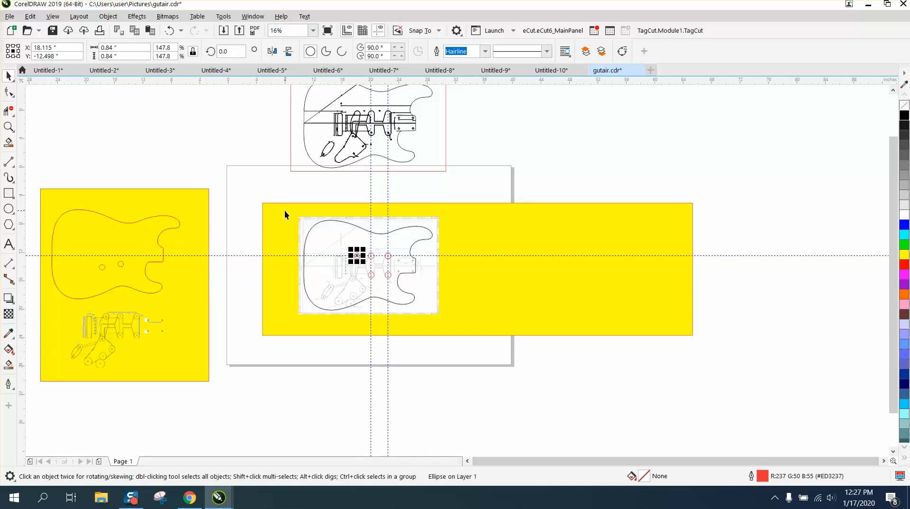
mouse_move(237, 255)
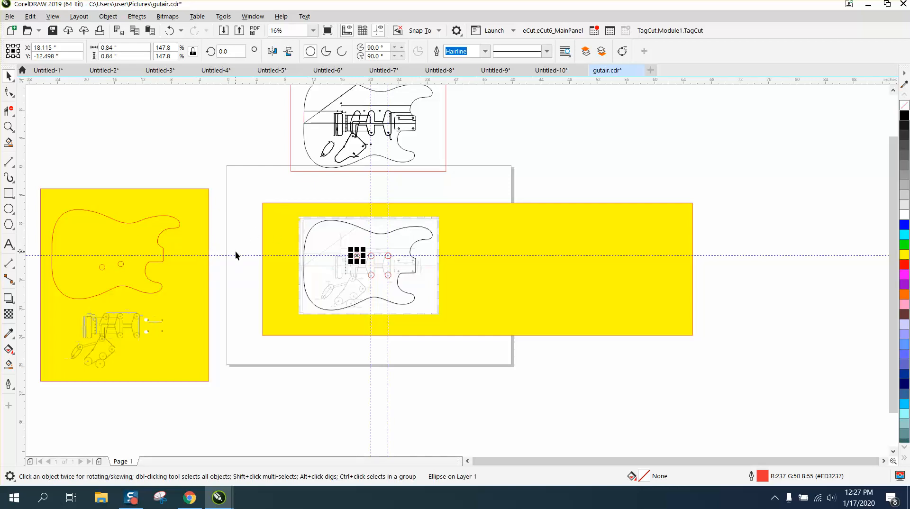